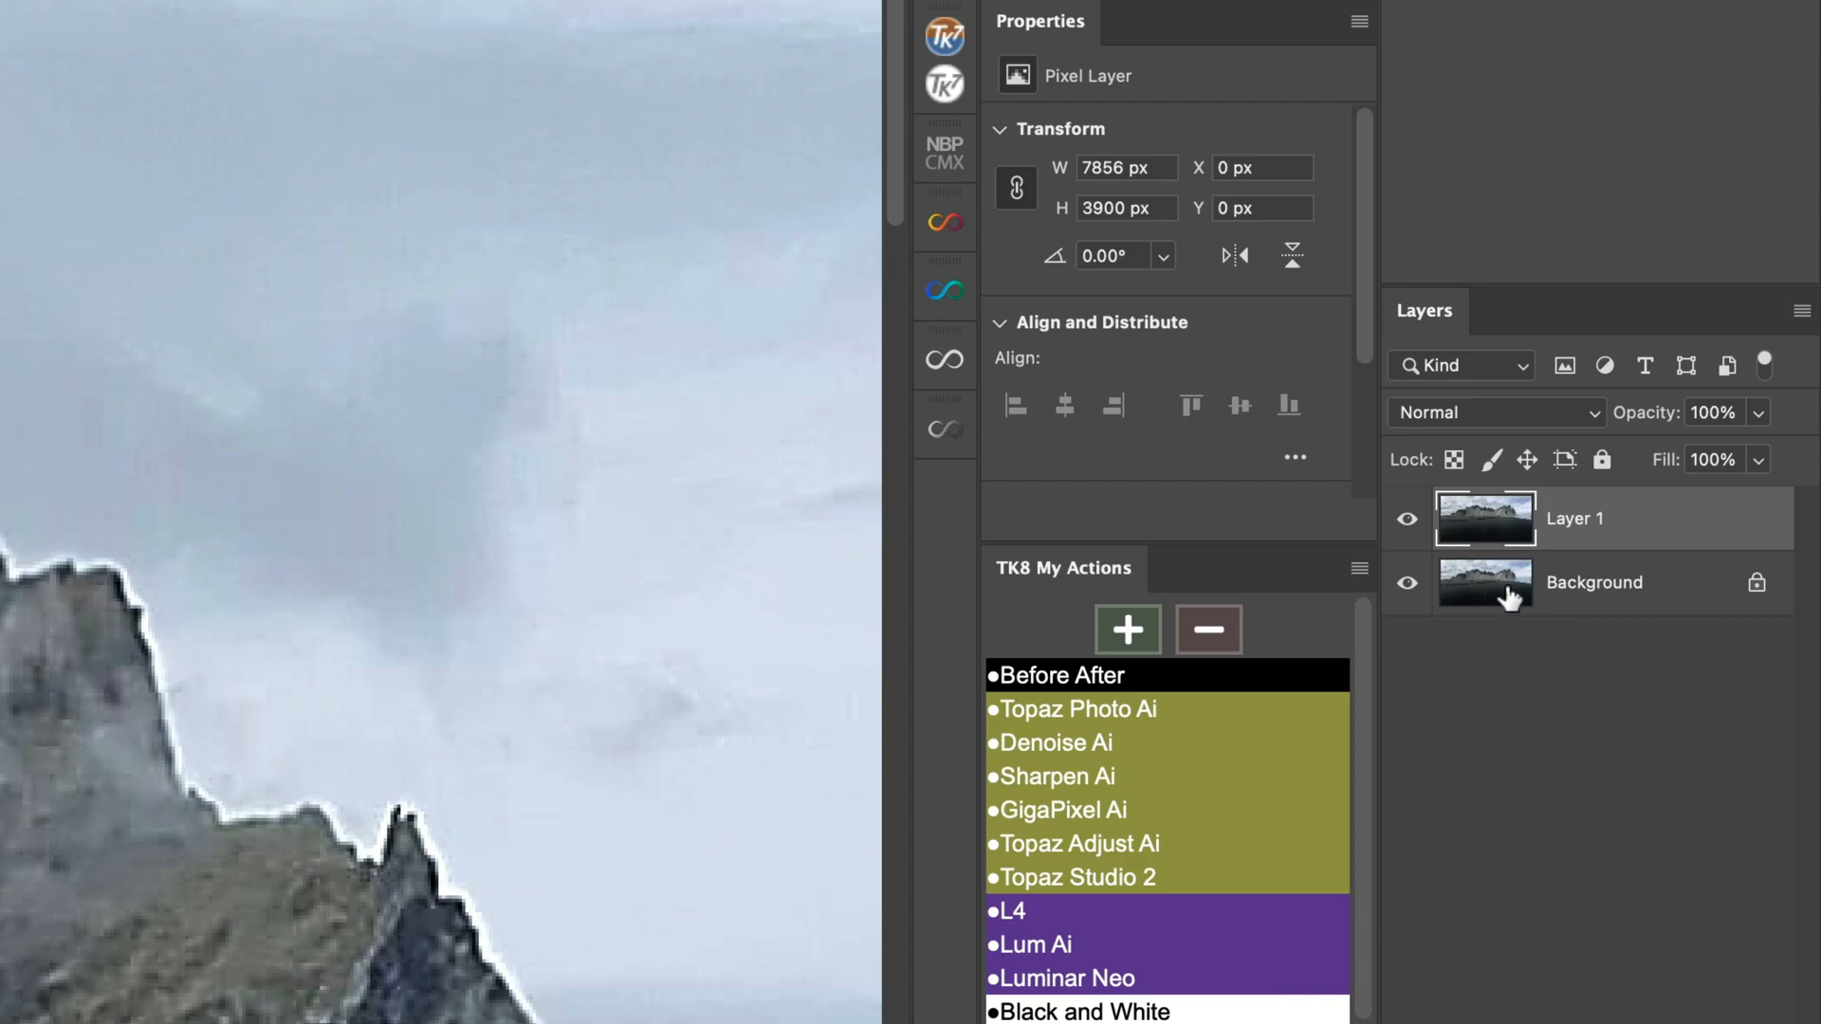
mouse_move(1505, 586)
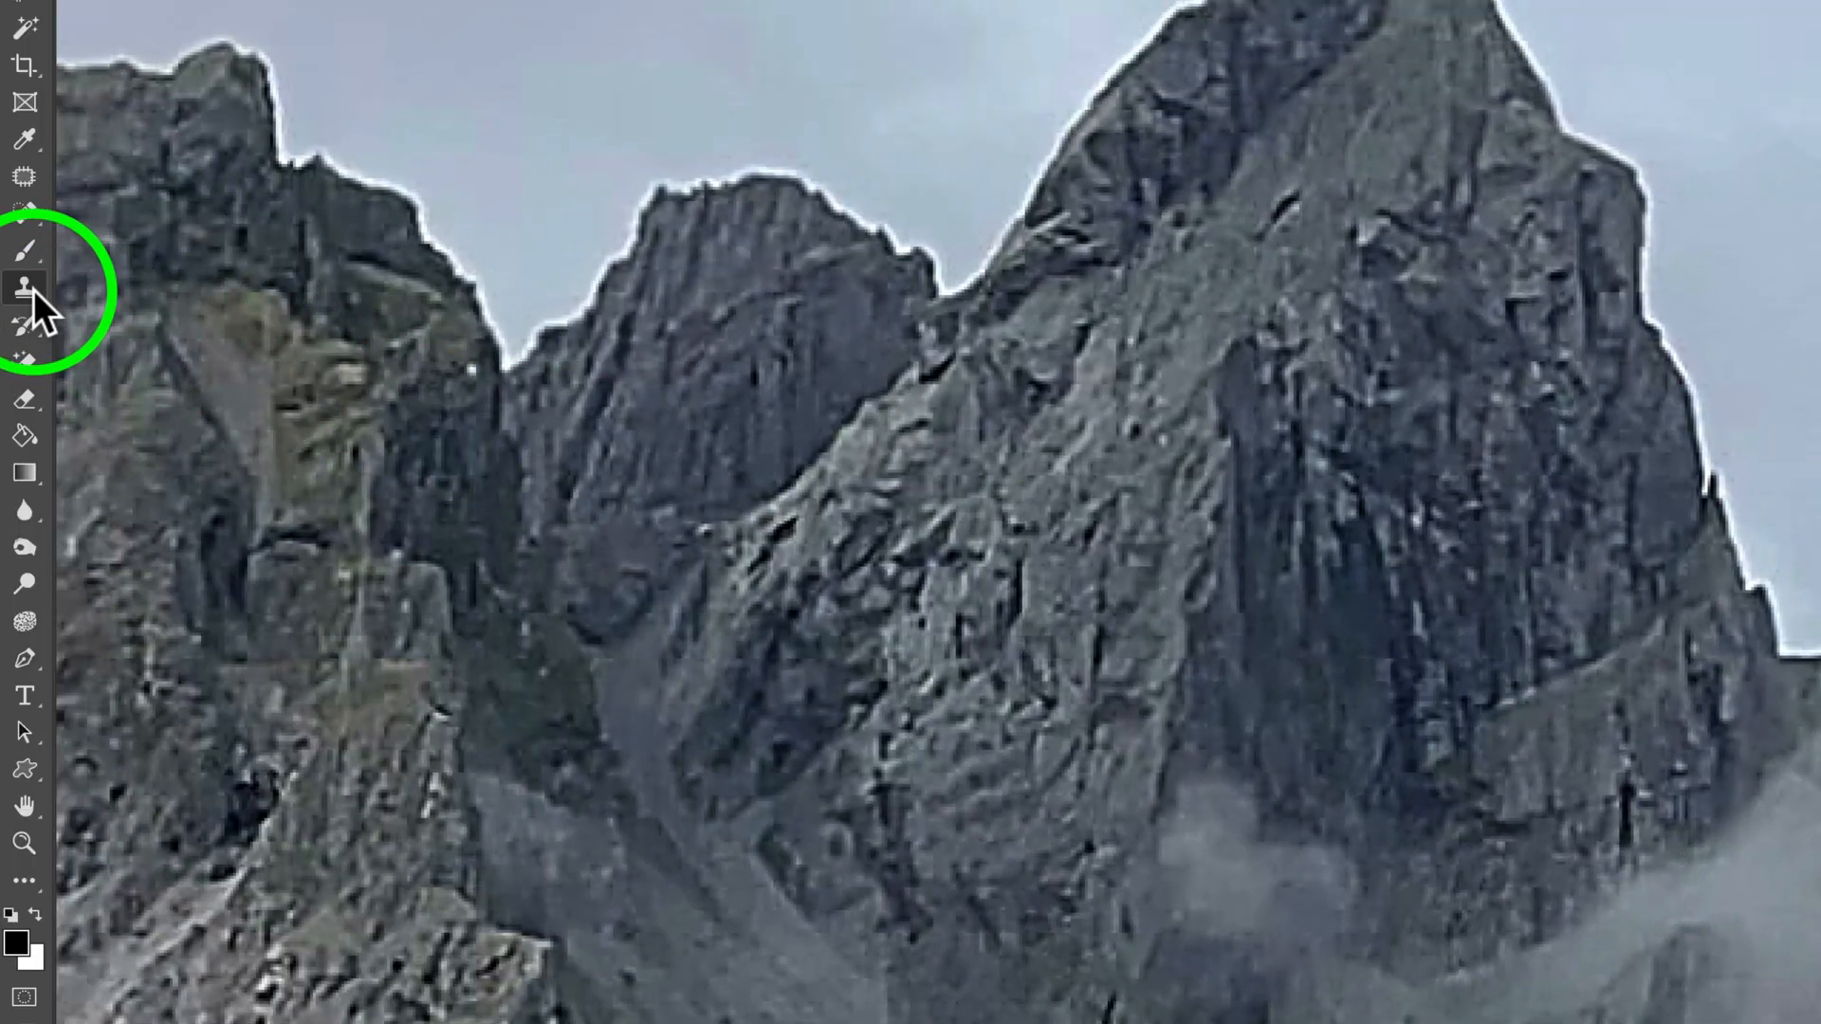
mouse_move(23, 289)
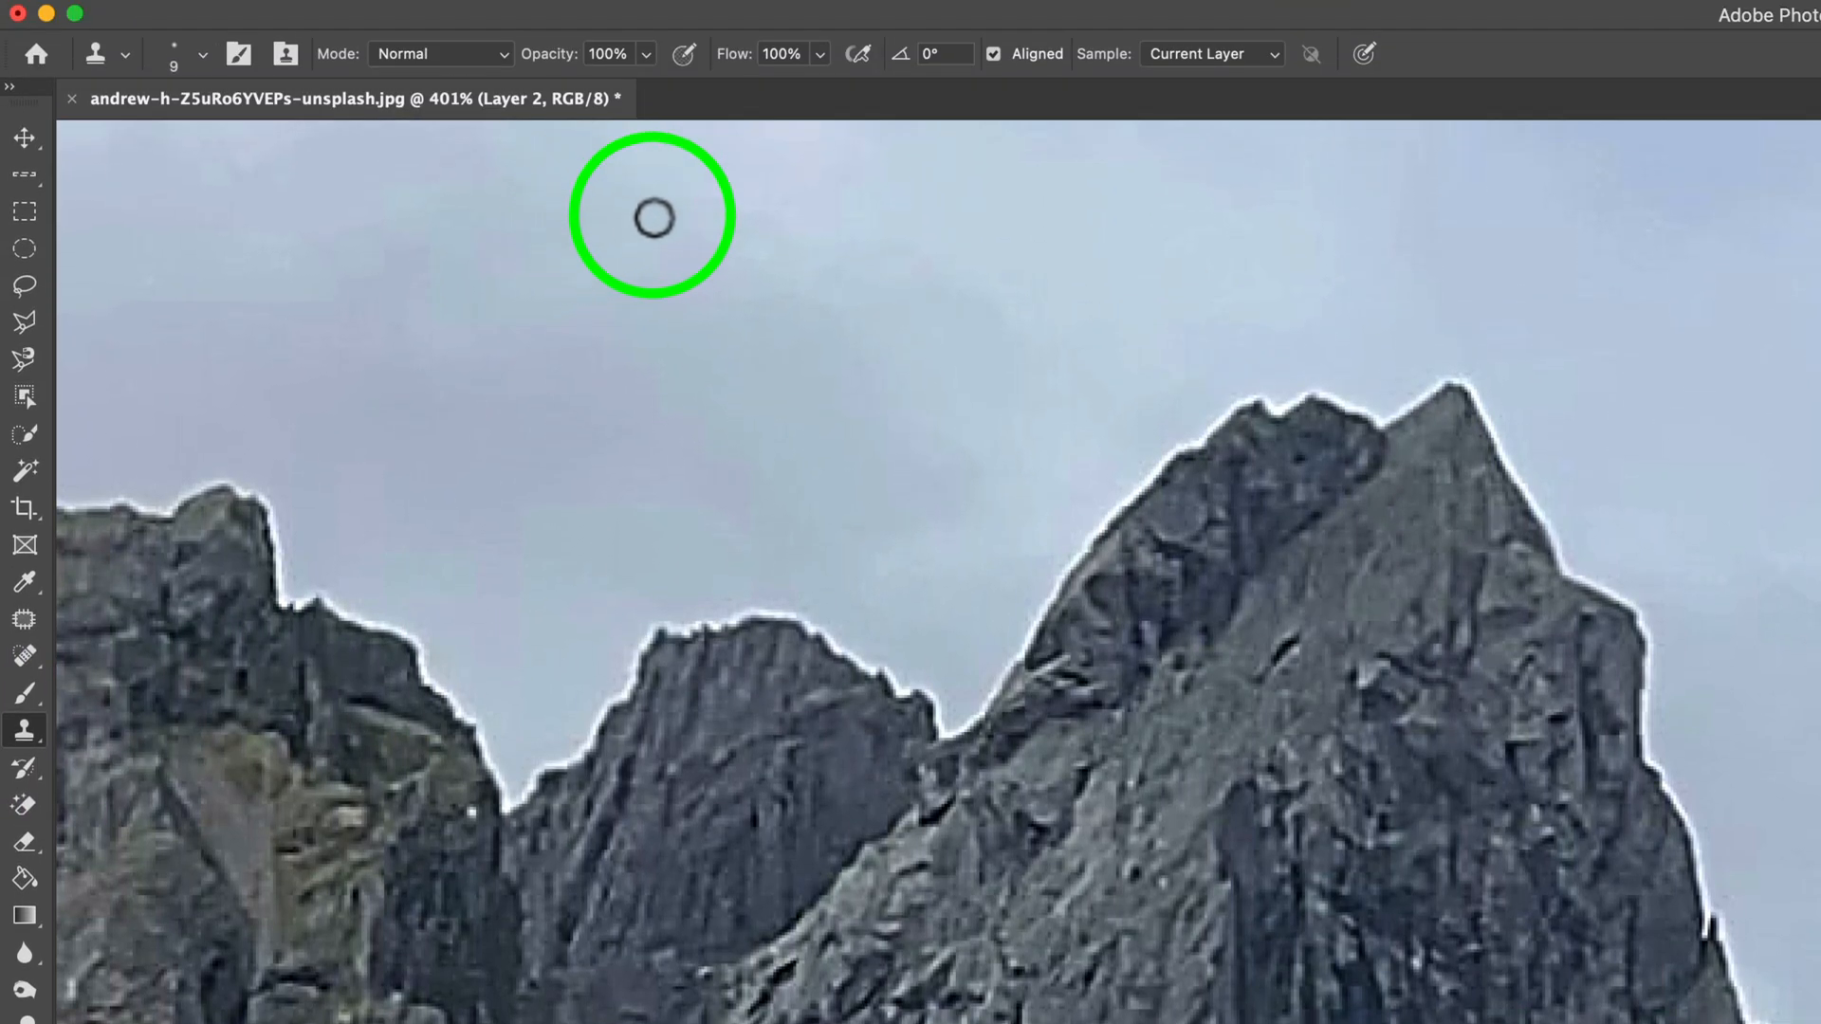
mouse_move(1108, 76)
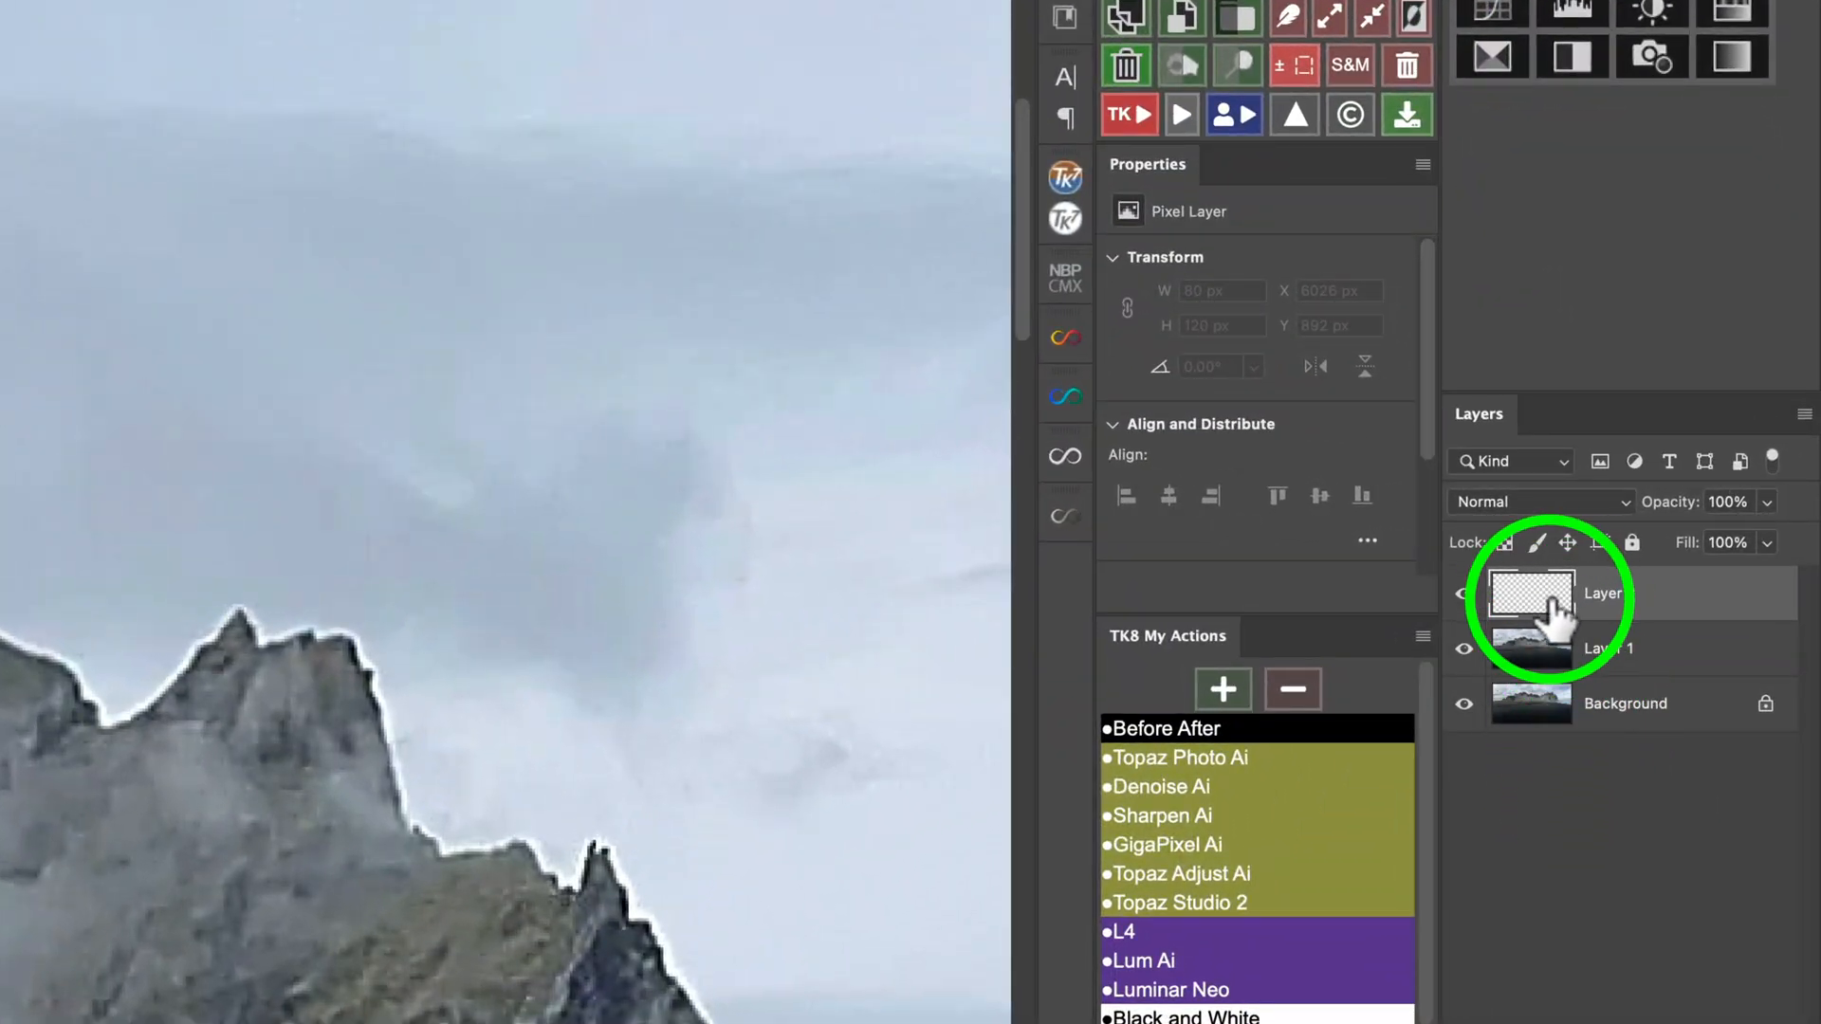
mouse_move(1532, 592)
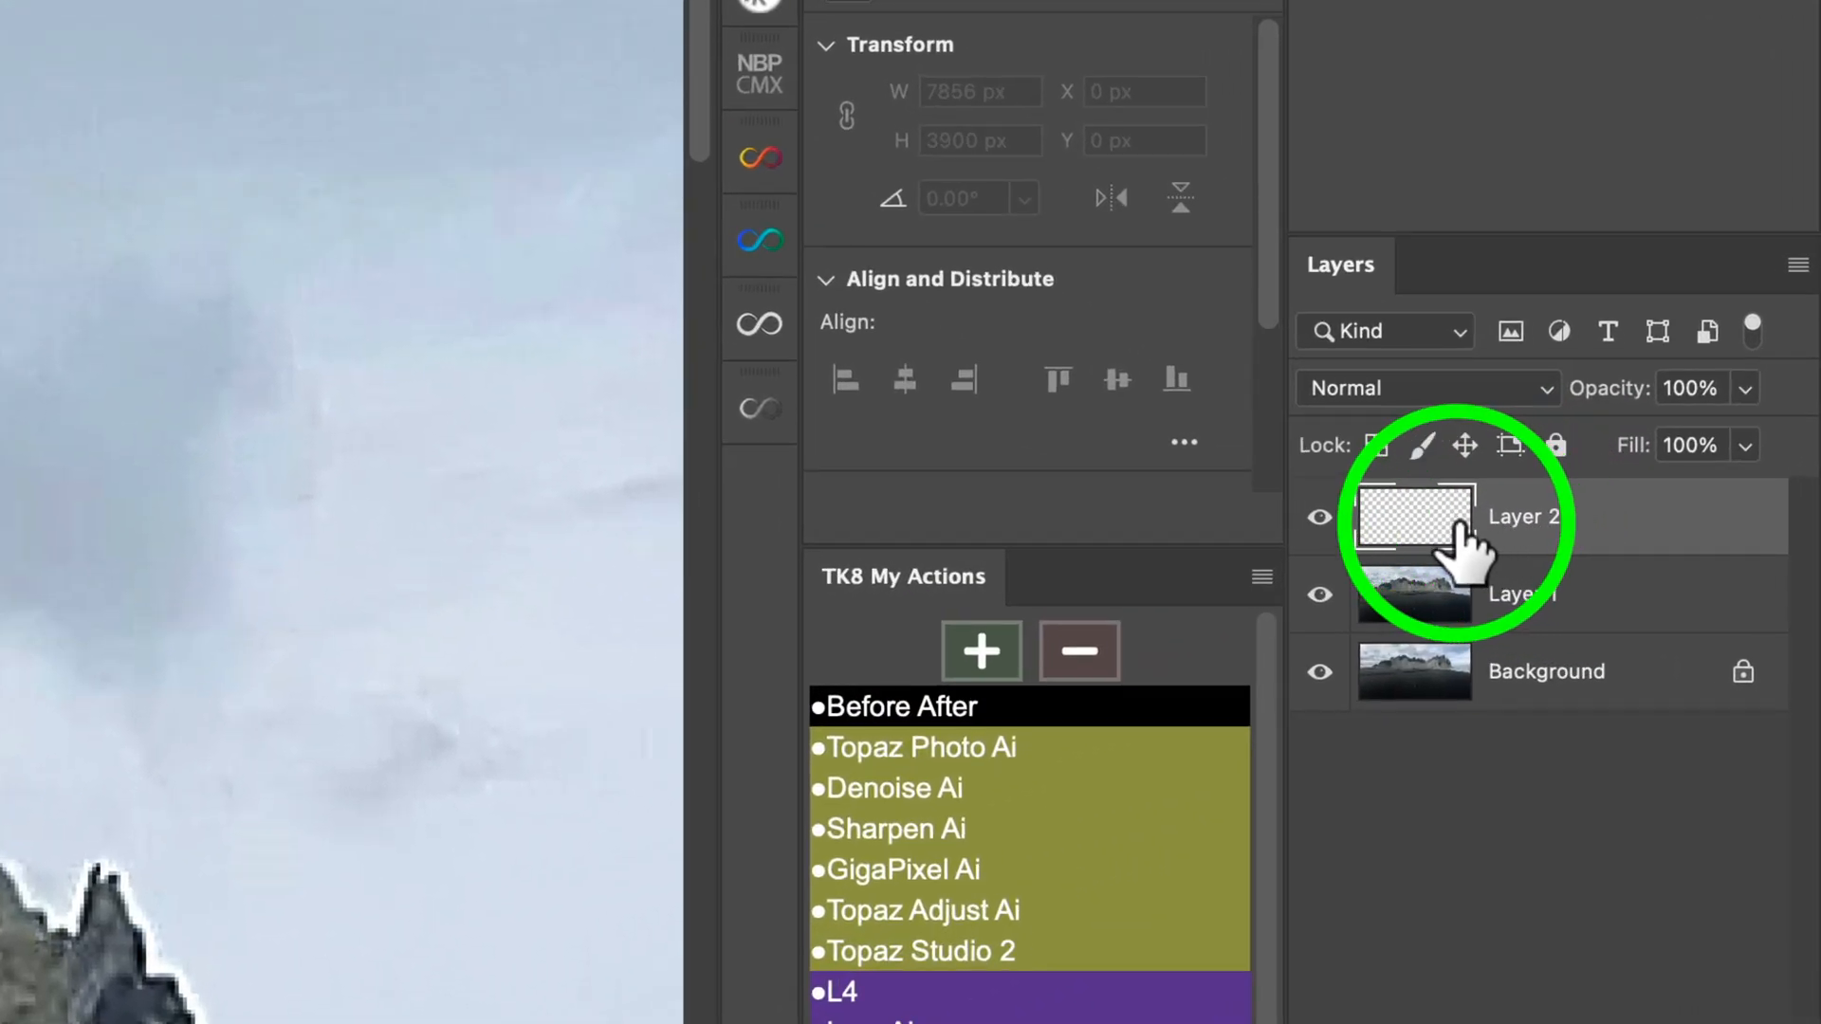
mouse_move(1474, 546)
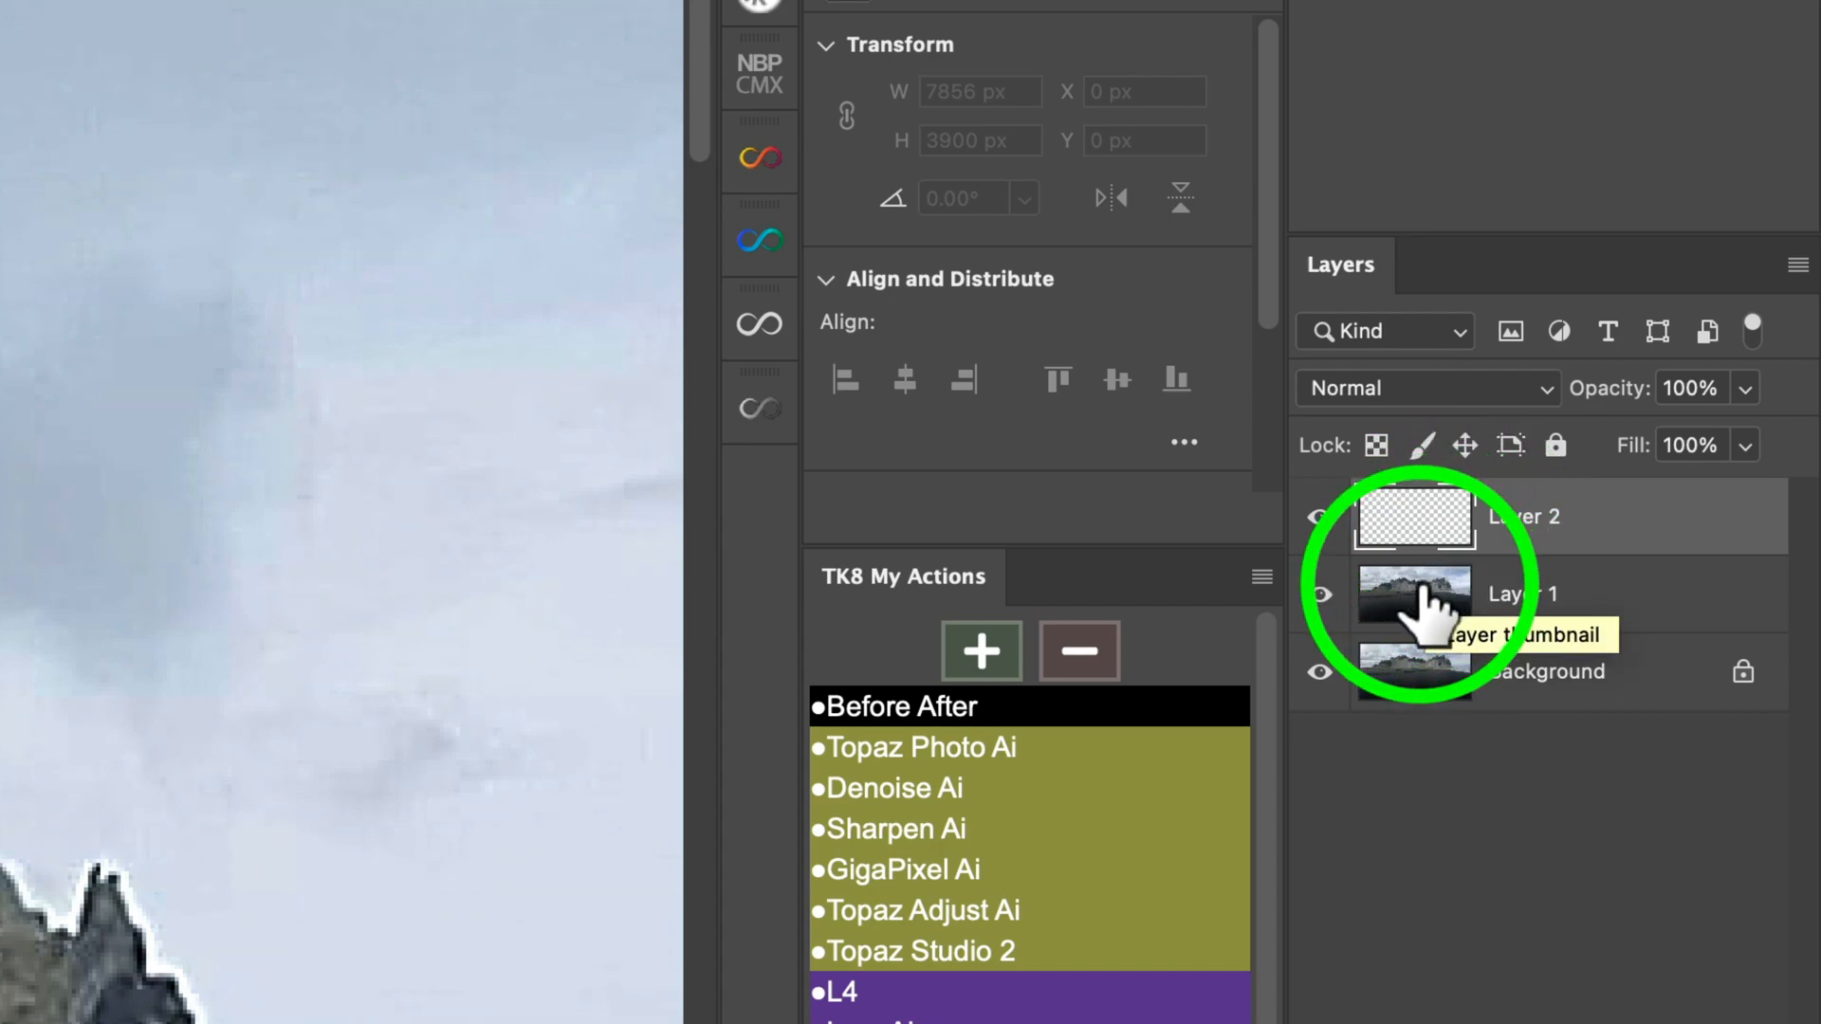
- Select Layer 1 and activate the Clone Stamp tool
left_click(1521, 593)
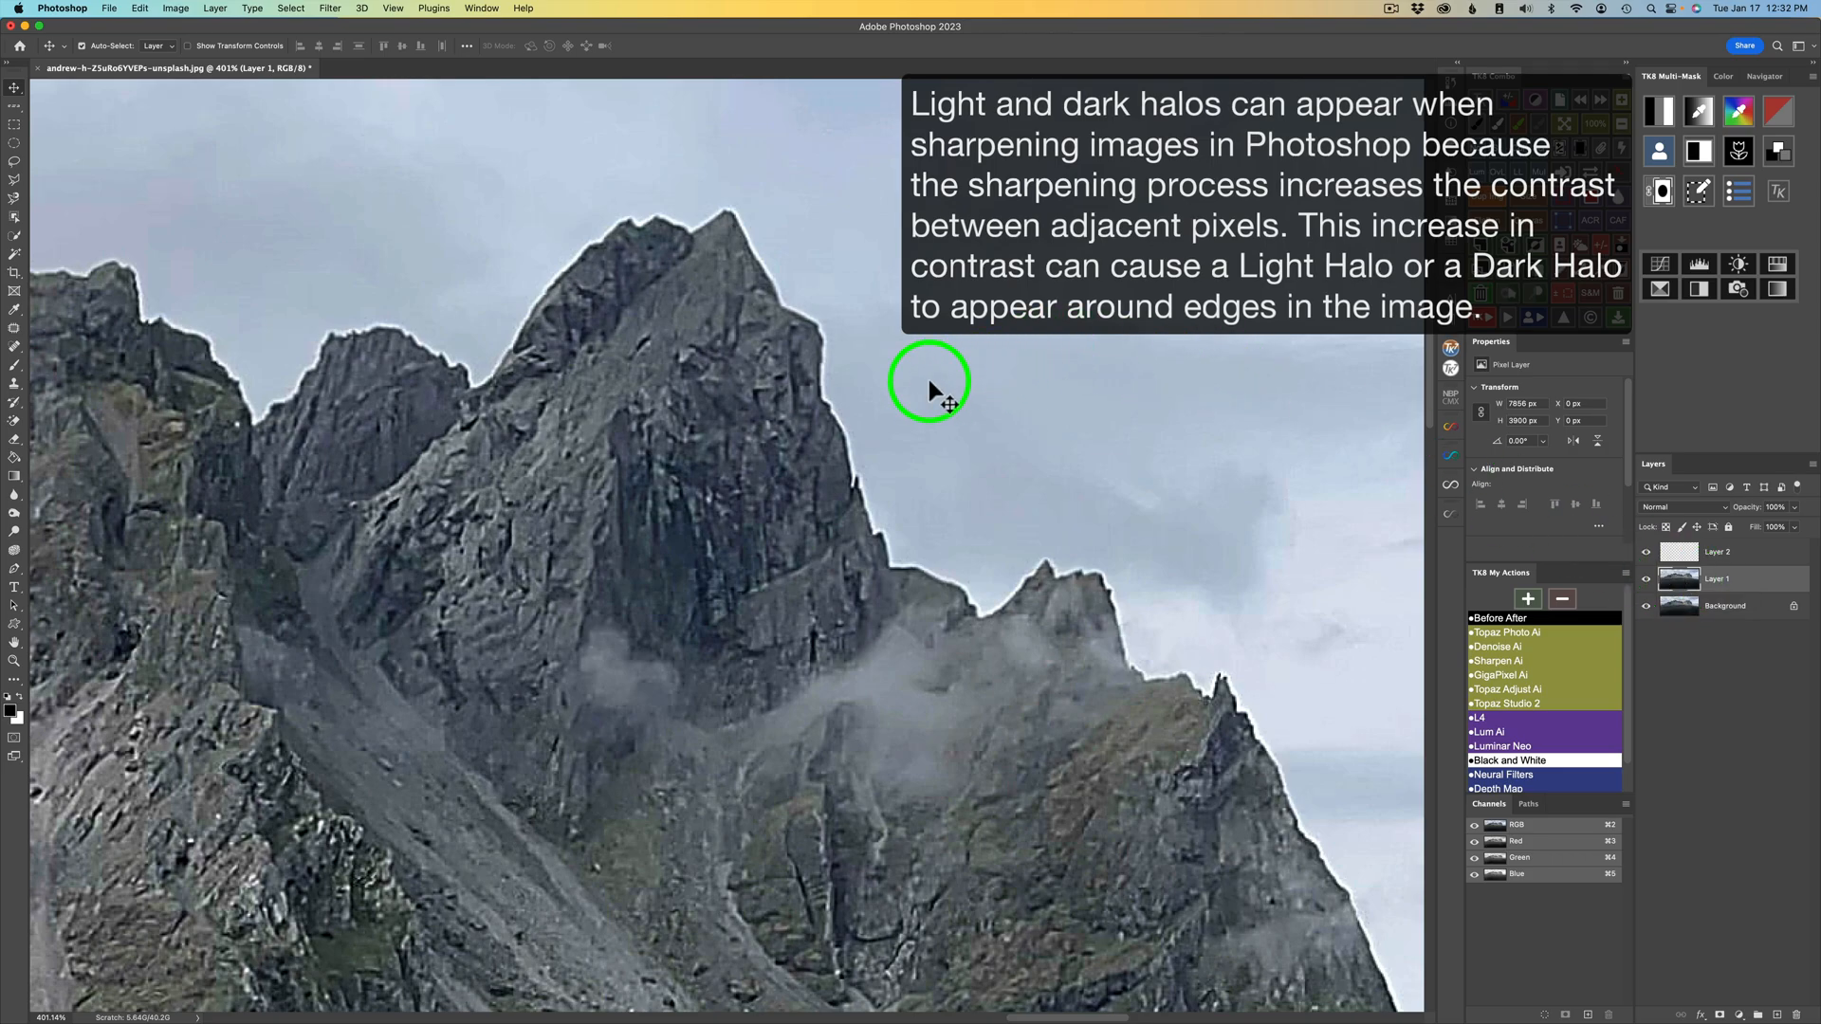
mouse_move(856, 453)
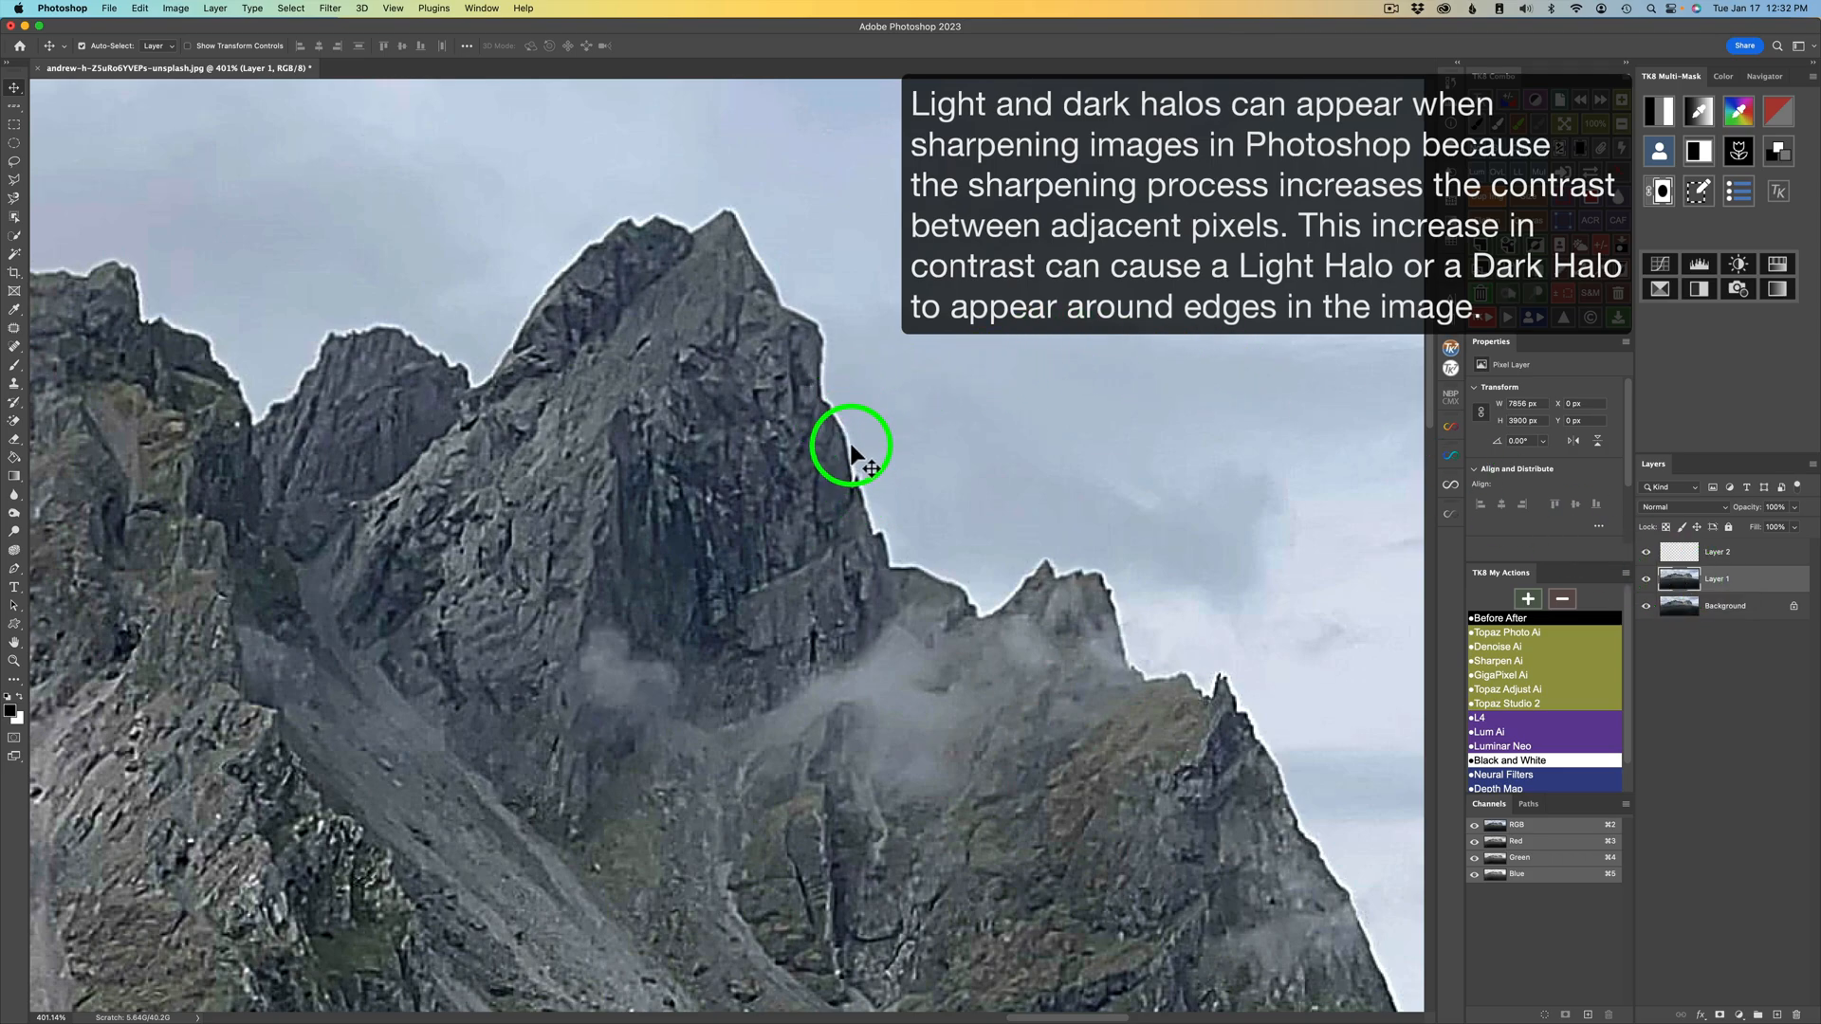
mouse_move(859, 400)
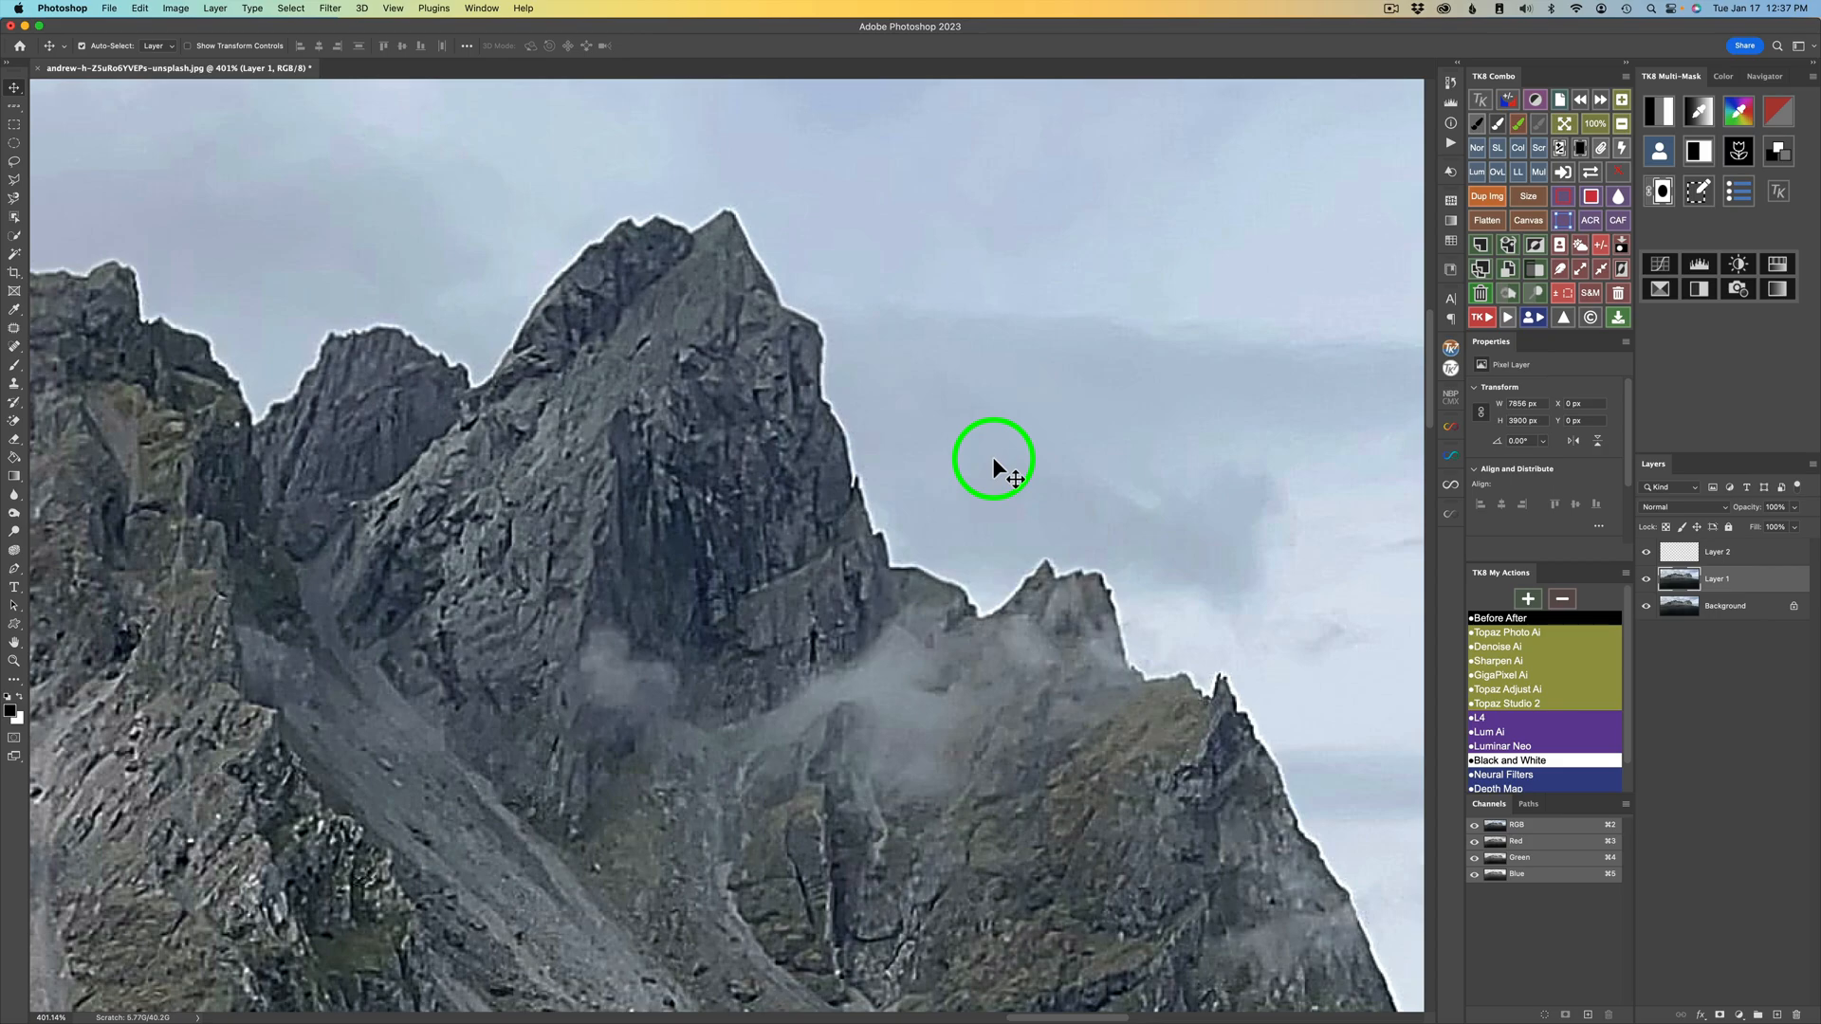
key("s")
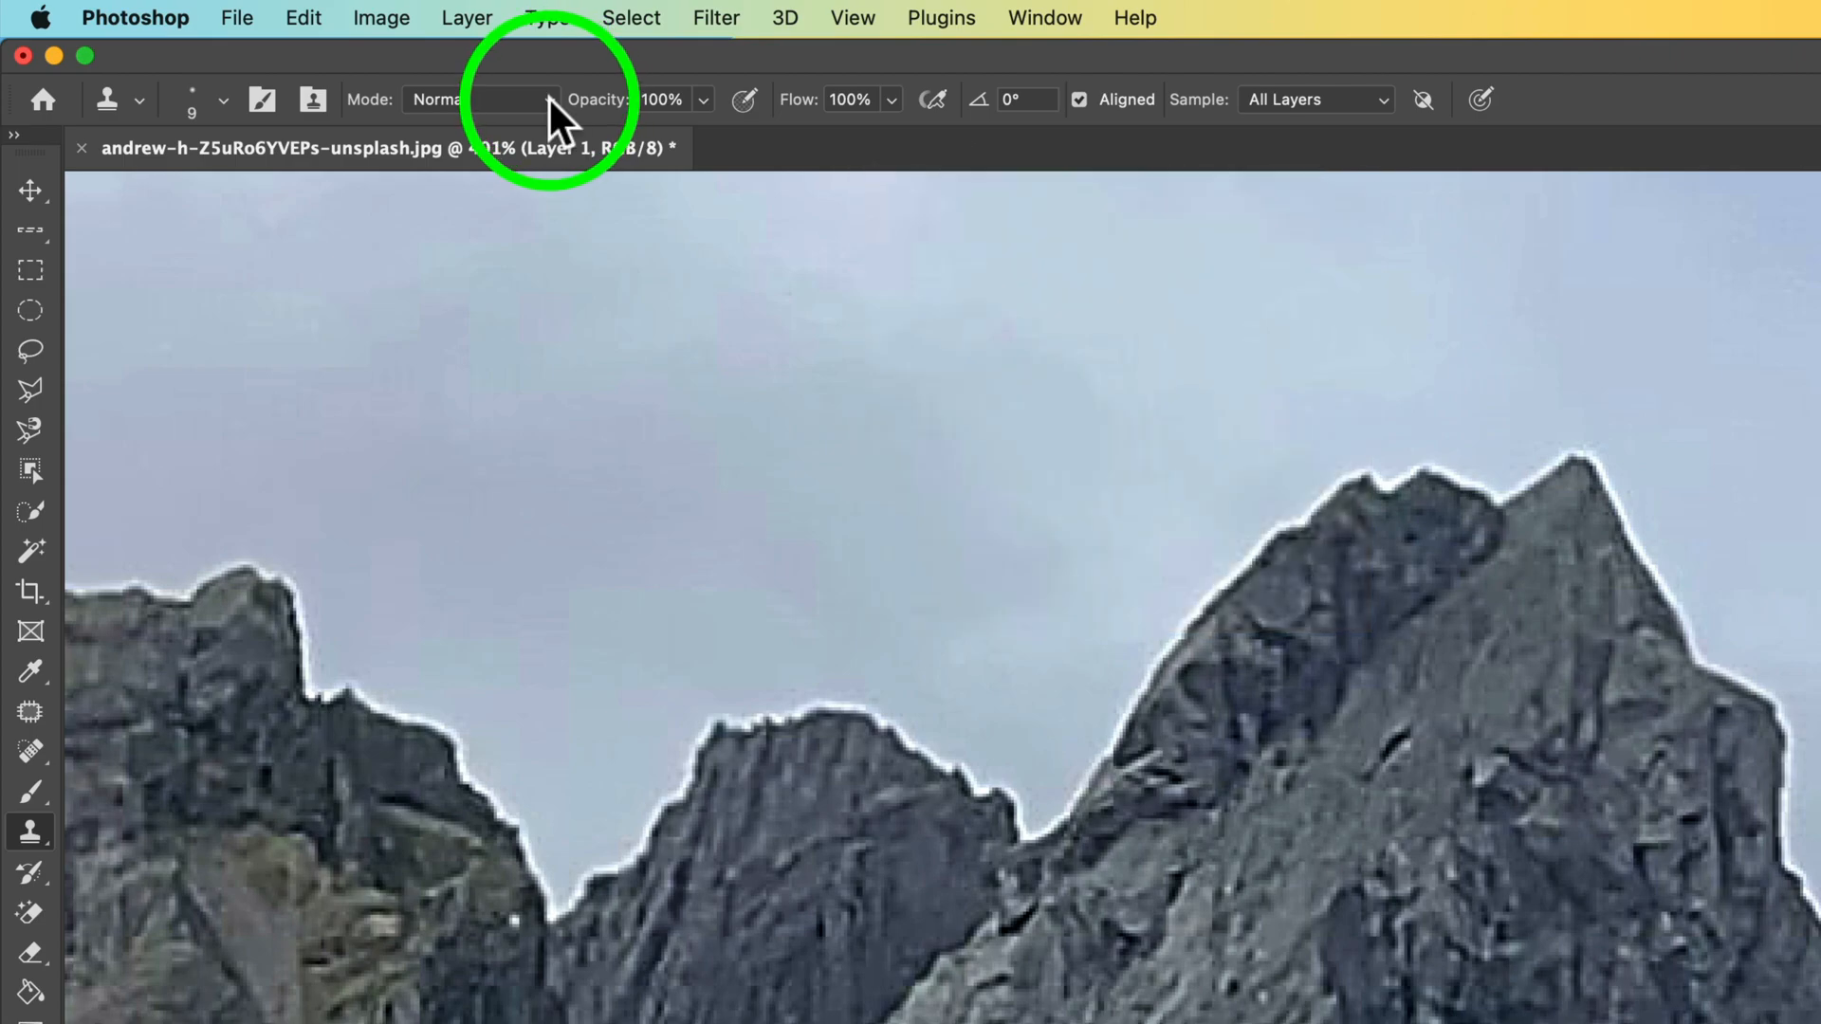
- Set Clone Stamp mode to Darker Color and sample to Current Layer
left_click(481, 99)
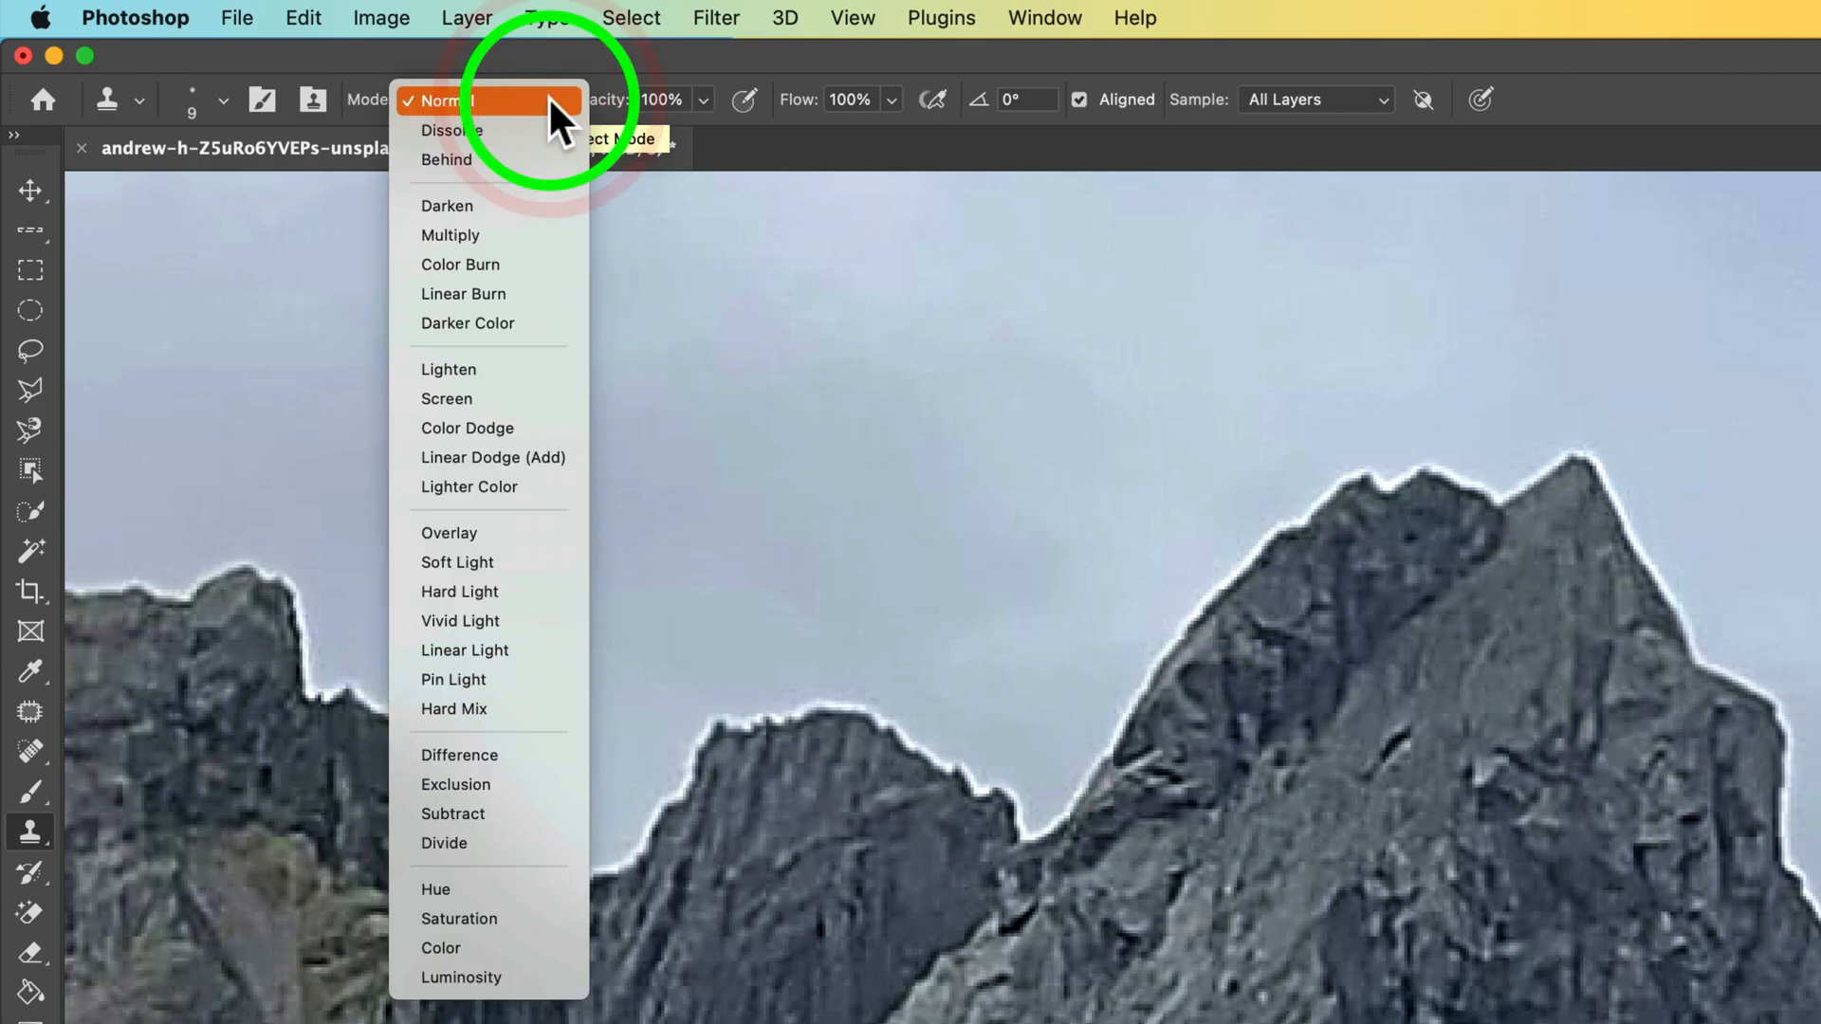
mouse_move(860, 744)
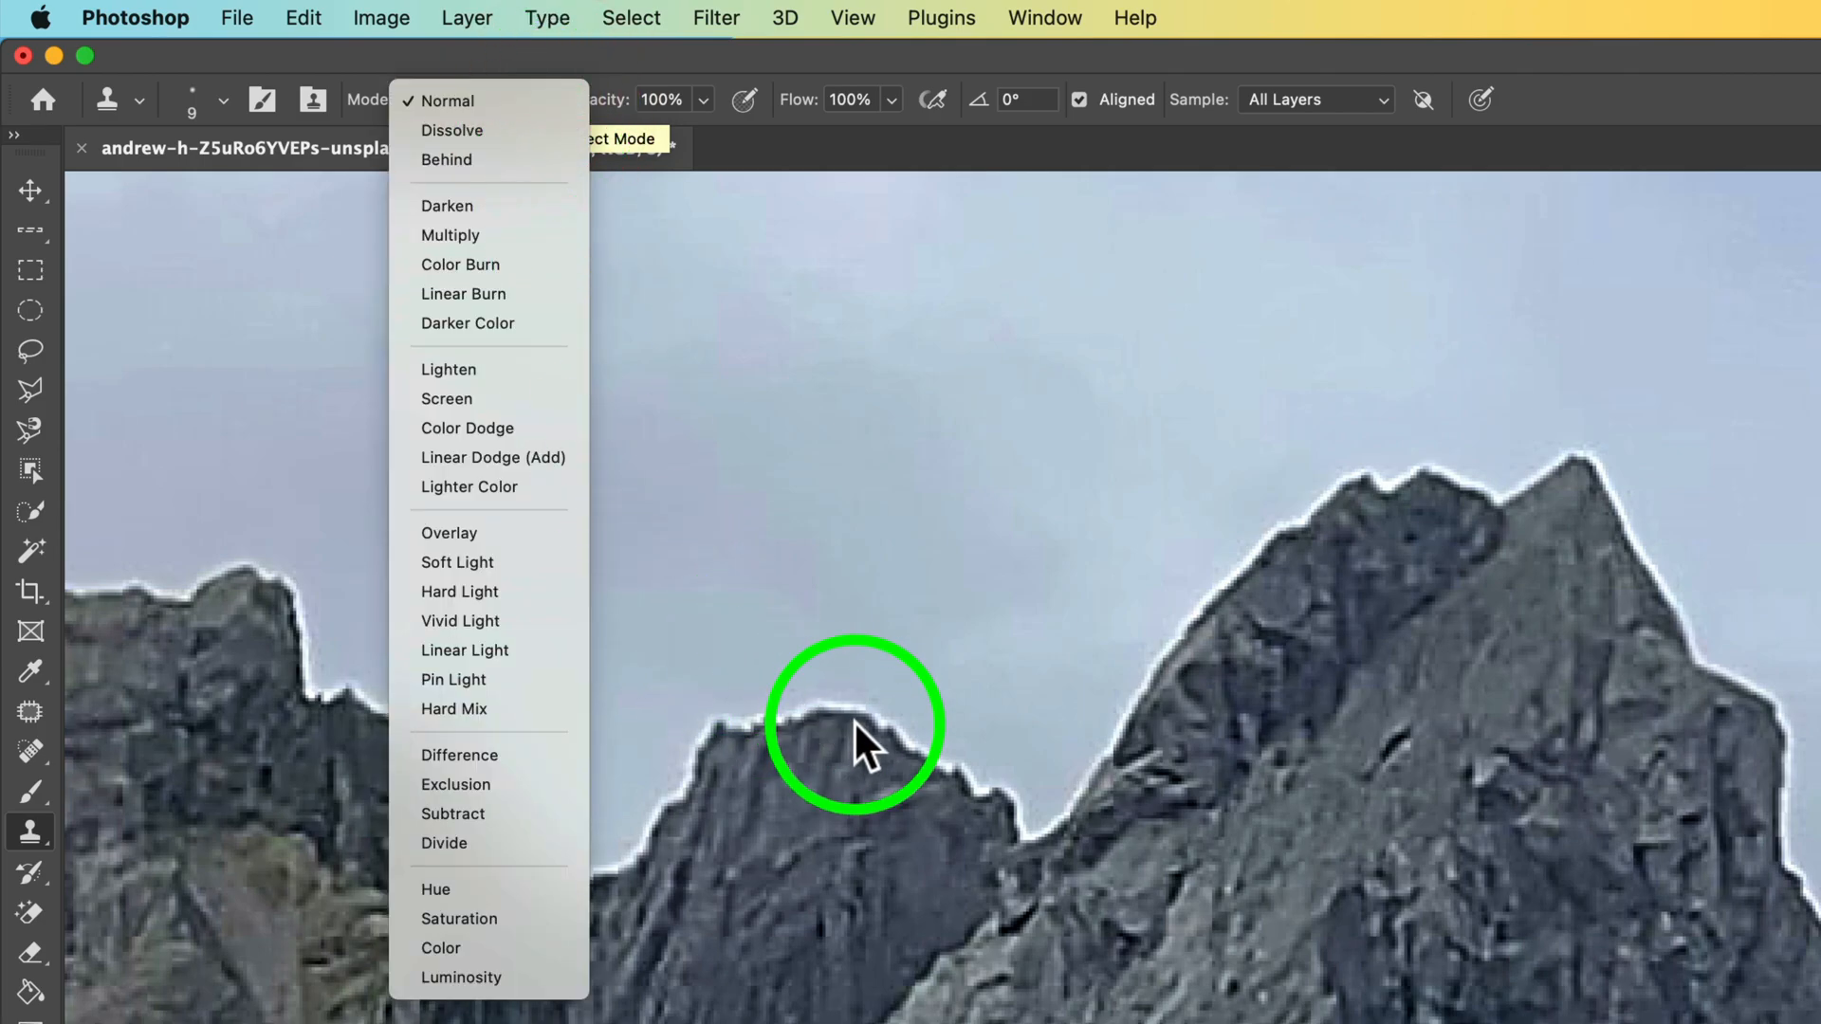
mouse_move(487, 322)
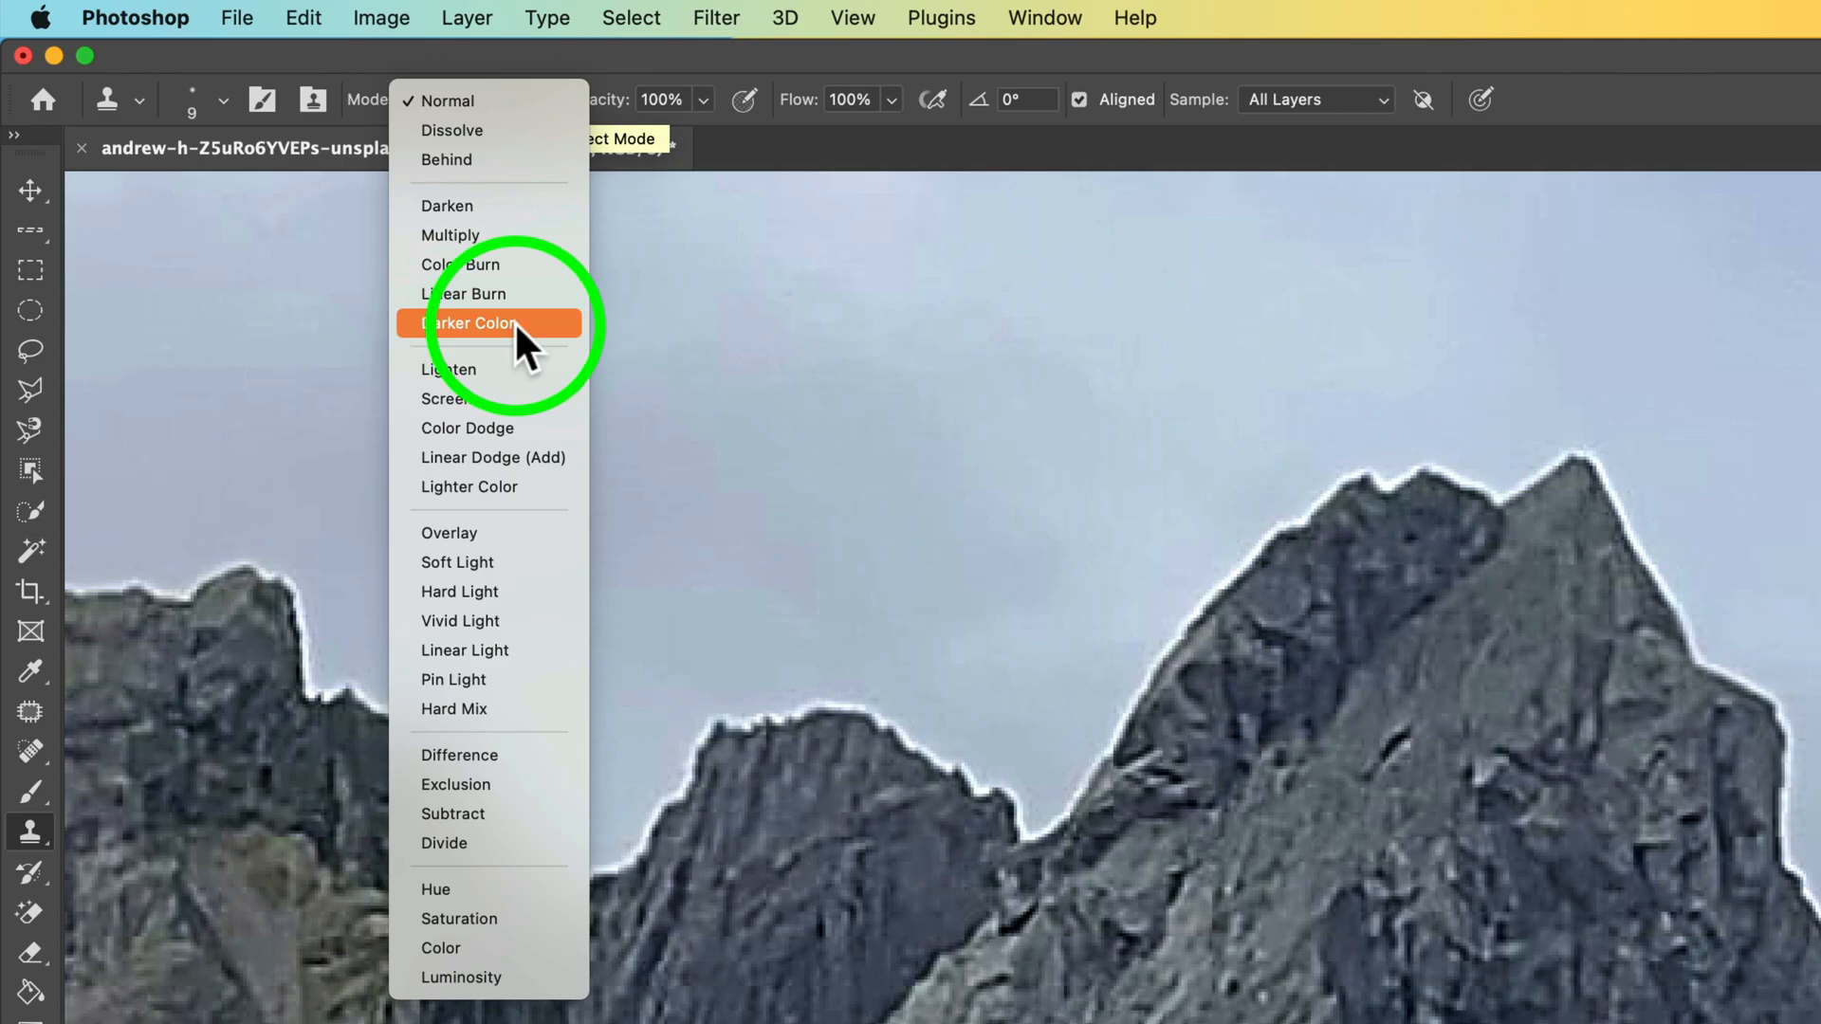
mouse_move(533, 506)
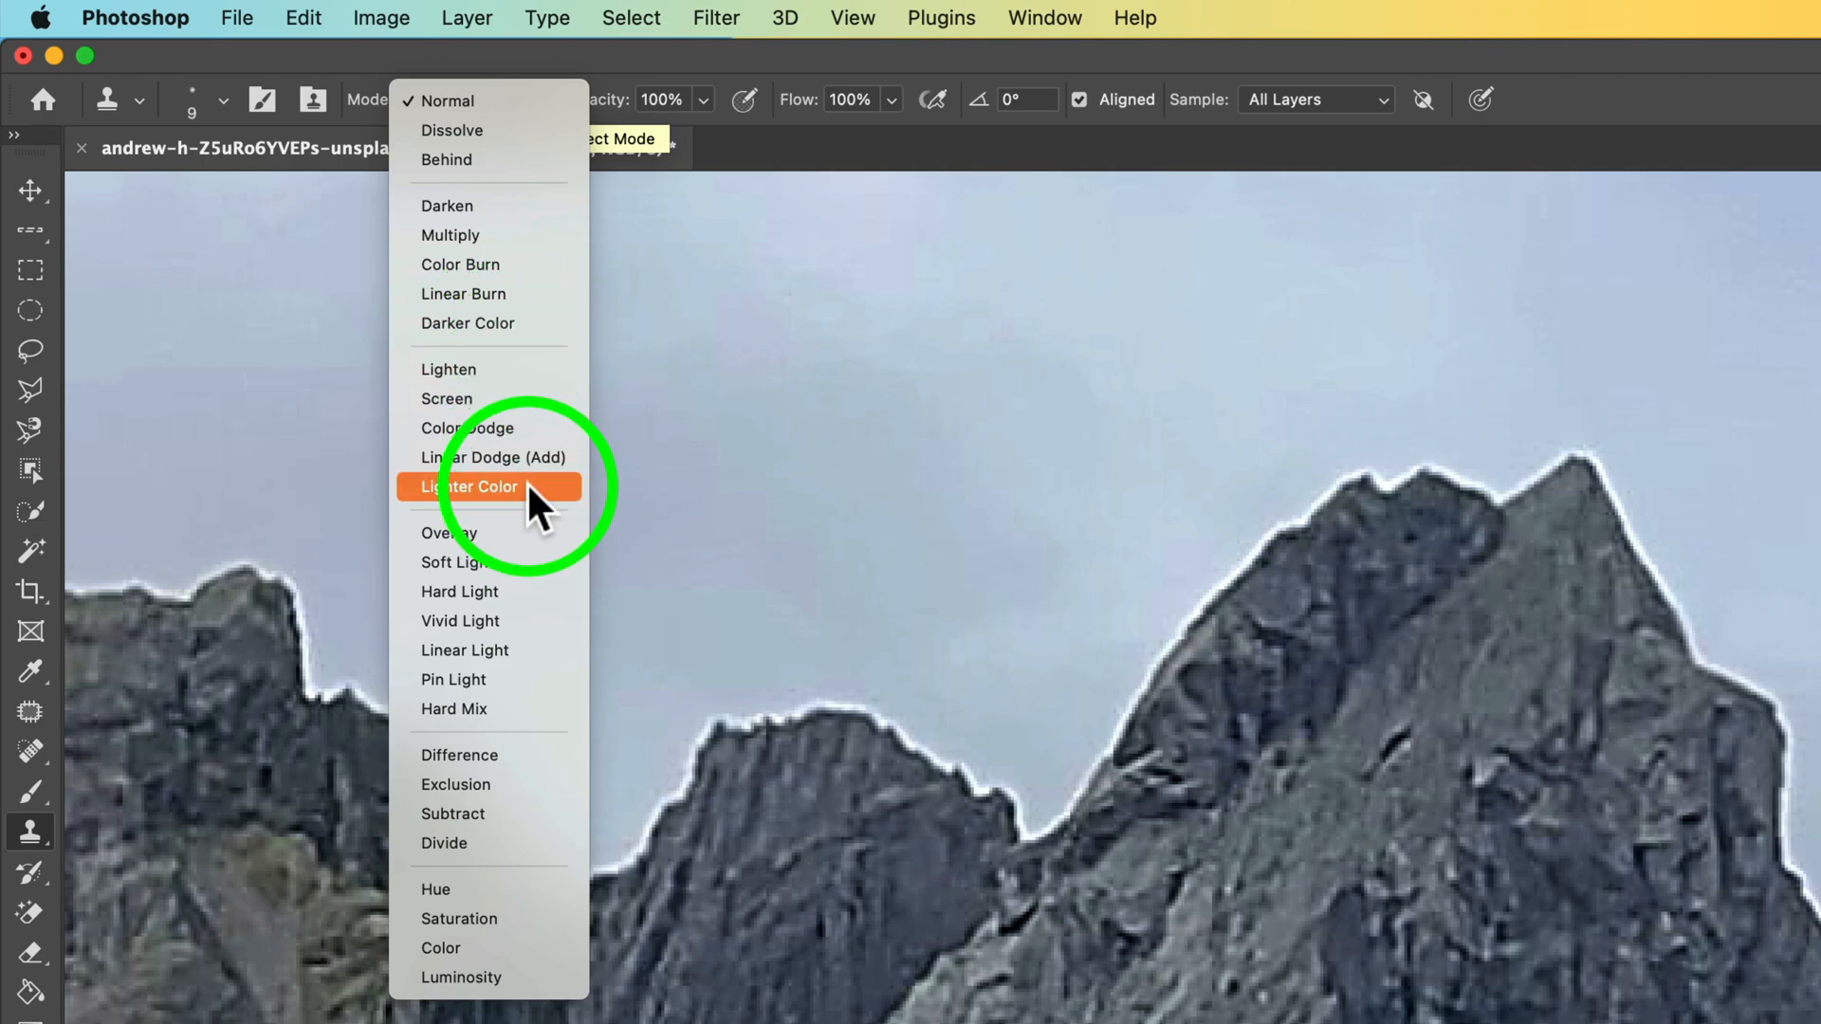
mouse_move(506, 331)
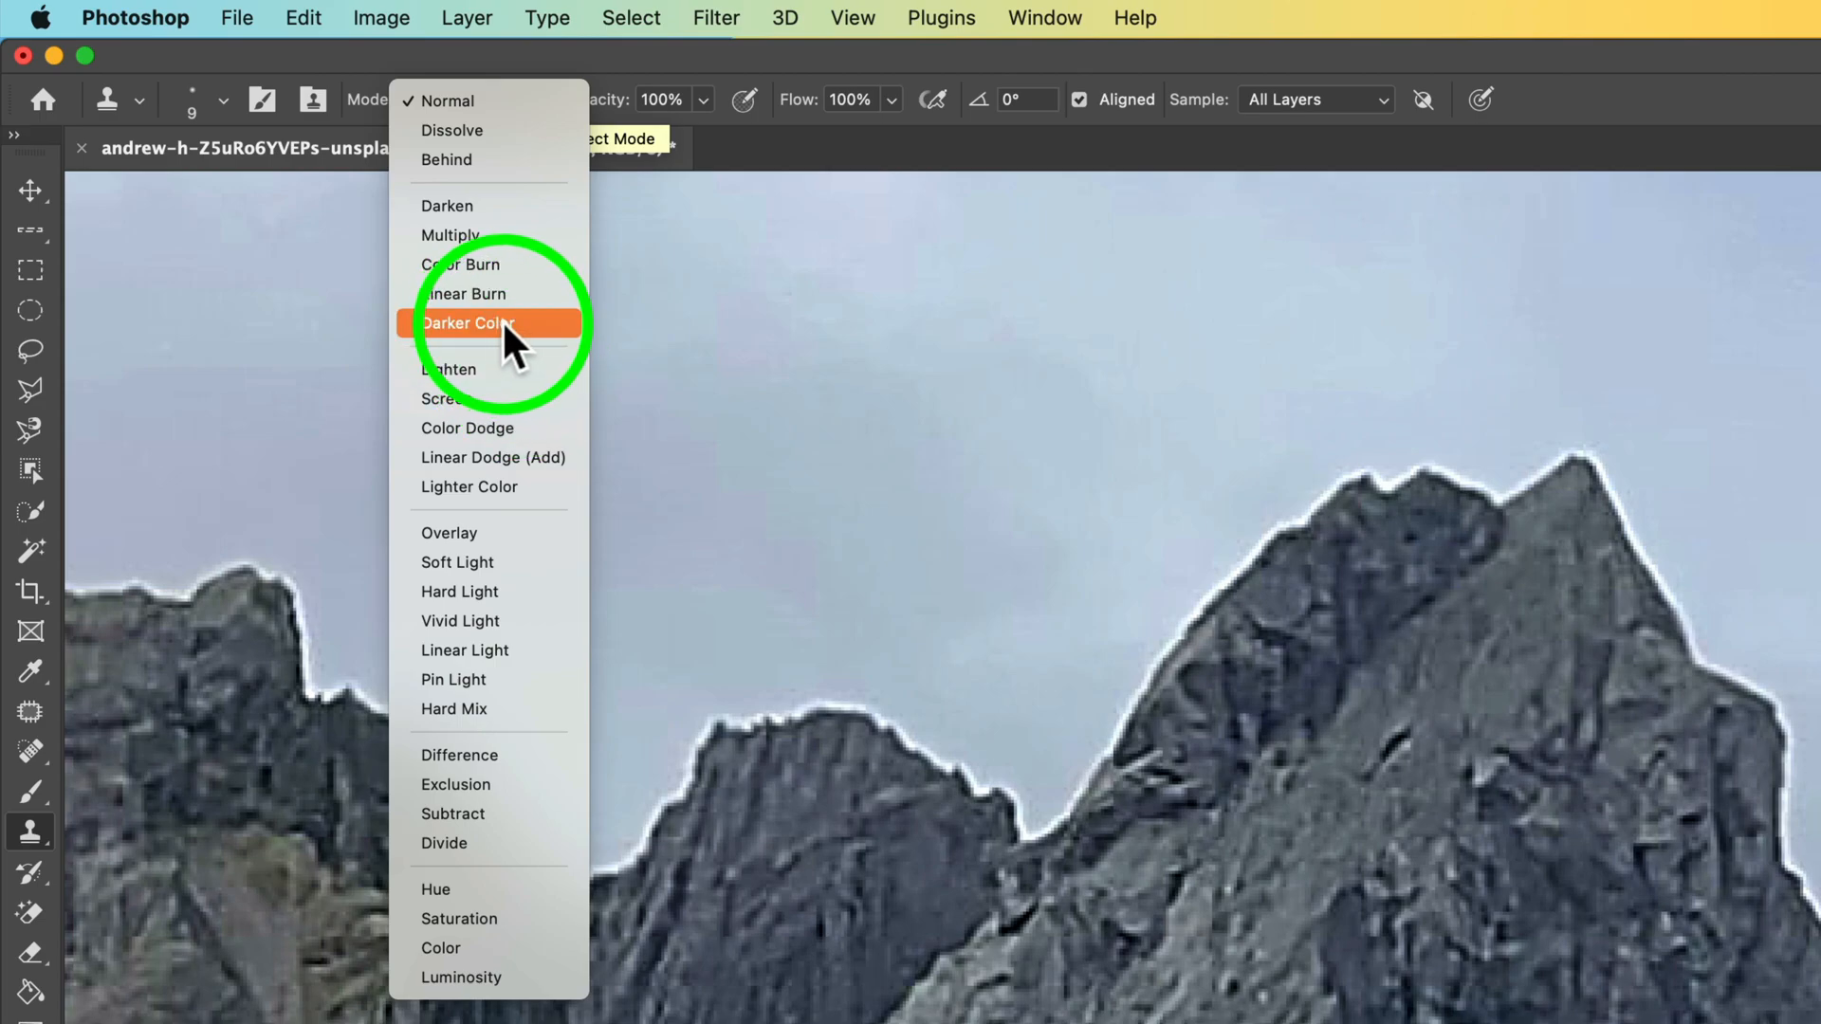
mouse_move(493, 487)
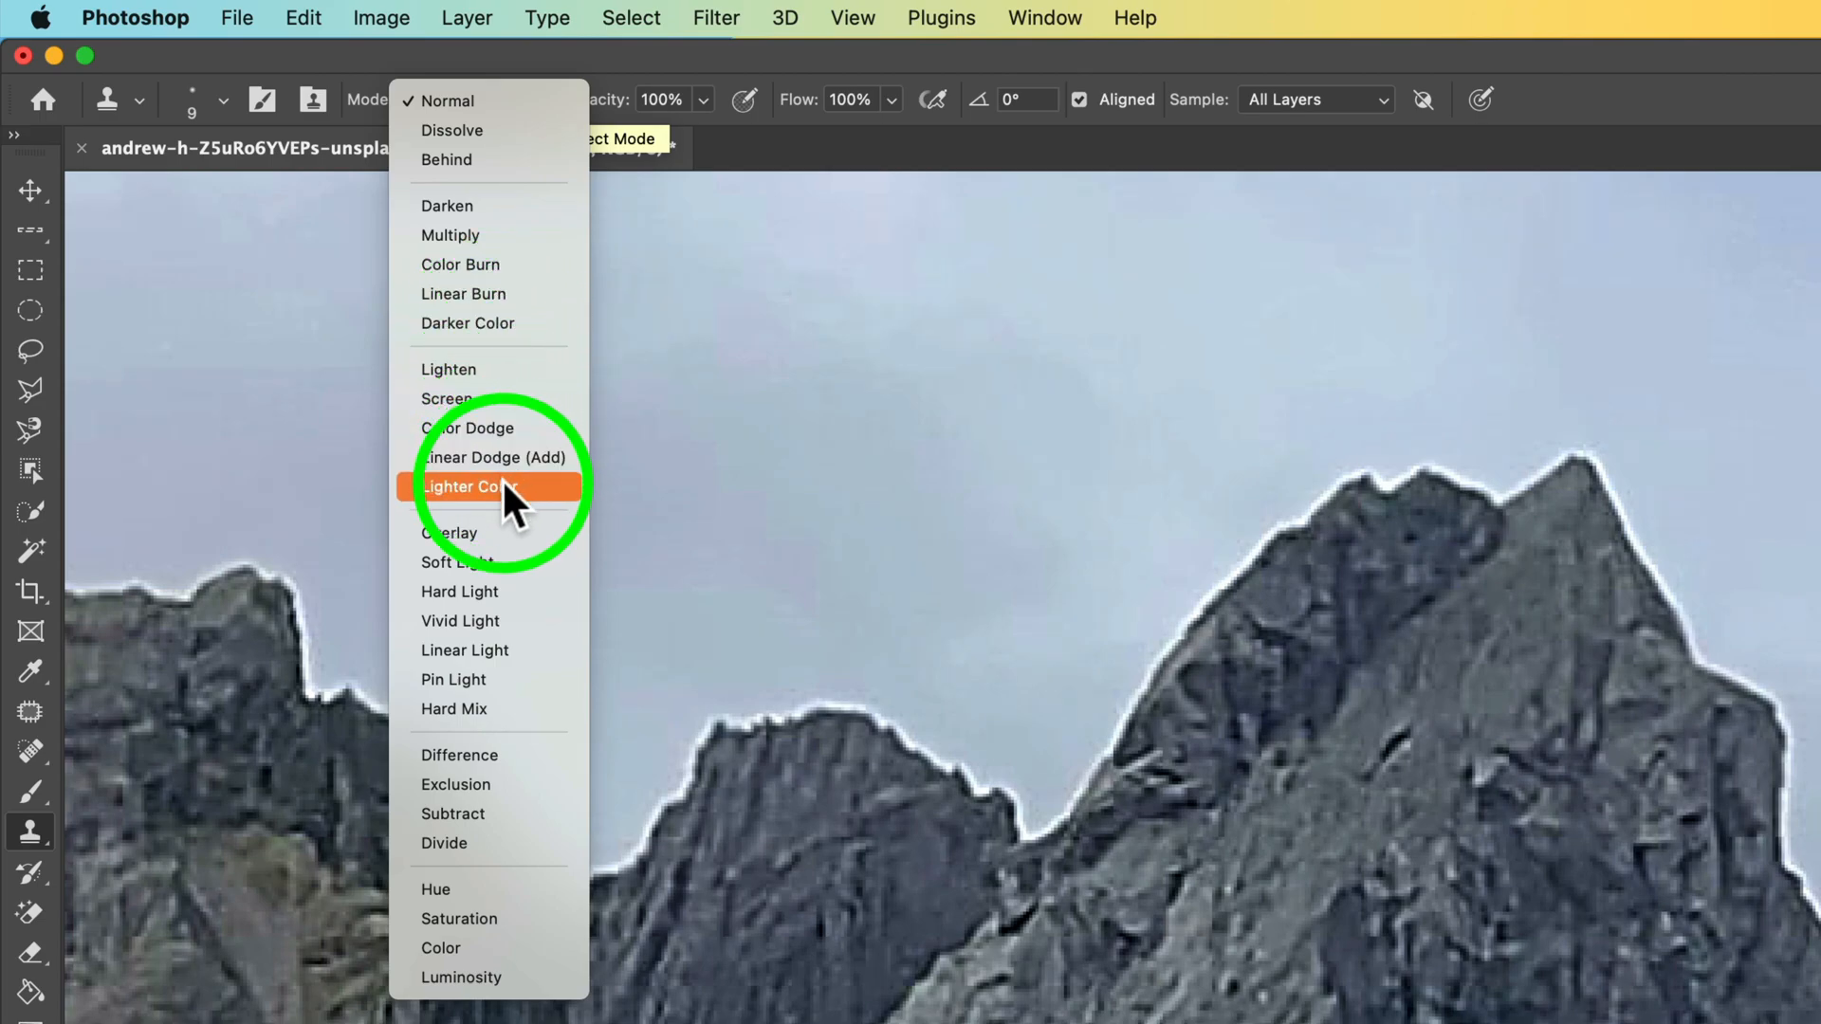
mouse_move(488, 323)
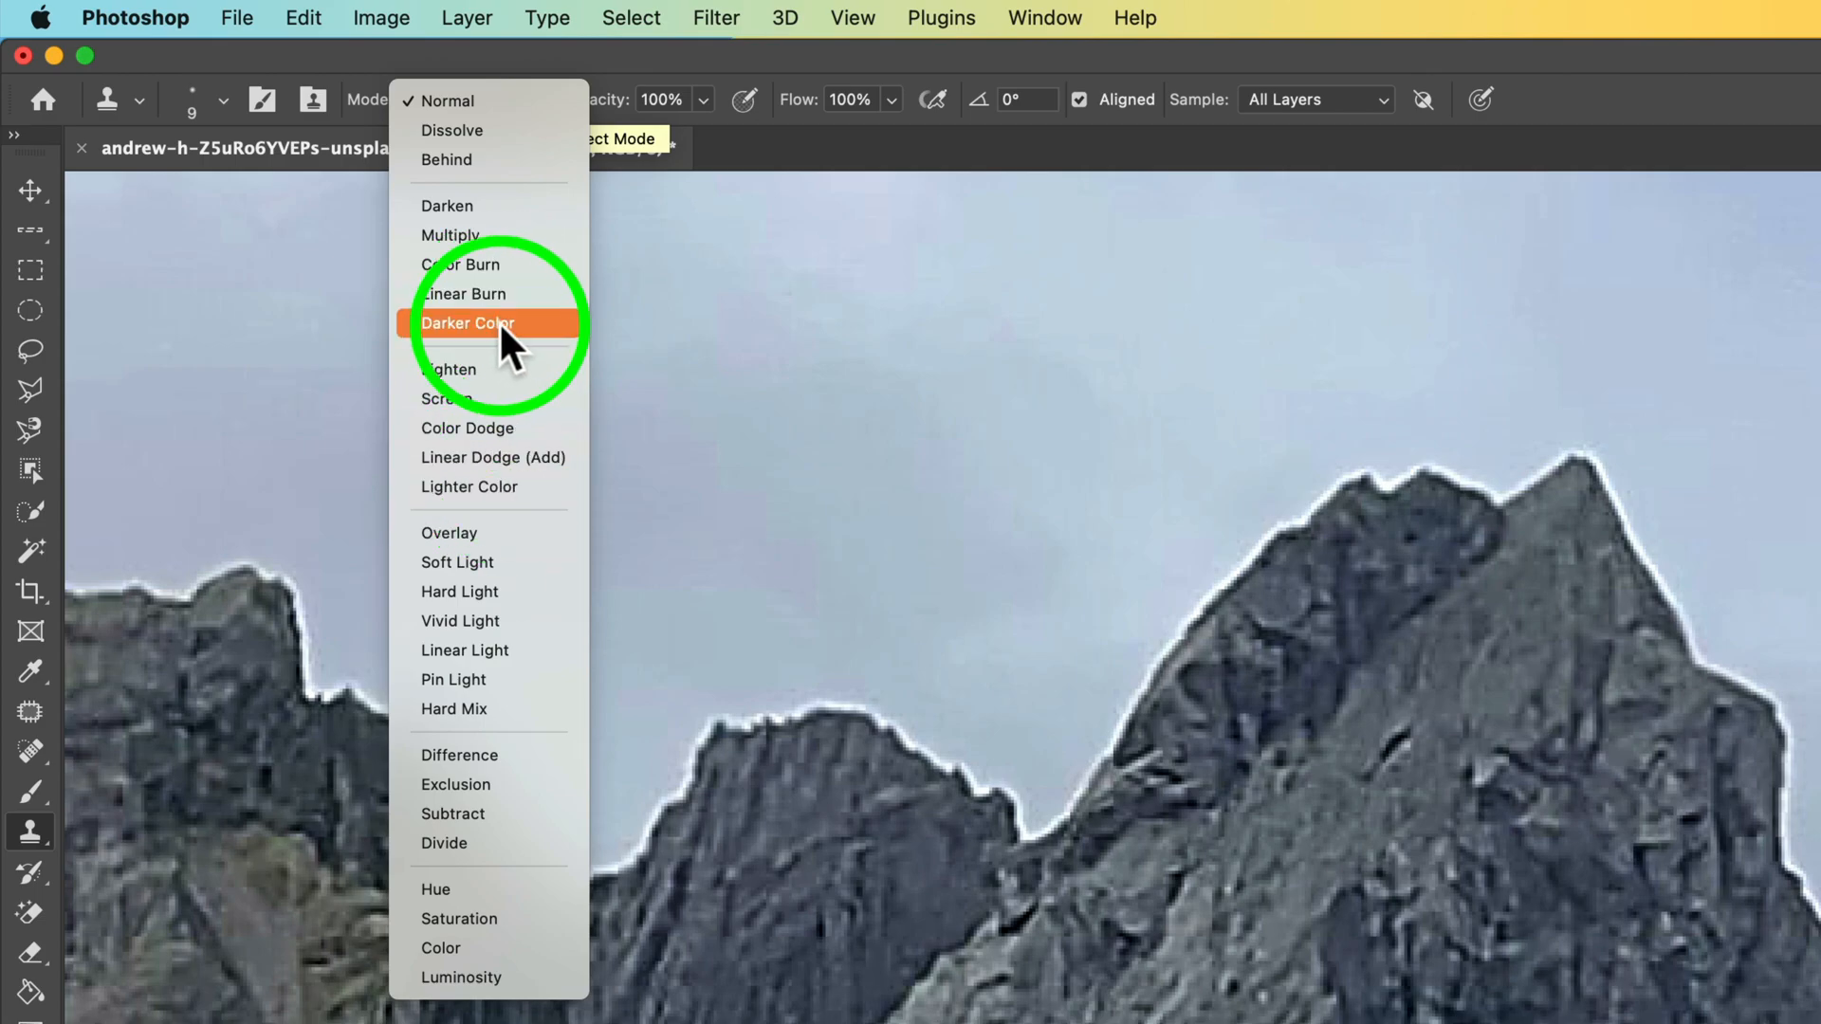
left_click(470, 323)
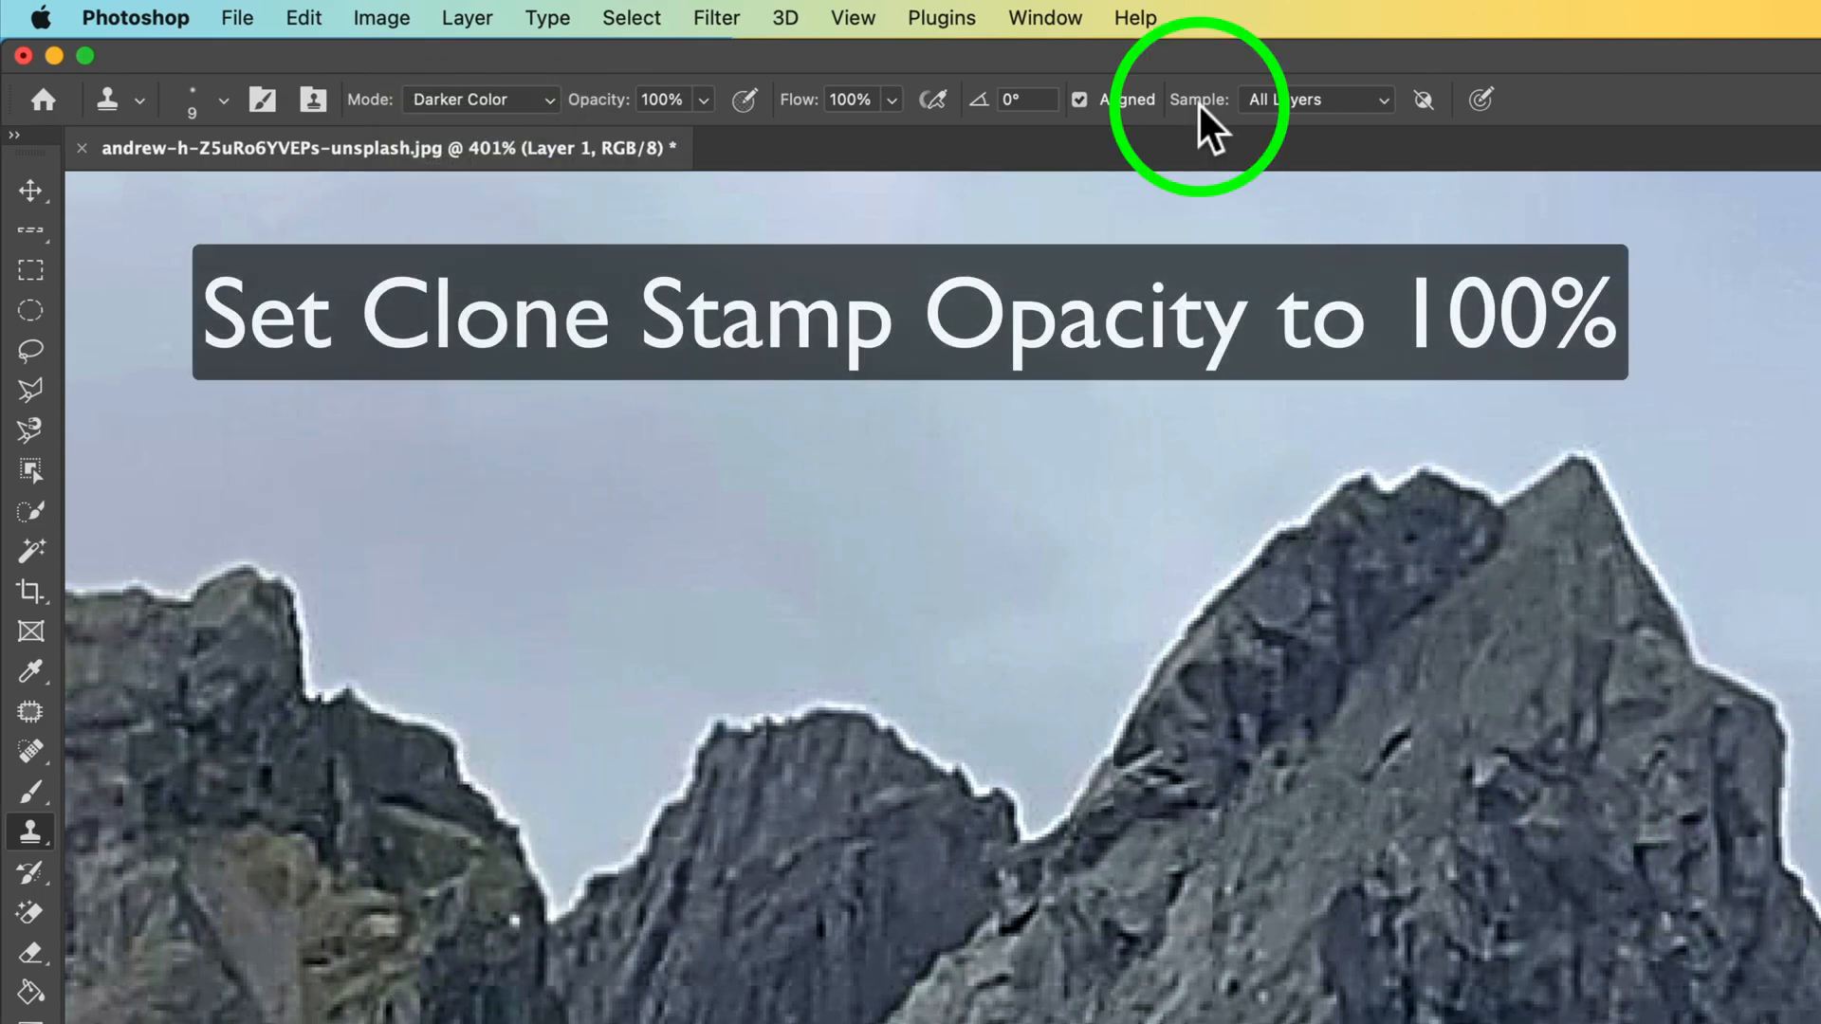
mouse_move(1393, 116)
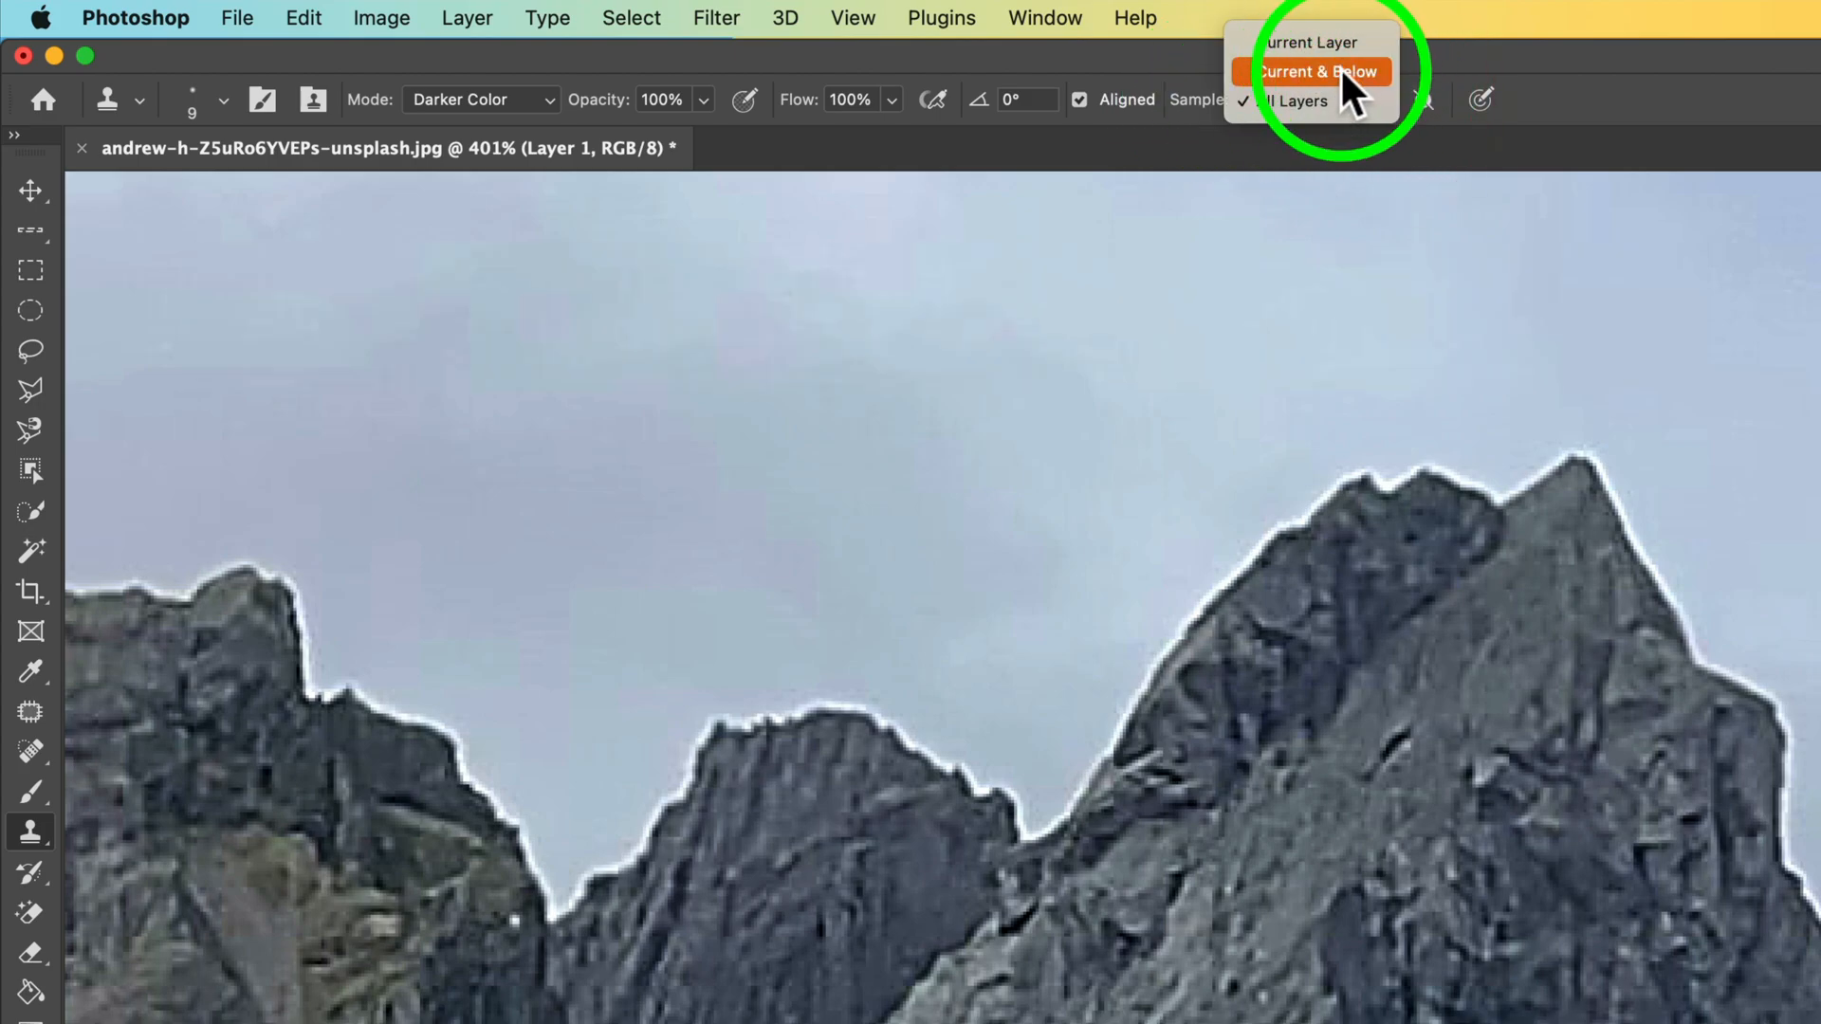
left_click(1310, 42)
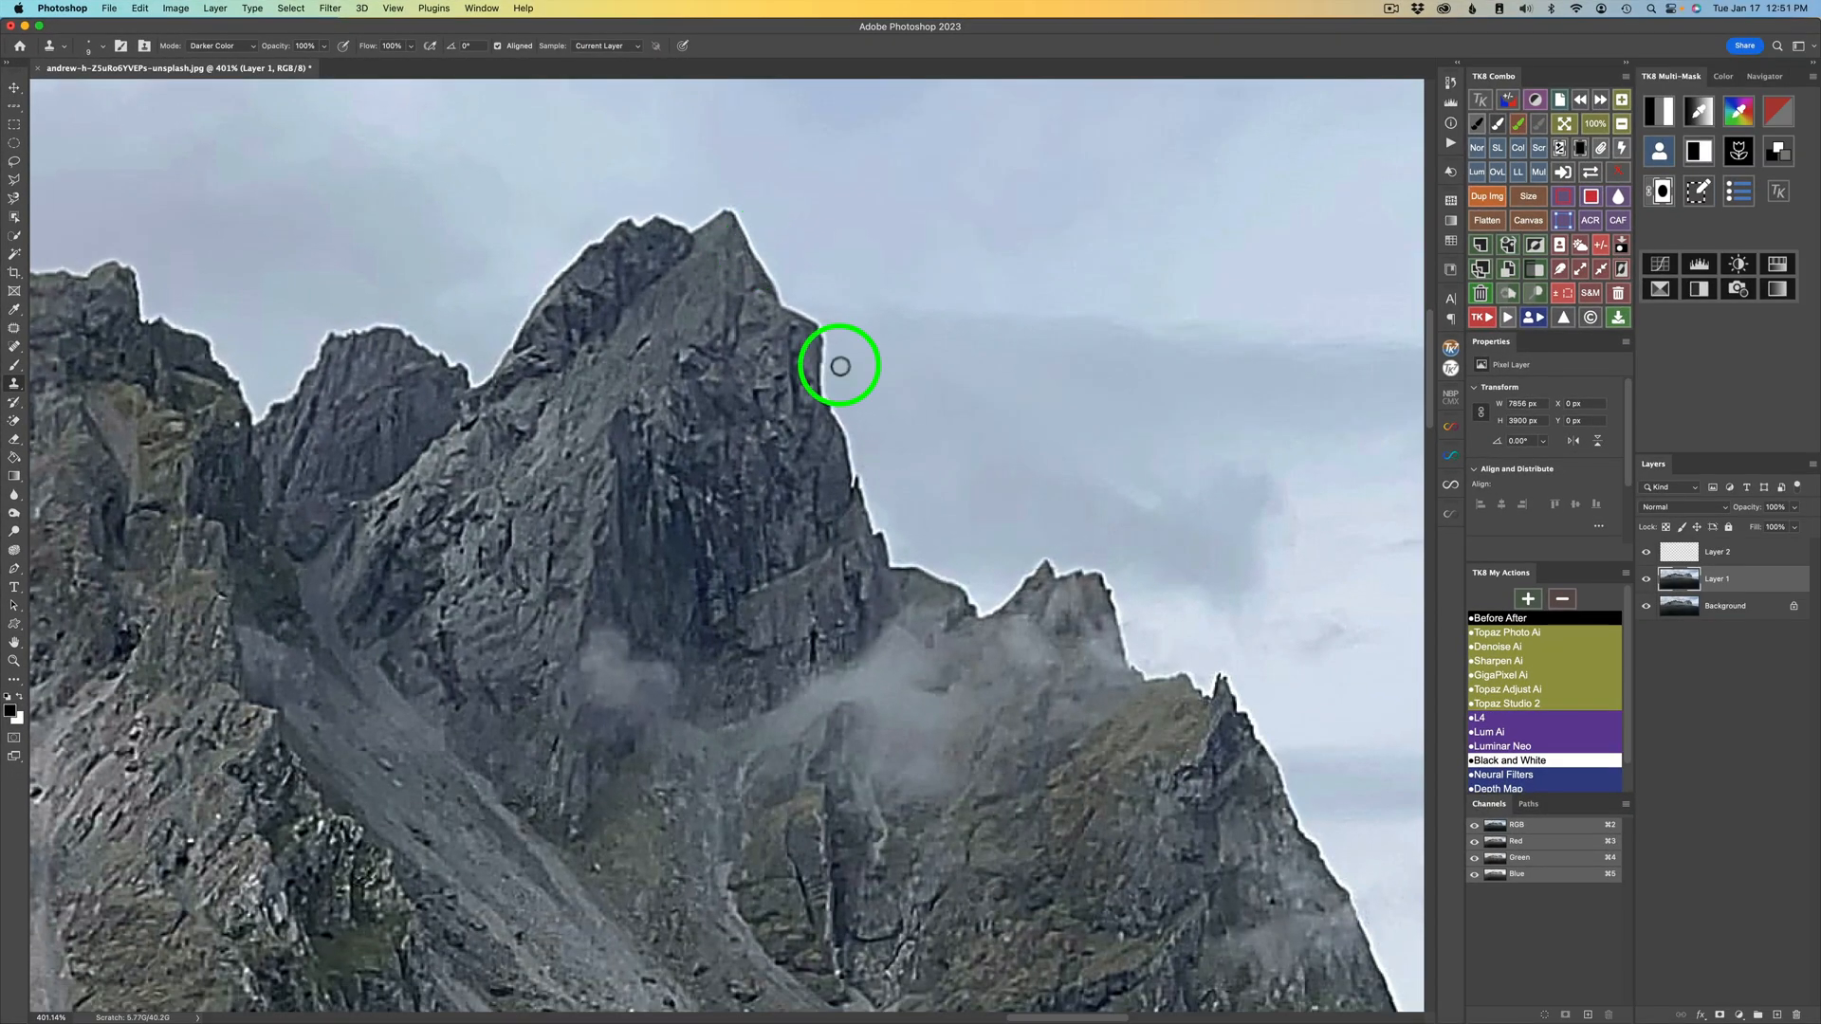
mouse_move(826, 361)
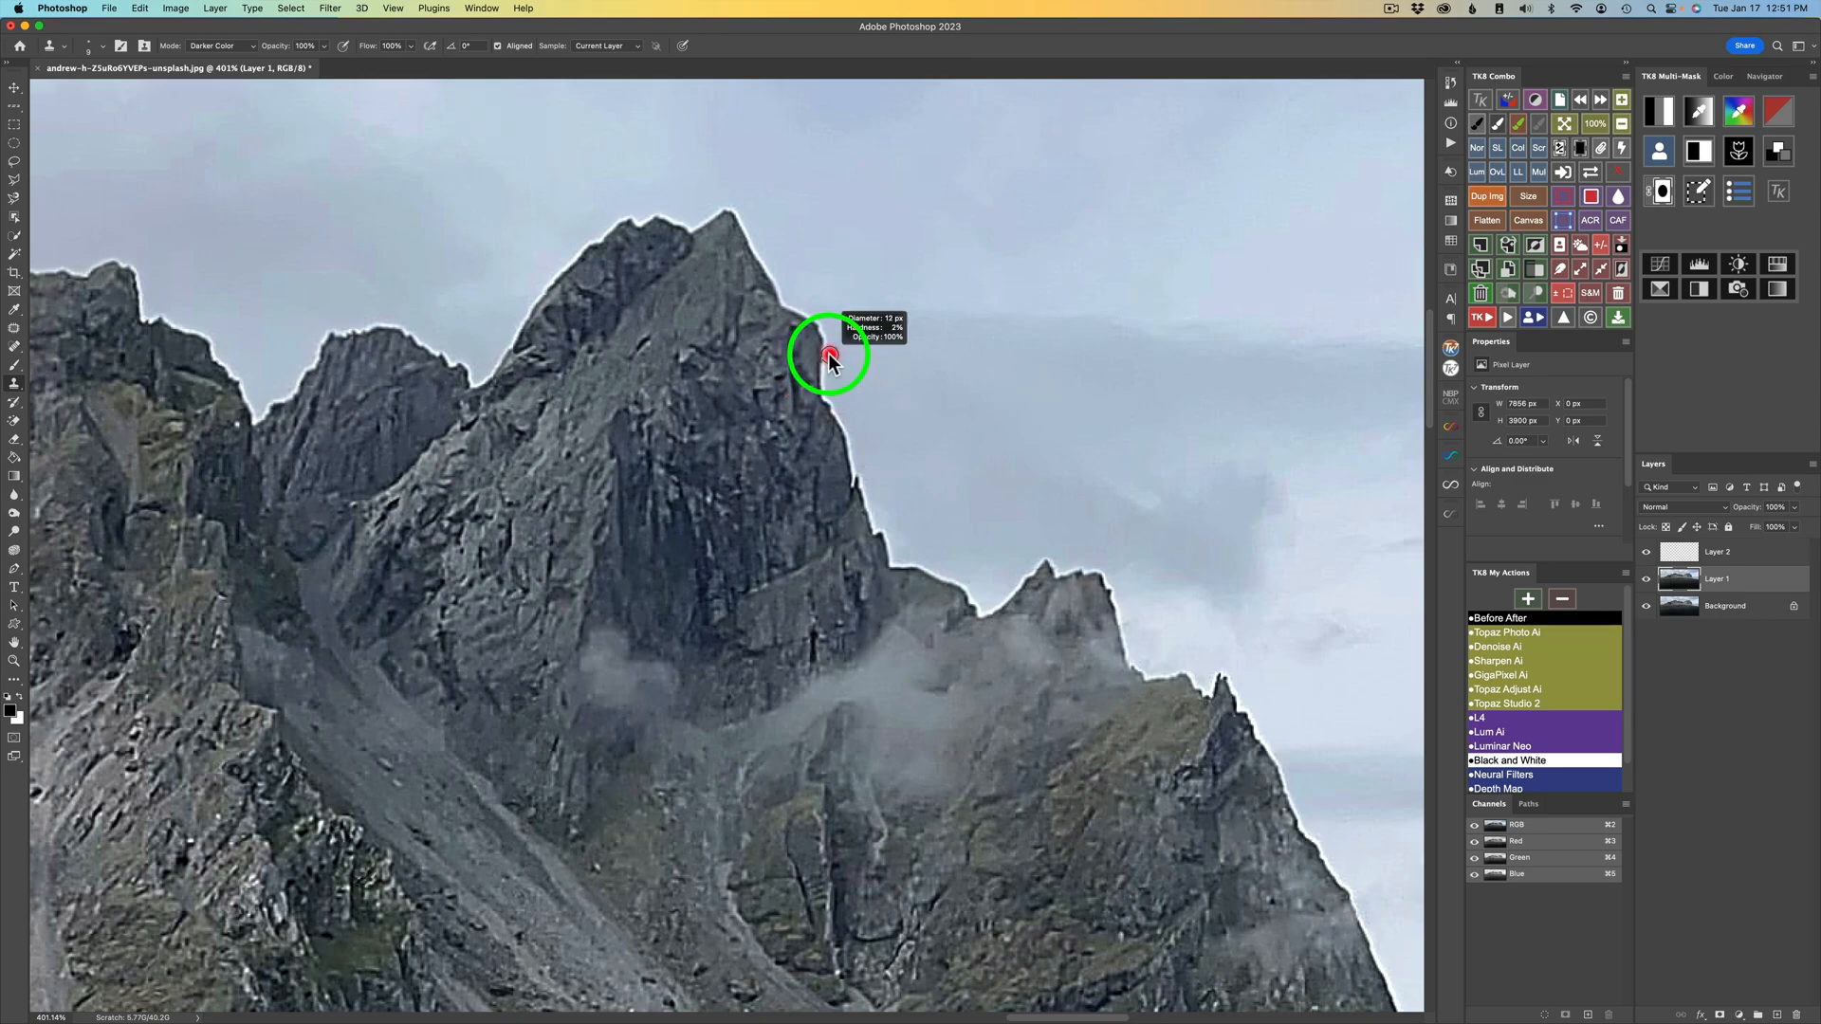
mouse_move(834, 338)
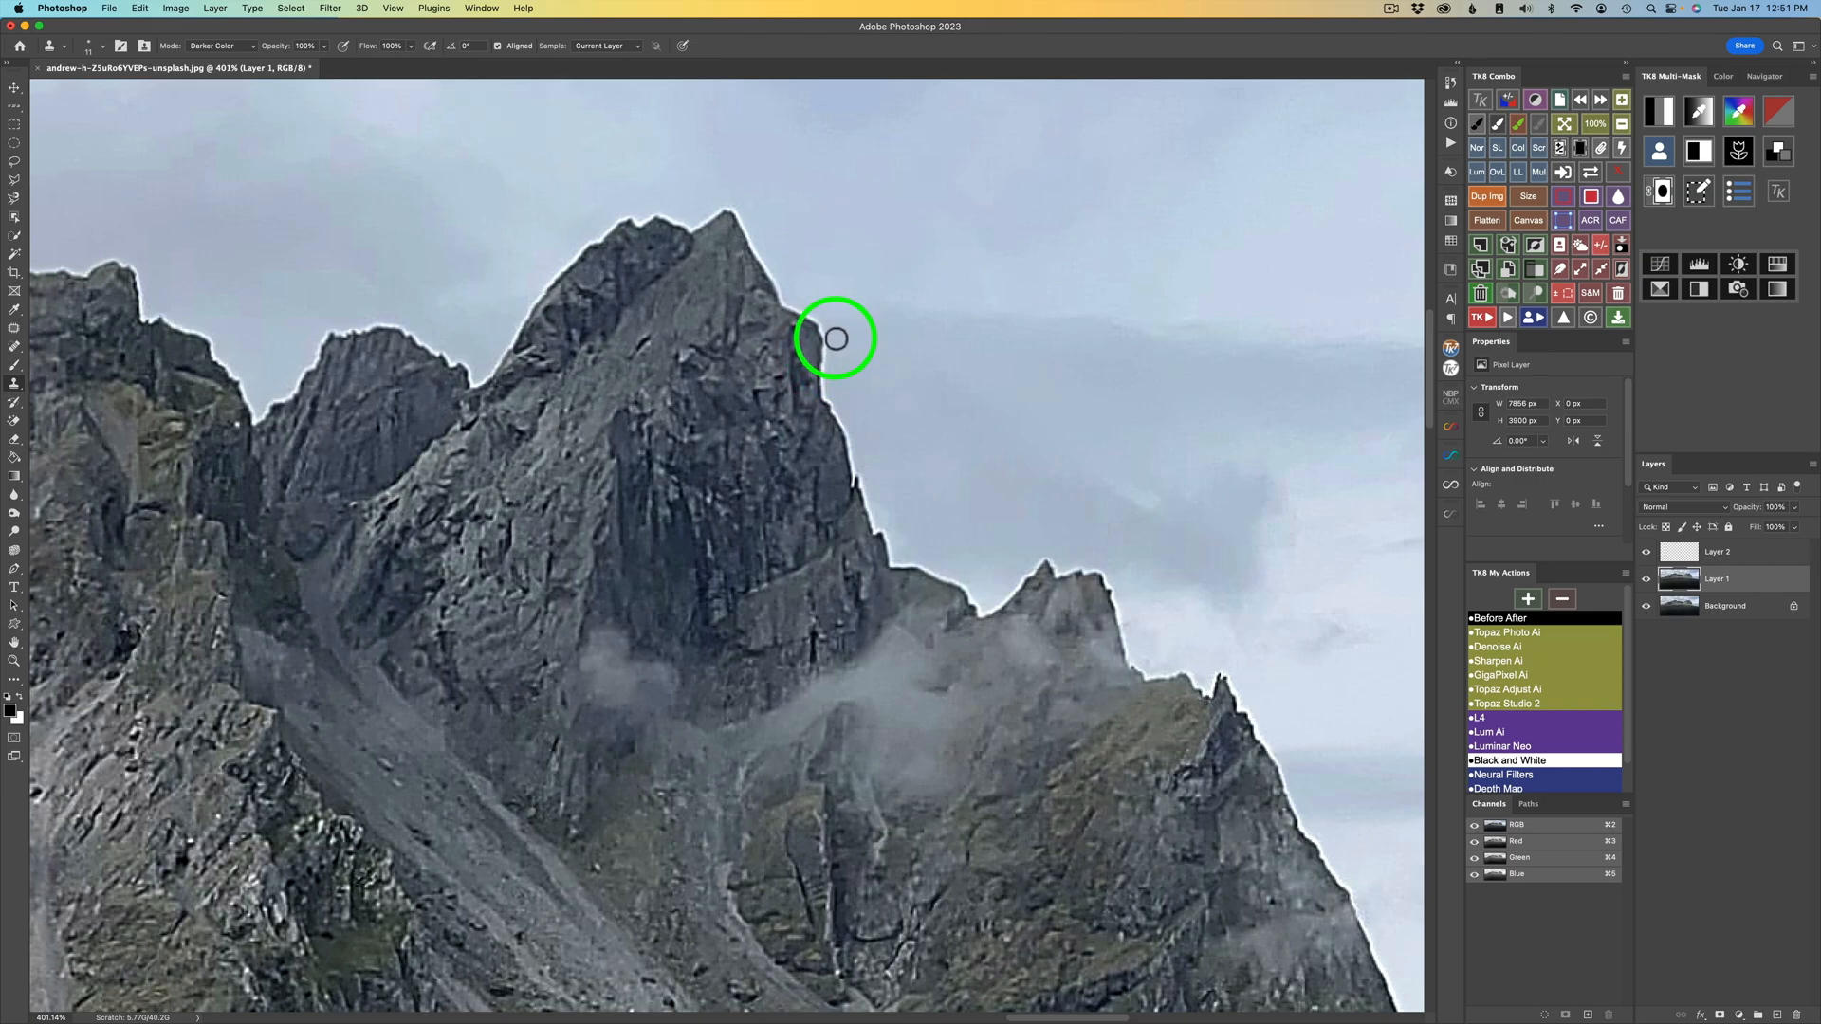
mouse_move(836, 367)
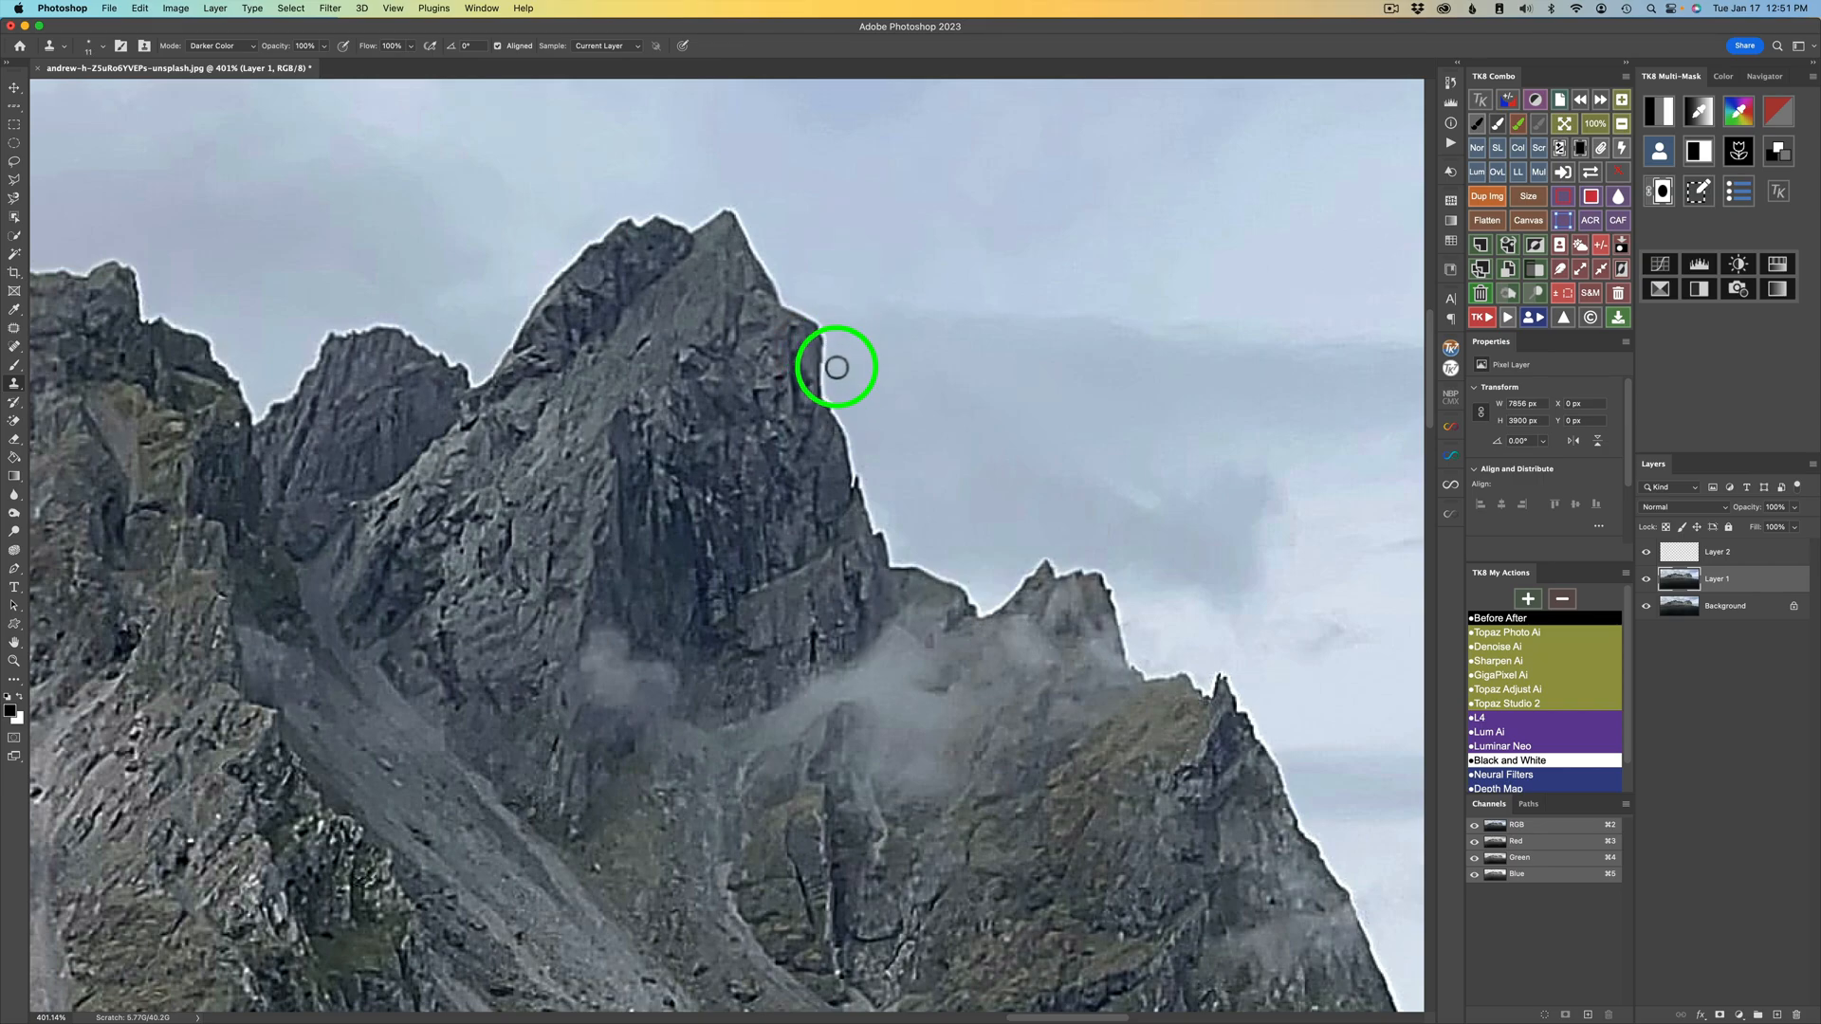
mouse_move(831, 336)
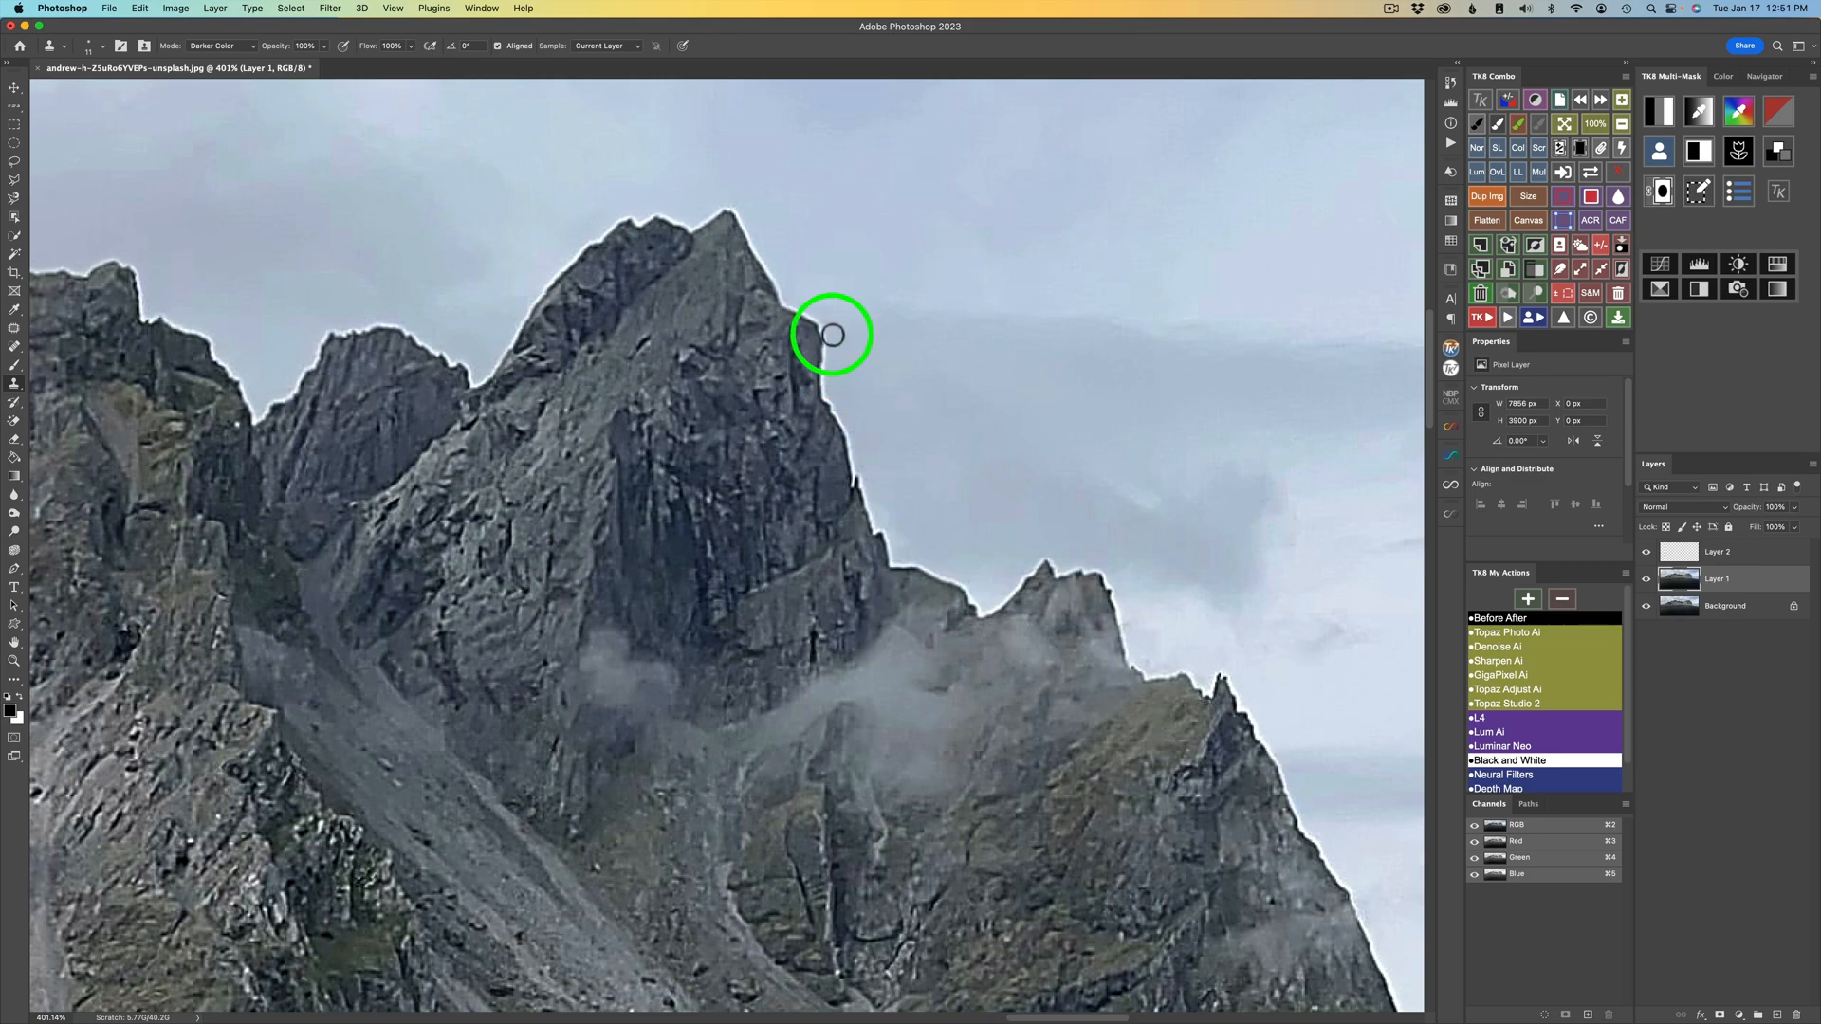
mouse_move(838, 356)
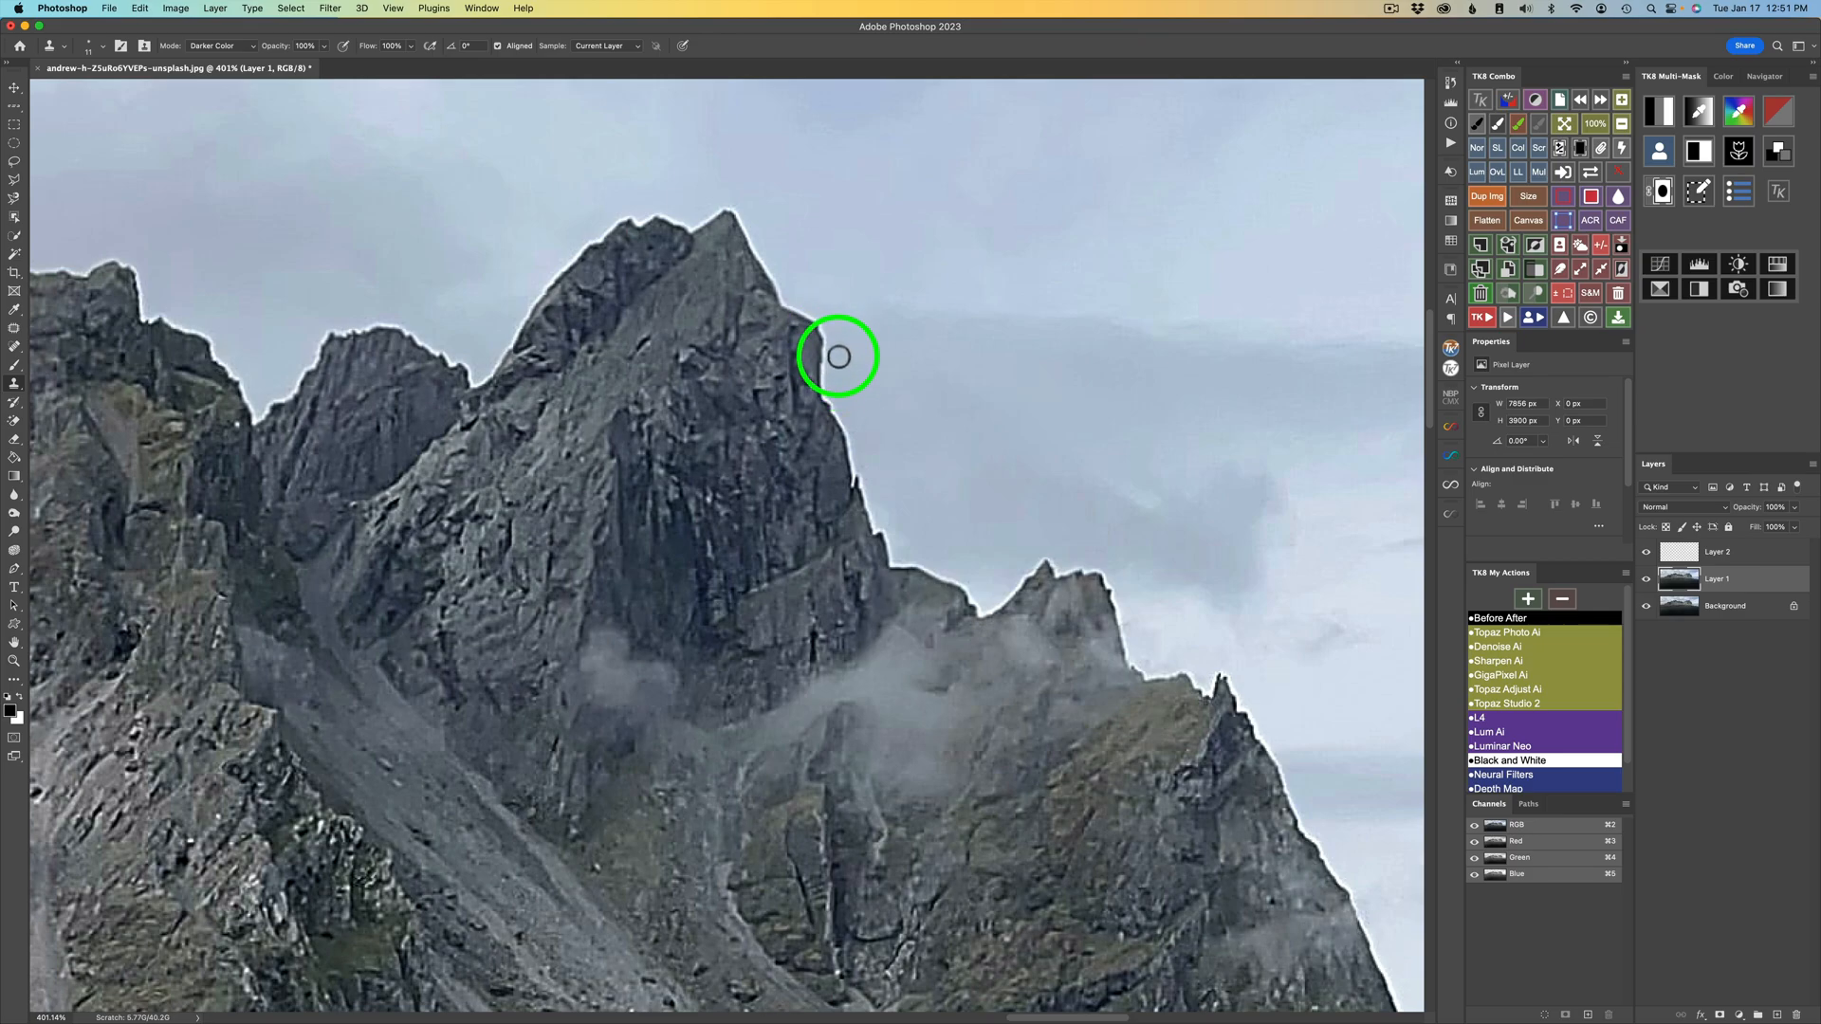
mouse_move(844, 351)
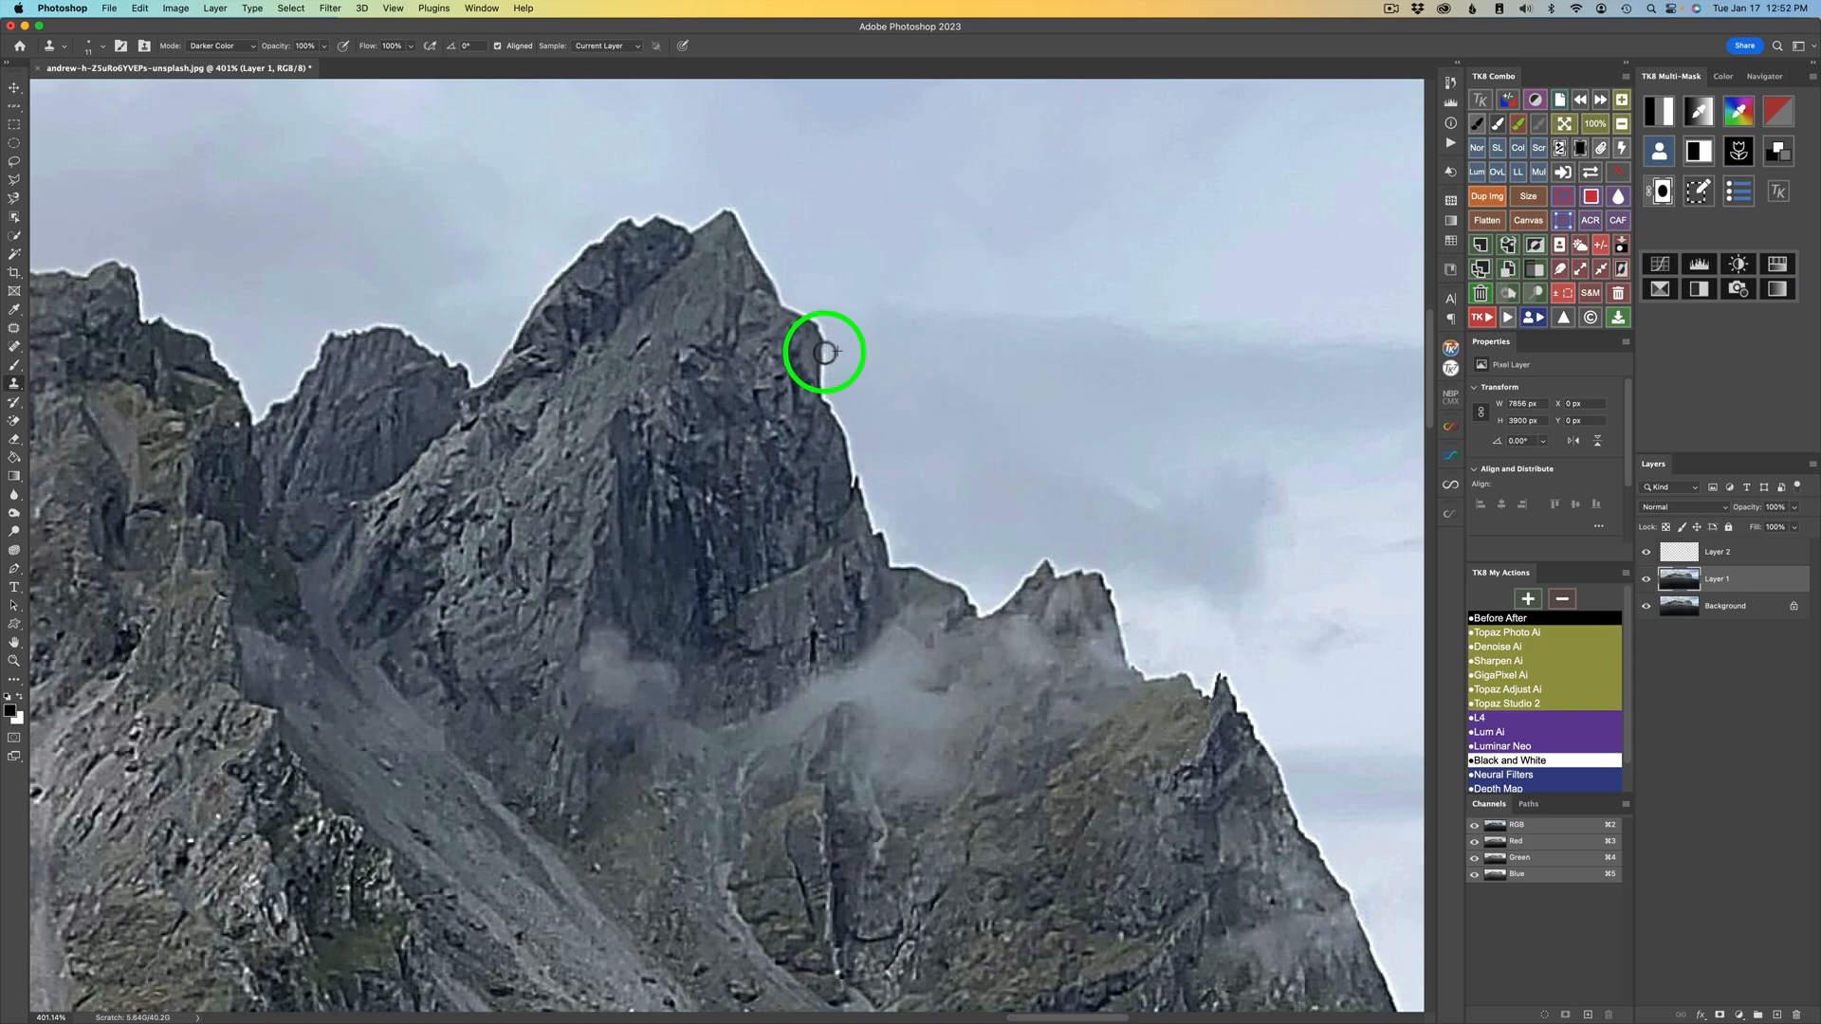
mouse_move(824, 394)
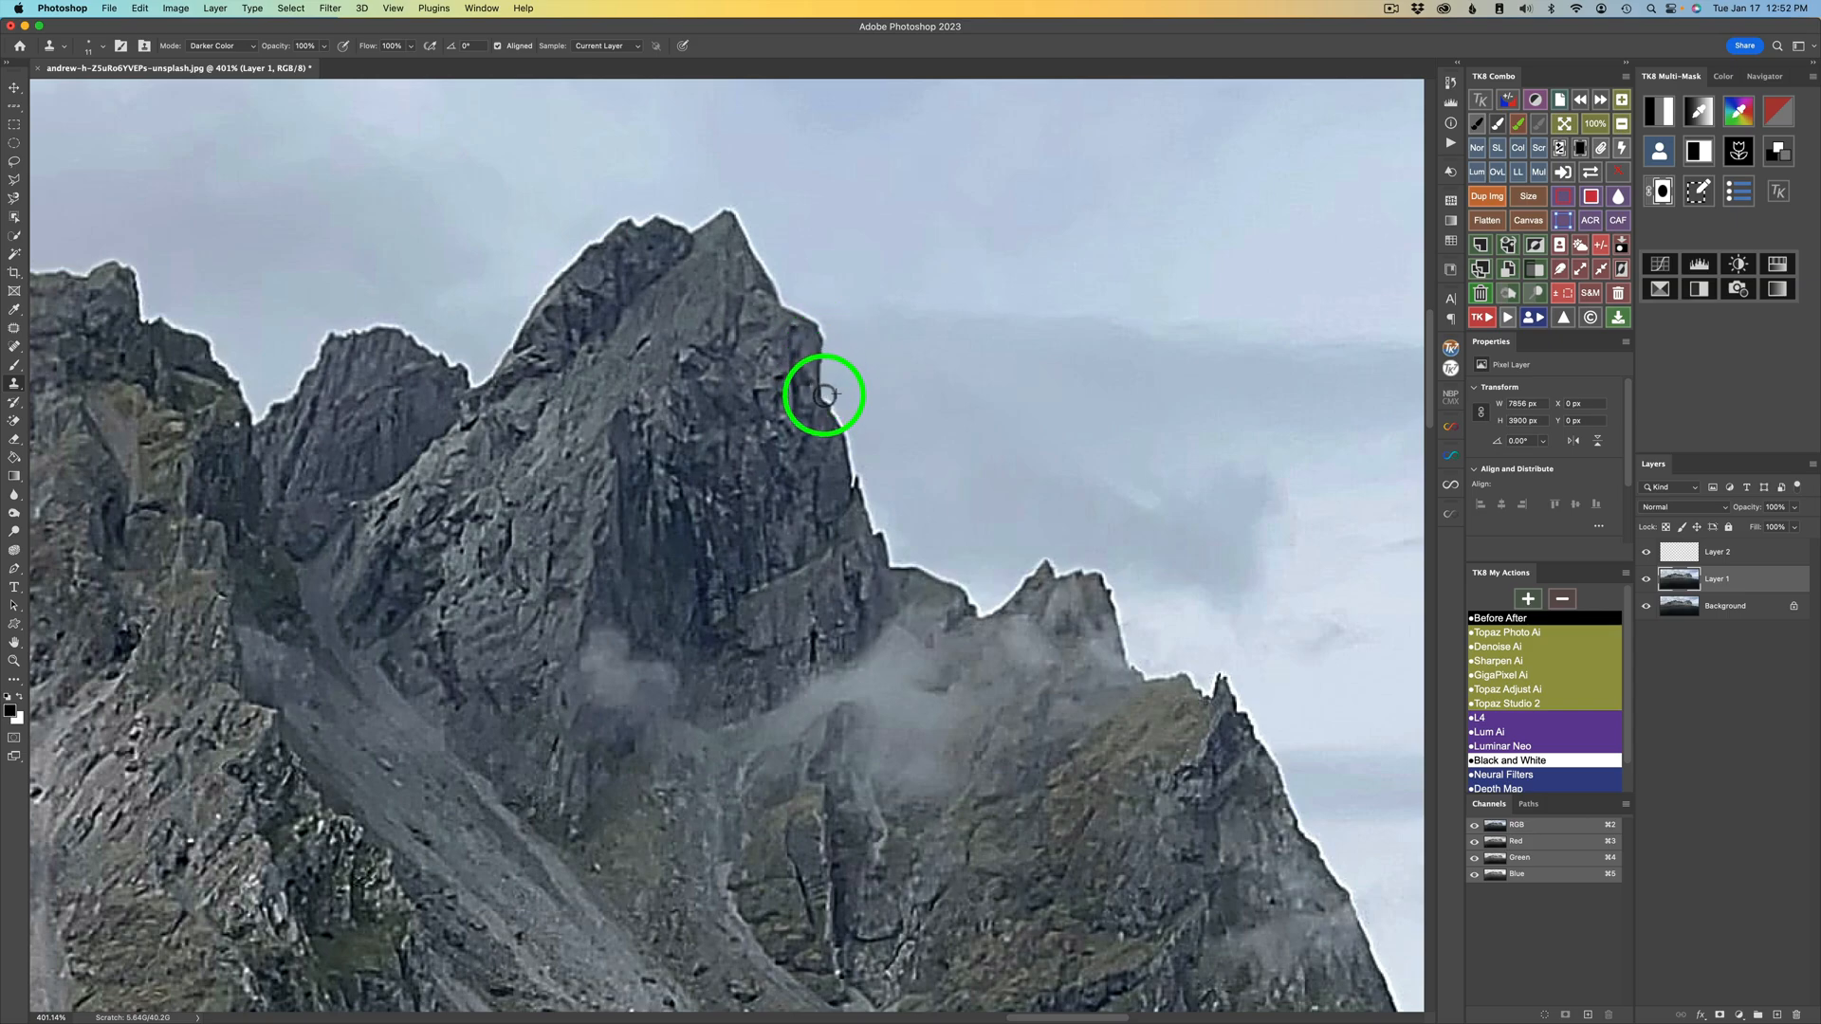
mouse_move(847, 441)
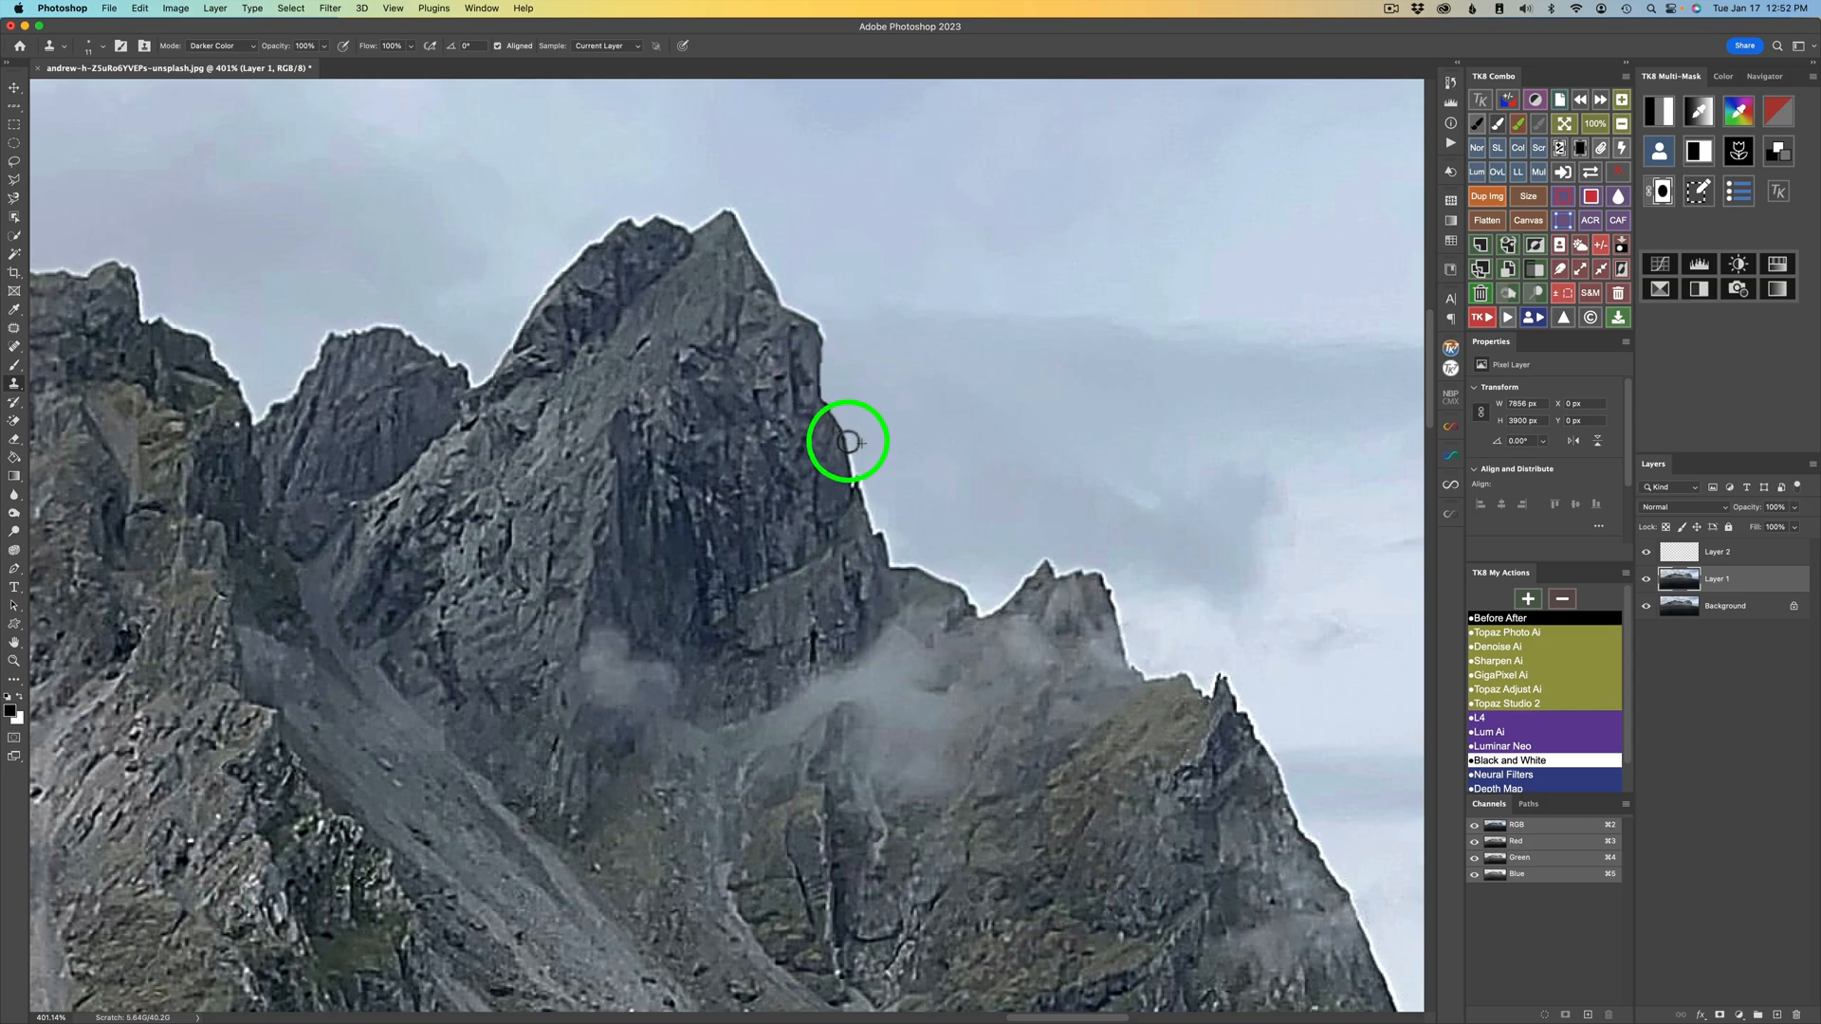
mouse_move(868, 474)
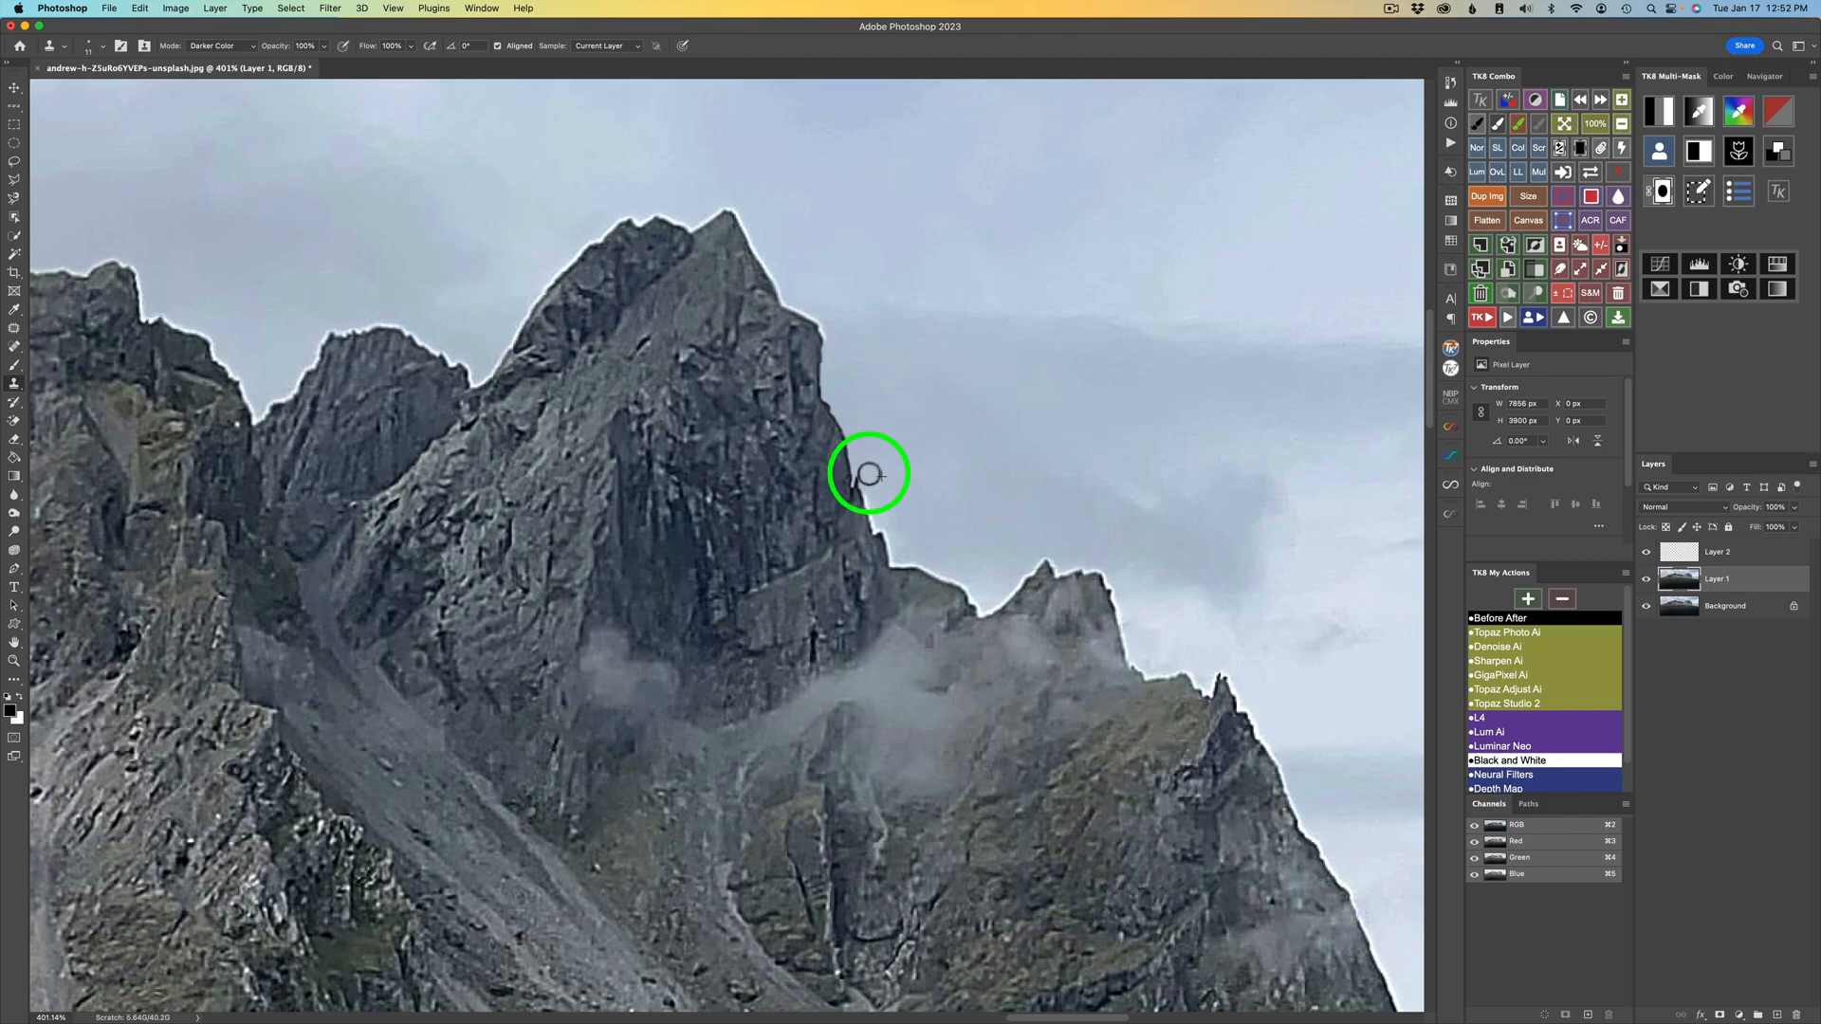
mouse_move(879, 532)
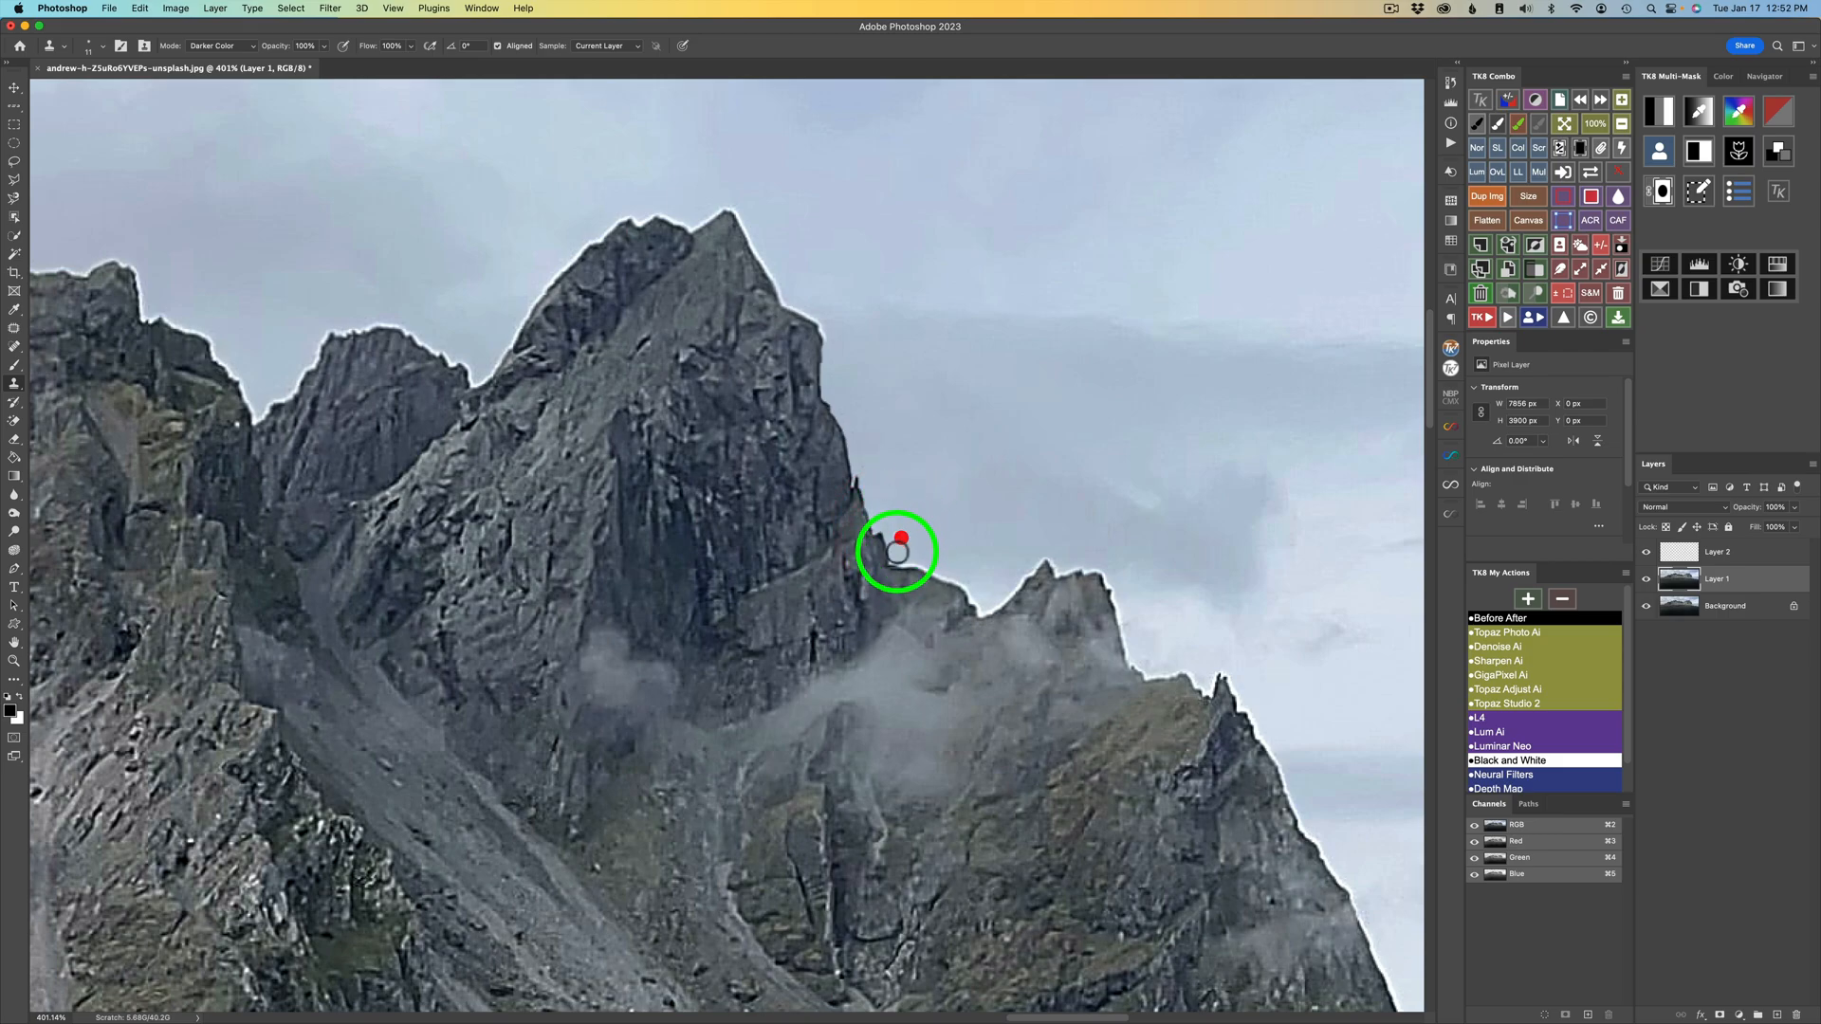
mouse_move(935, 574)
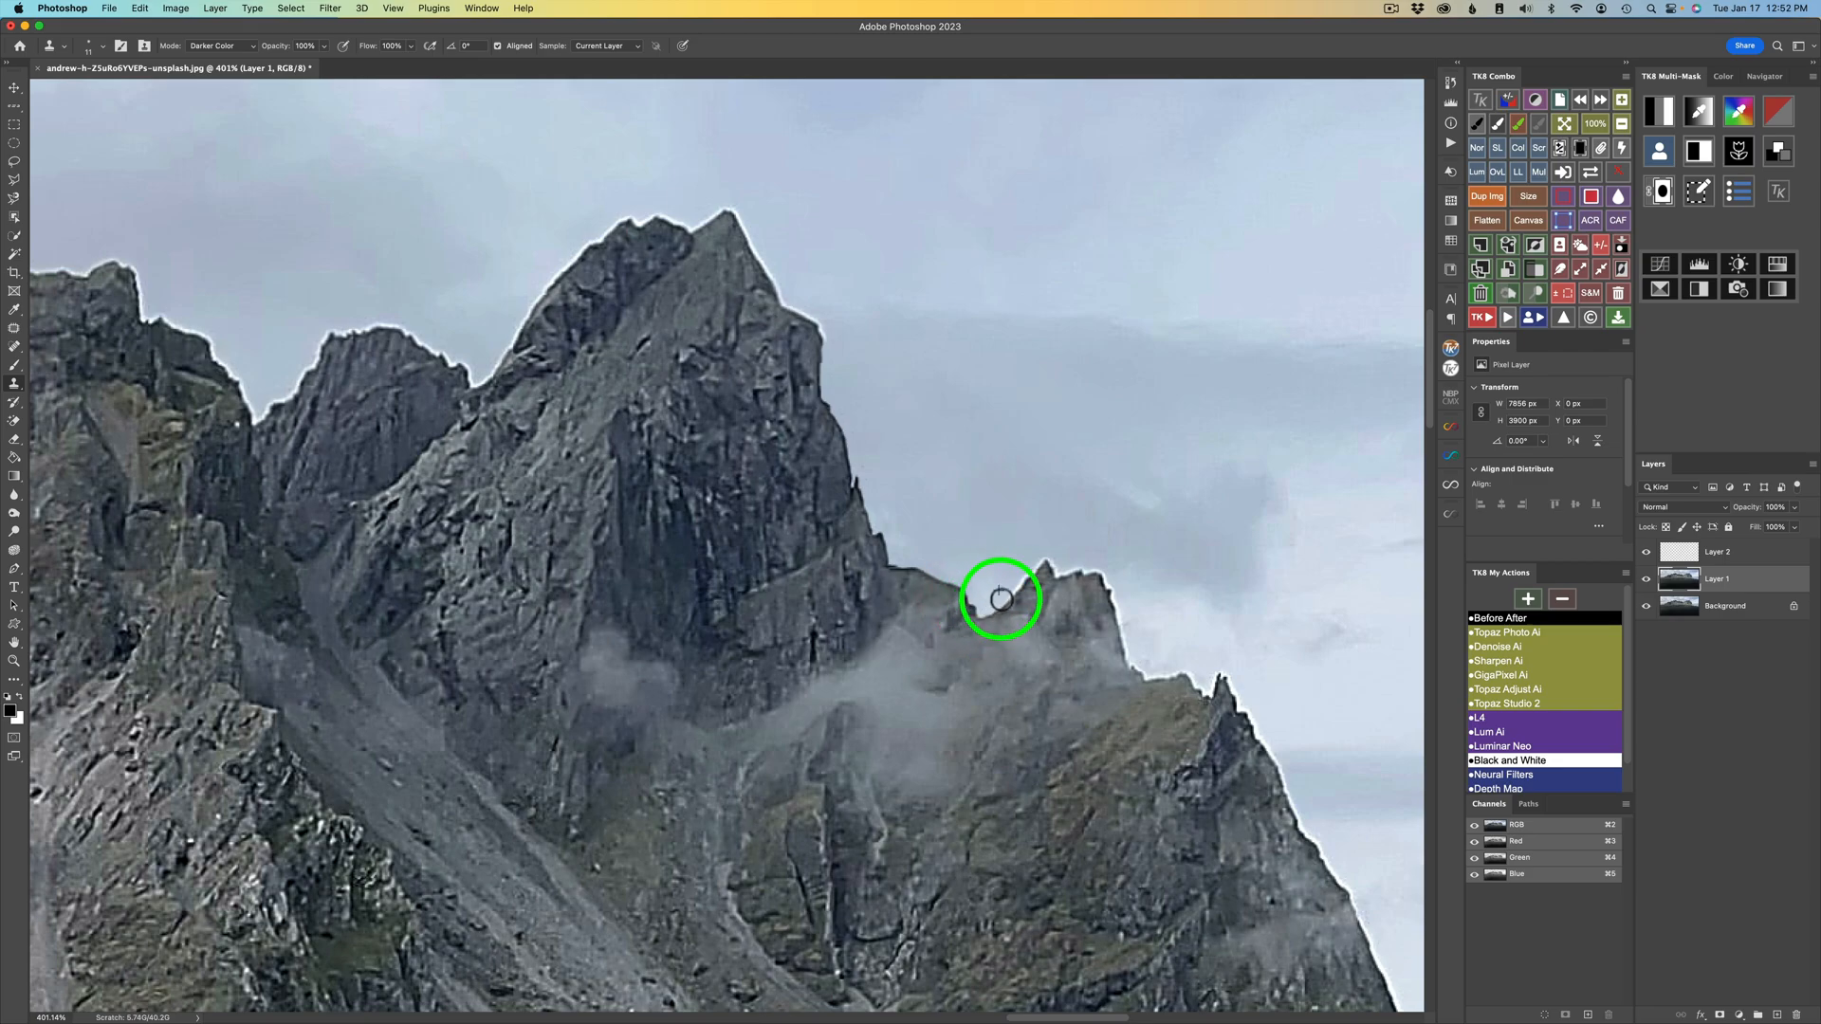
mouse_move(1041, 560)
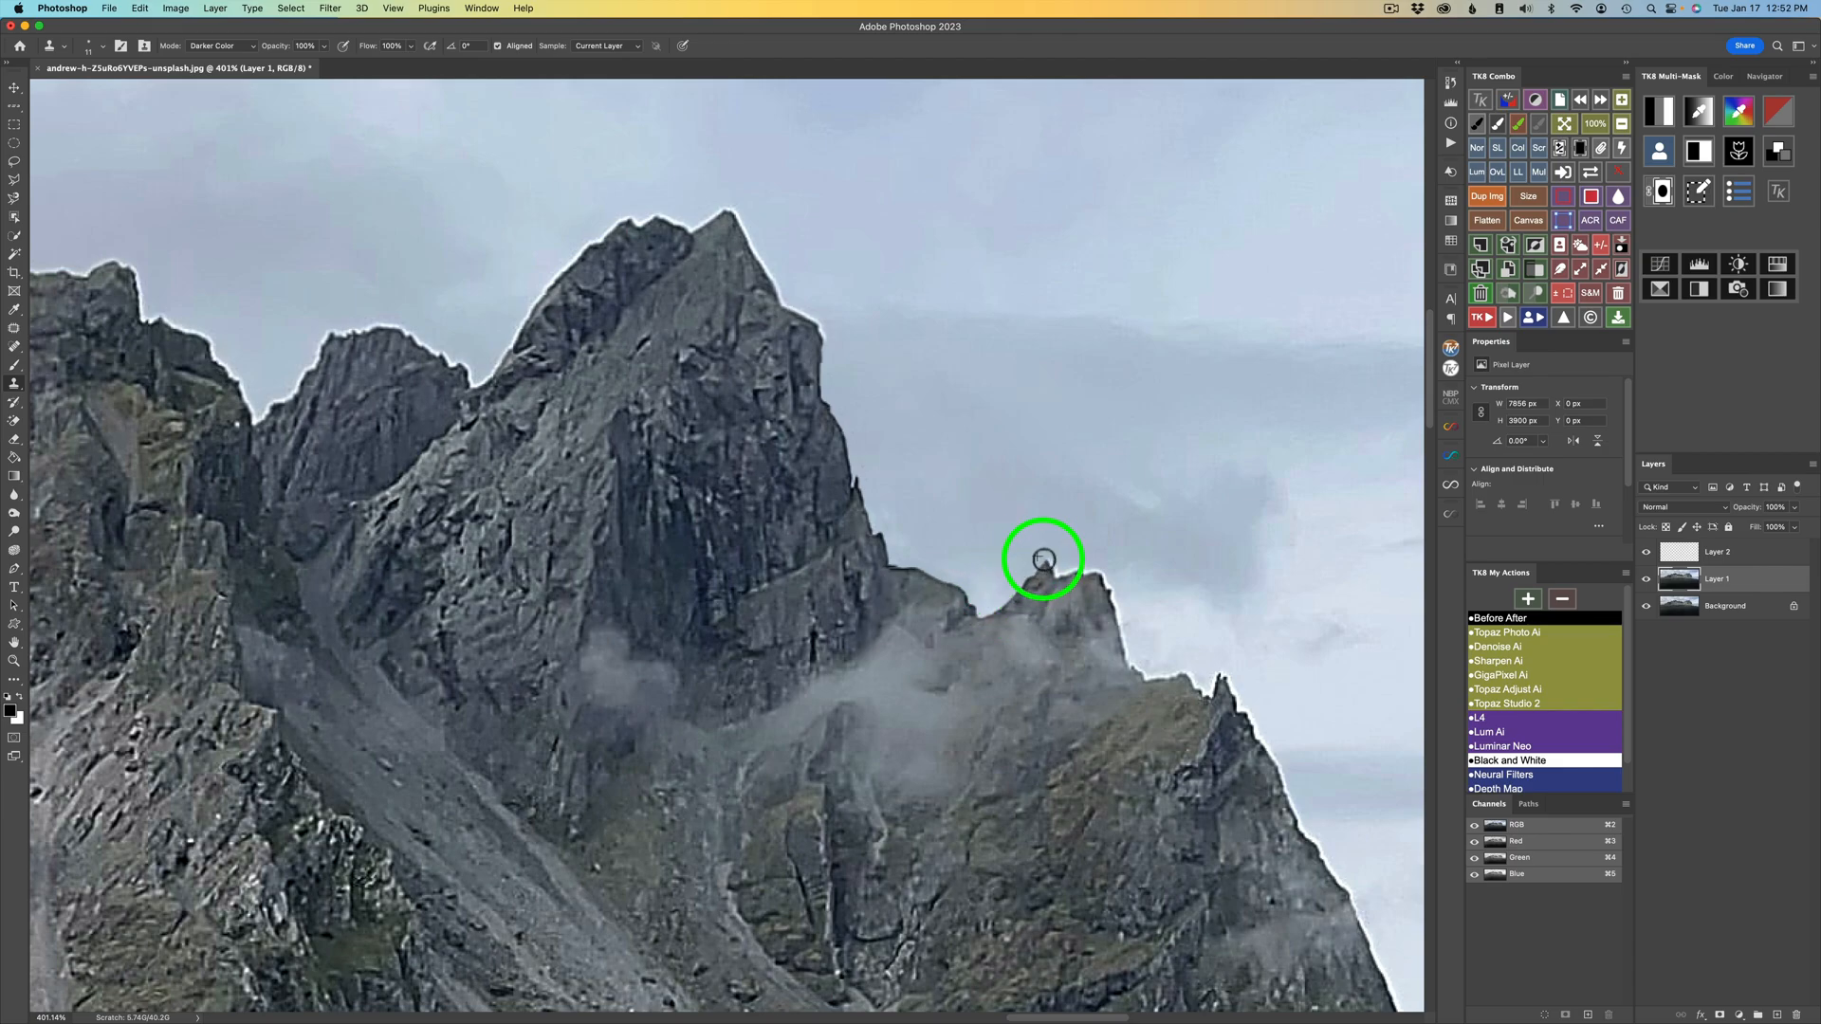
mouse_move(1056, 558)
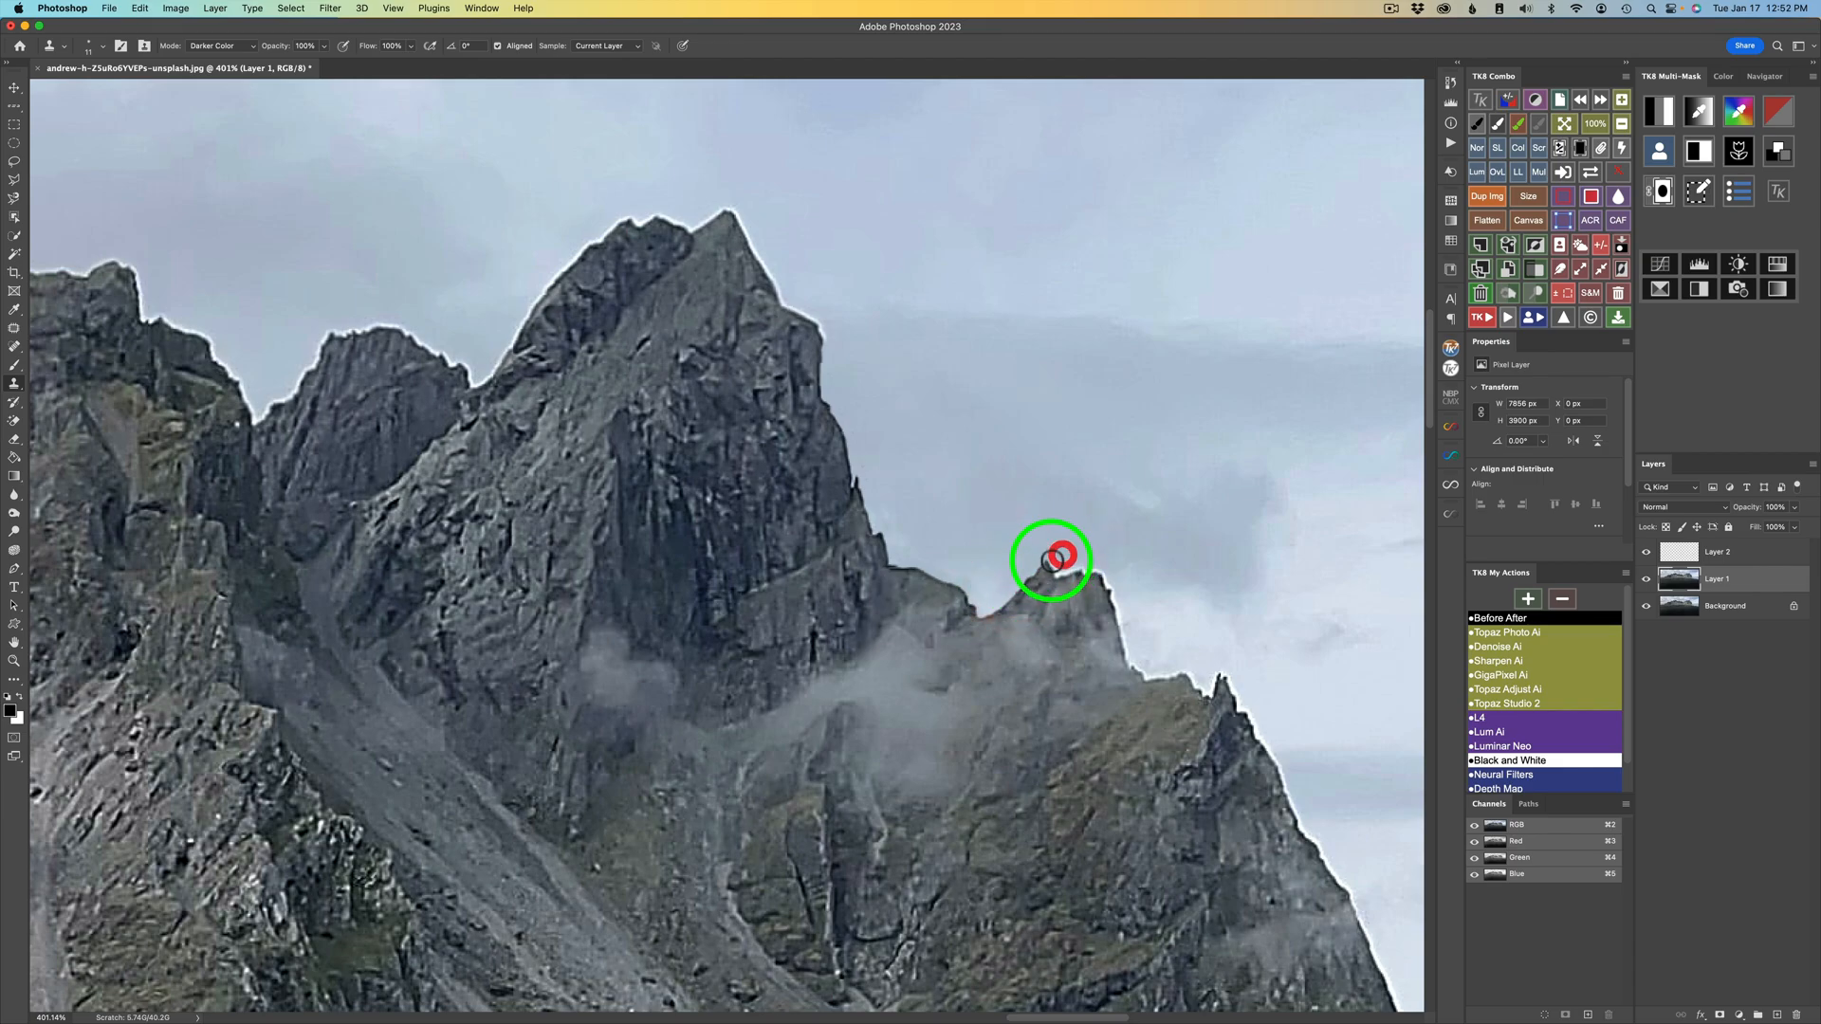
mouse_move(1056, 570)
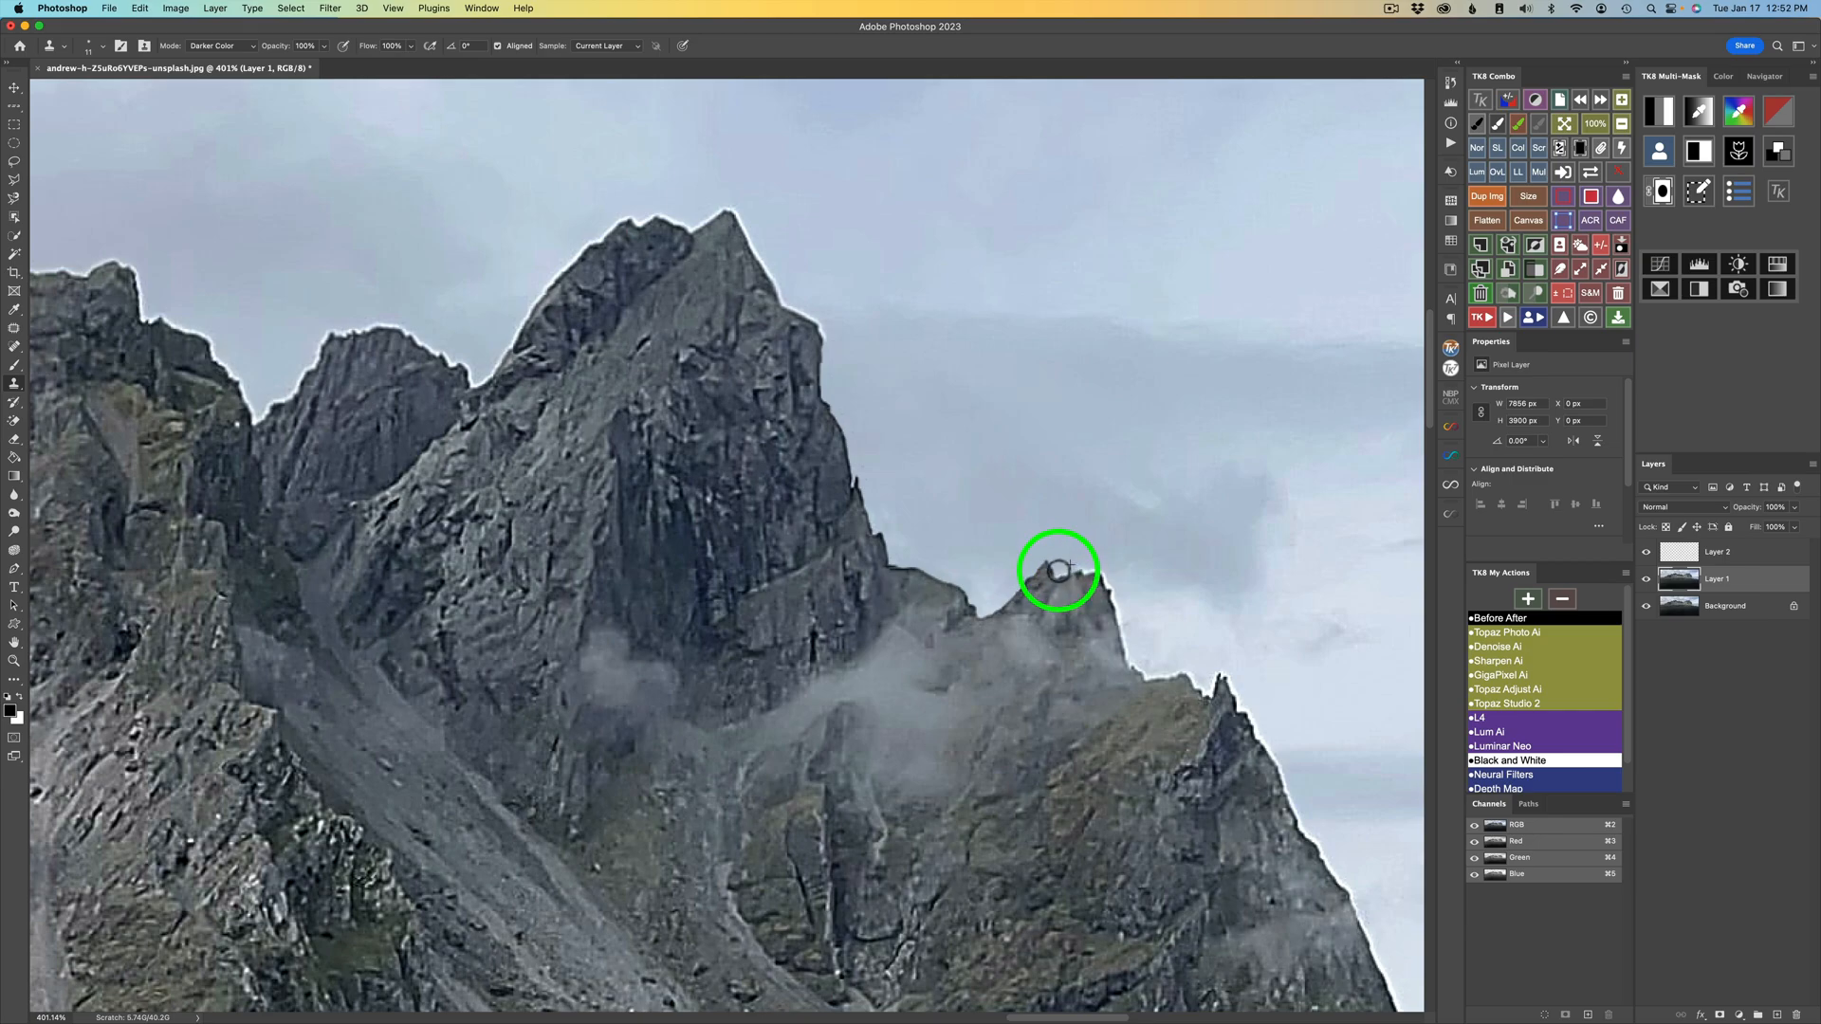
mouse_move(1091, 567)
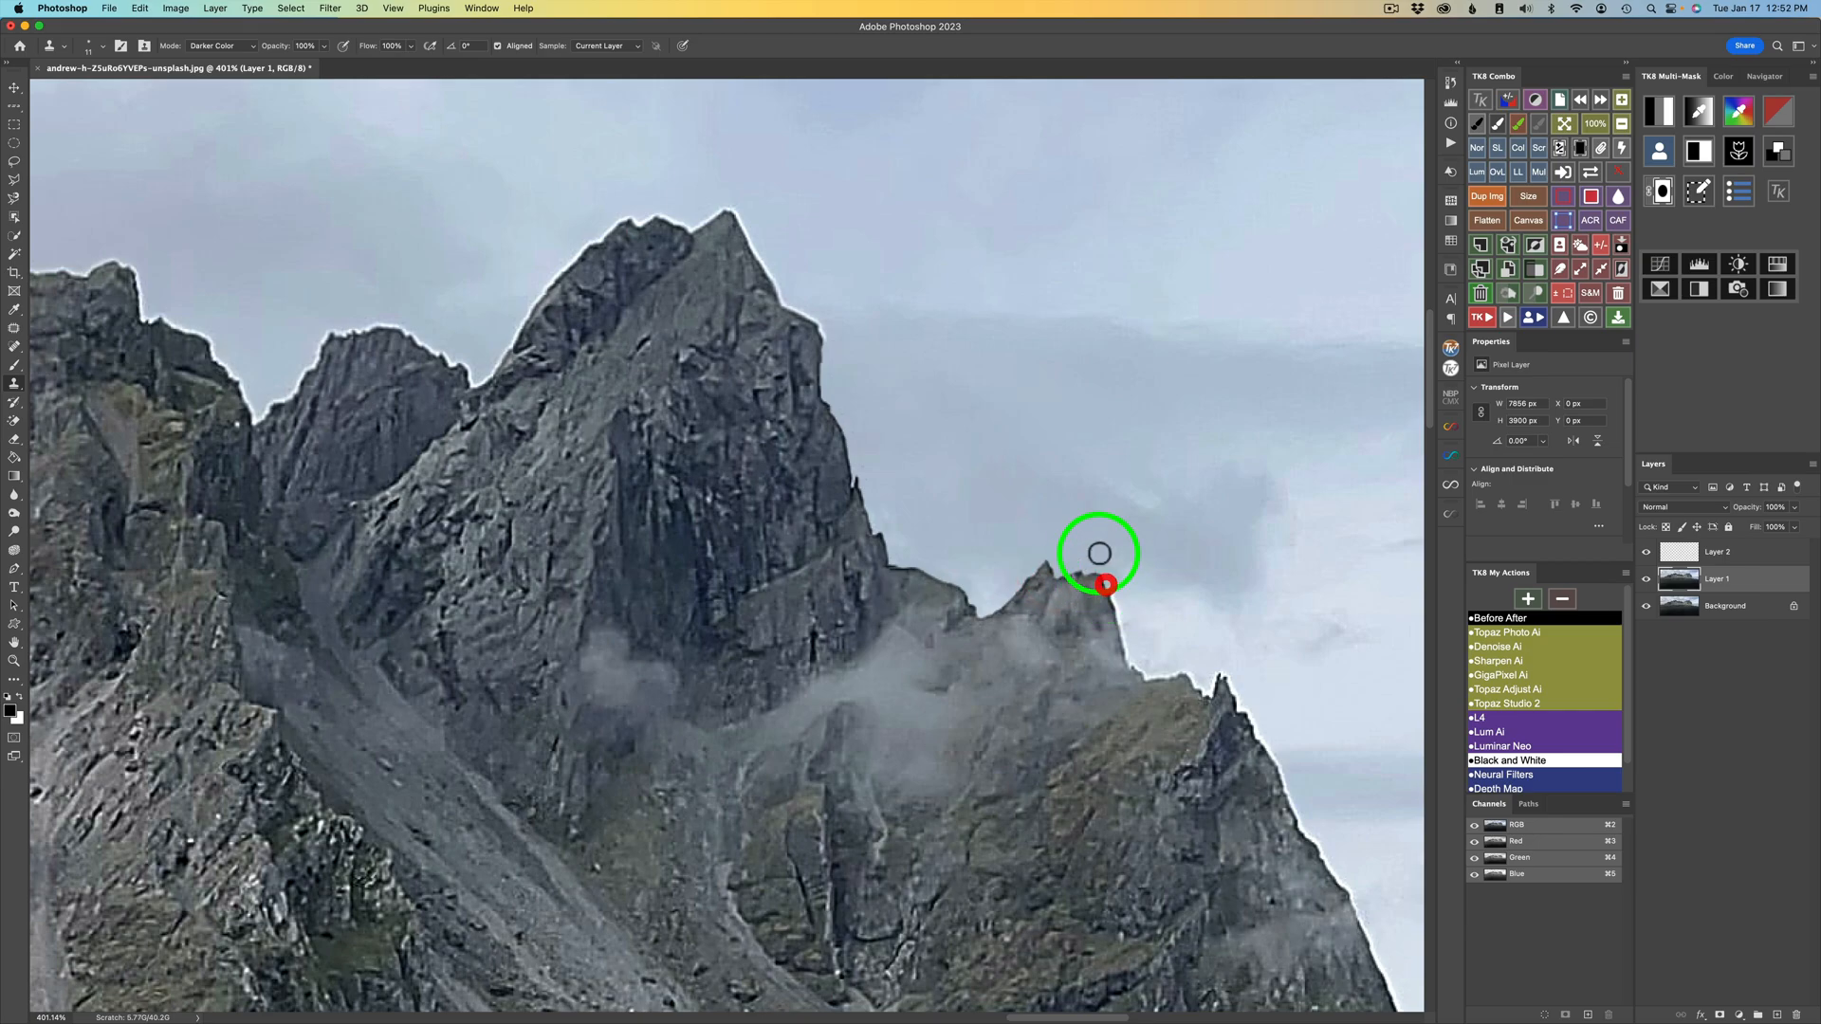
mouse_move(738, 206)
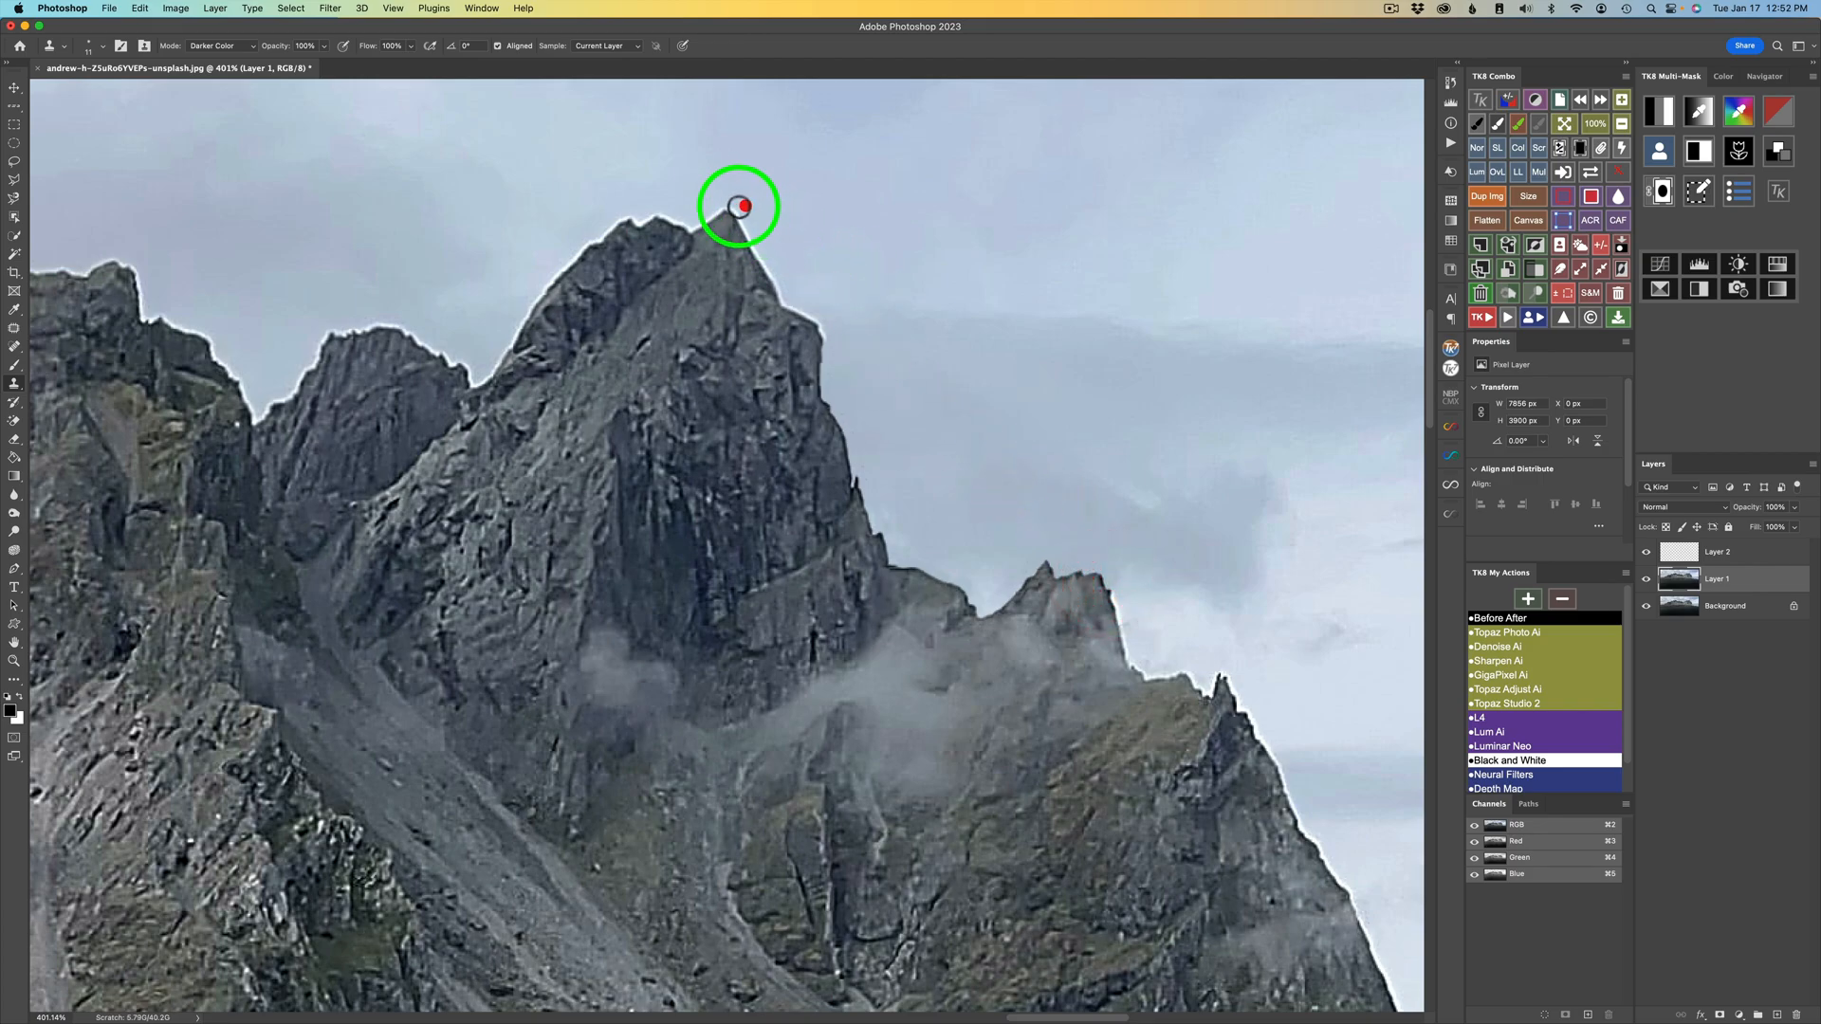
mouse_move(769, 268)
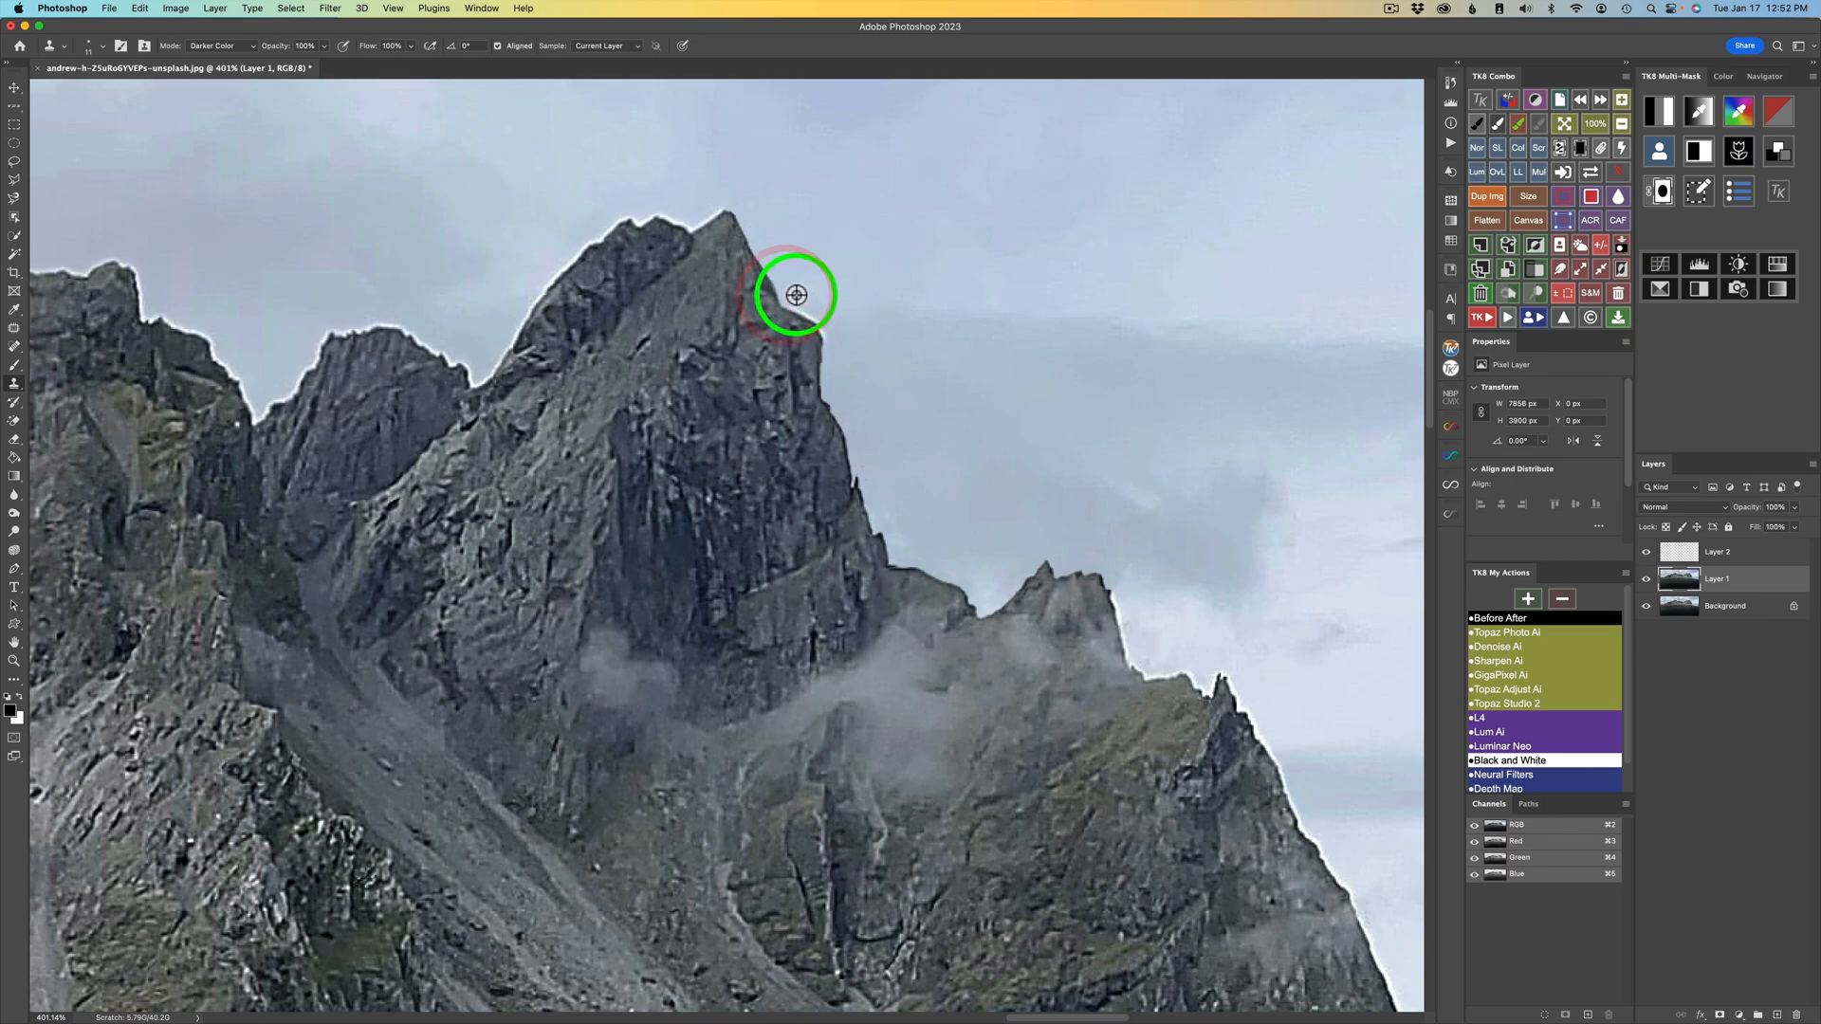
mouse_move(780, 301)
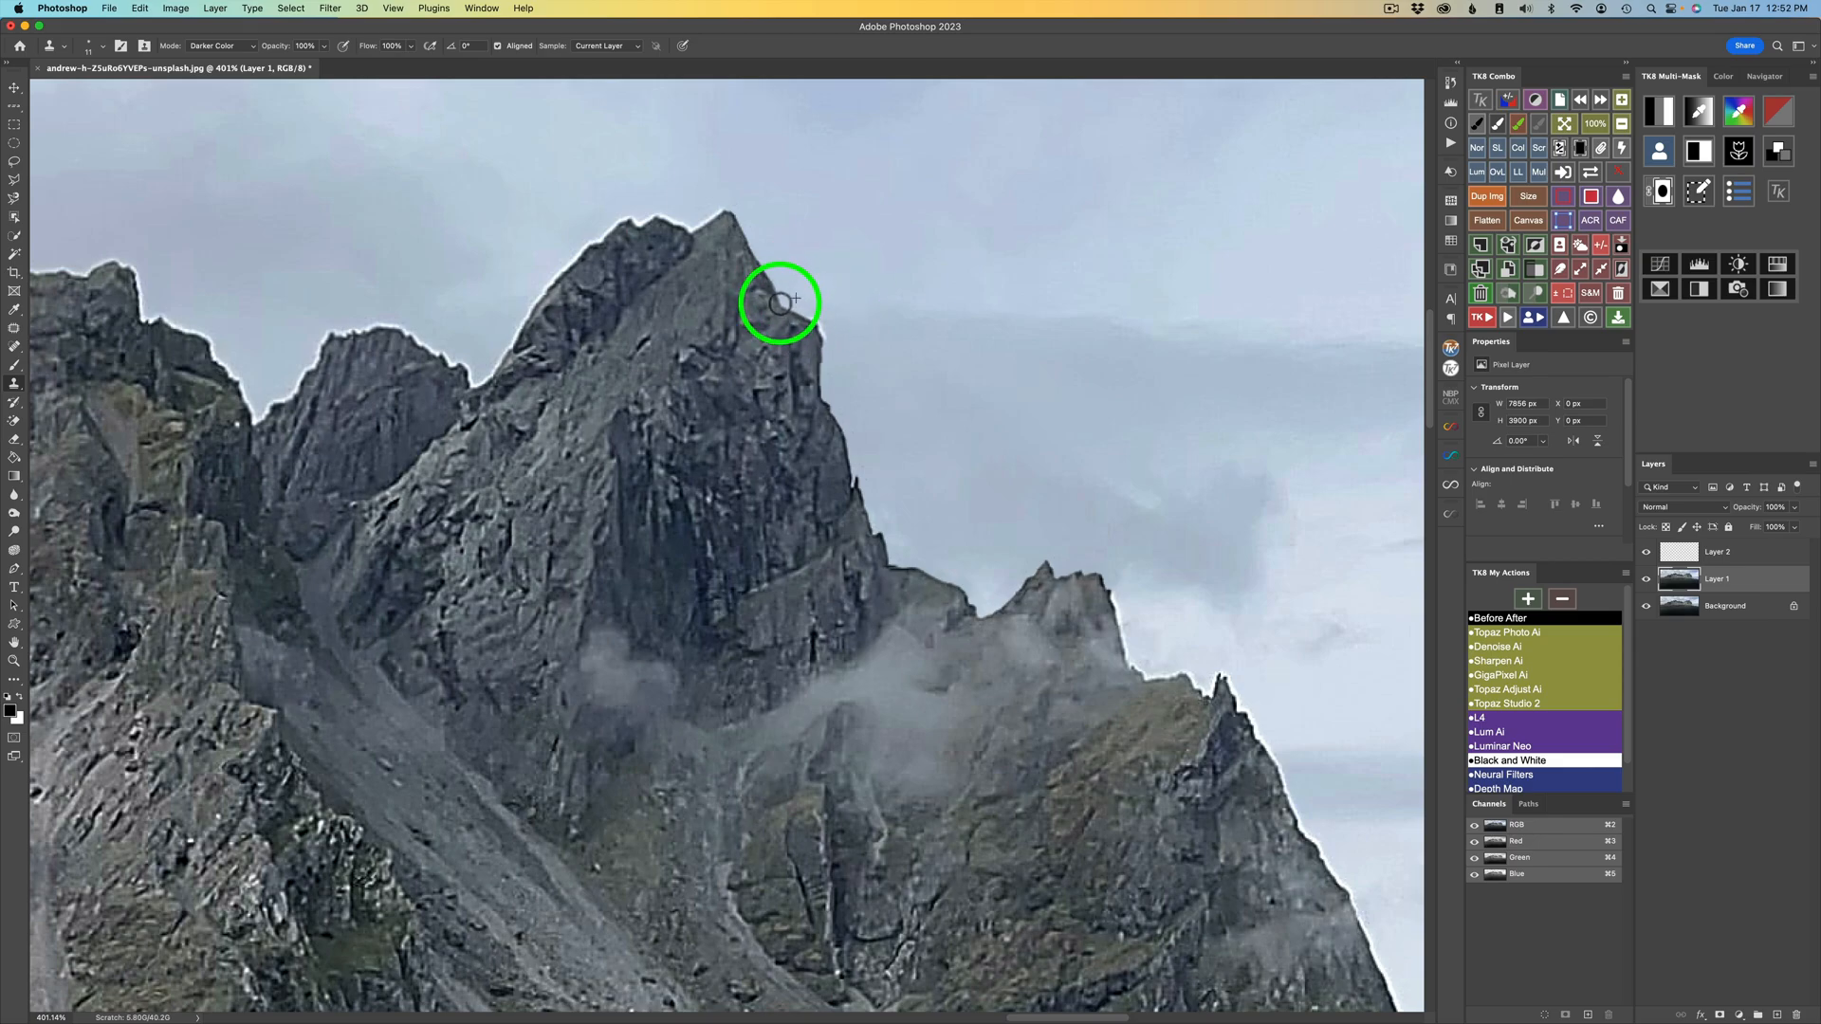
mouse_move(819, 340)
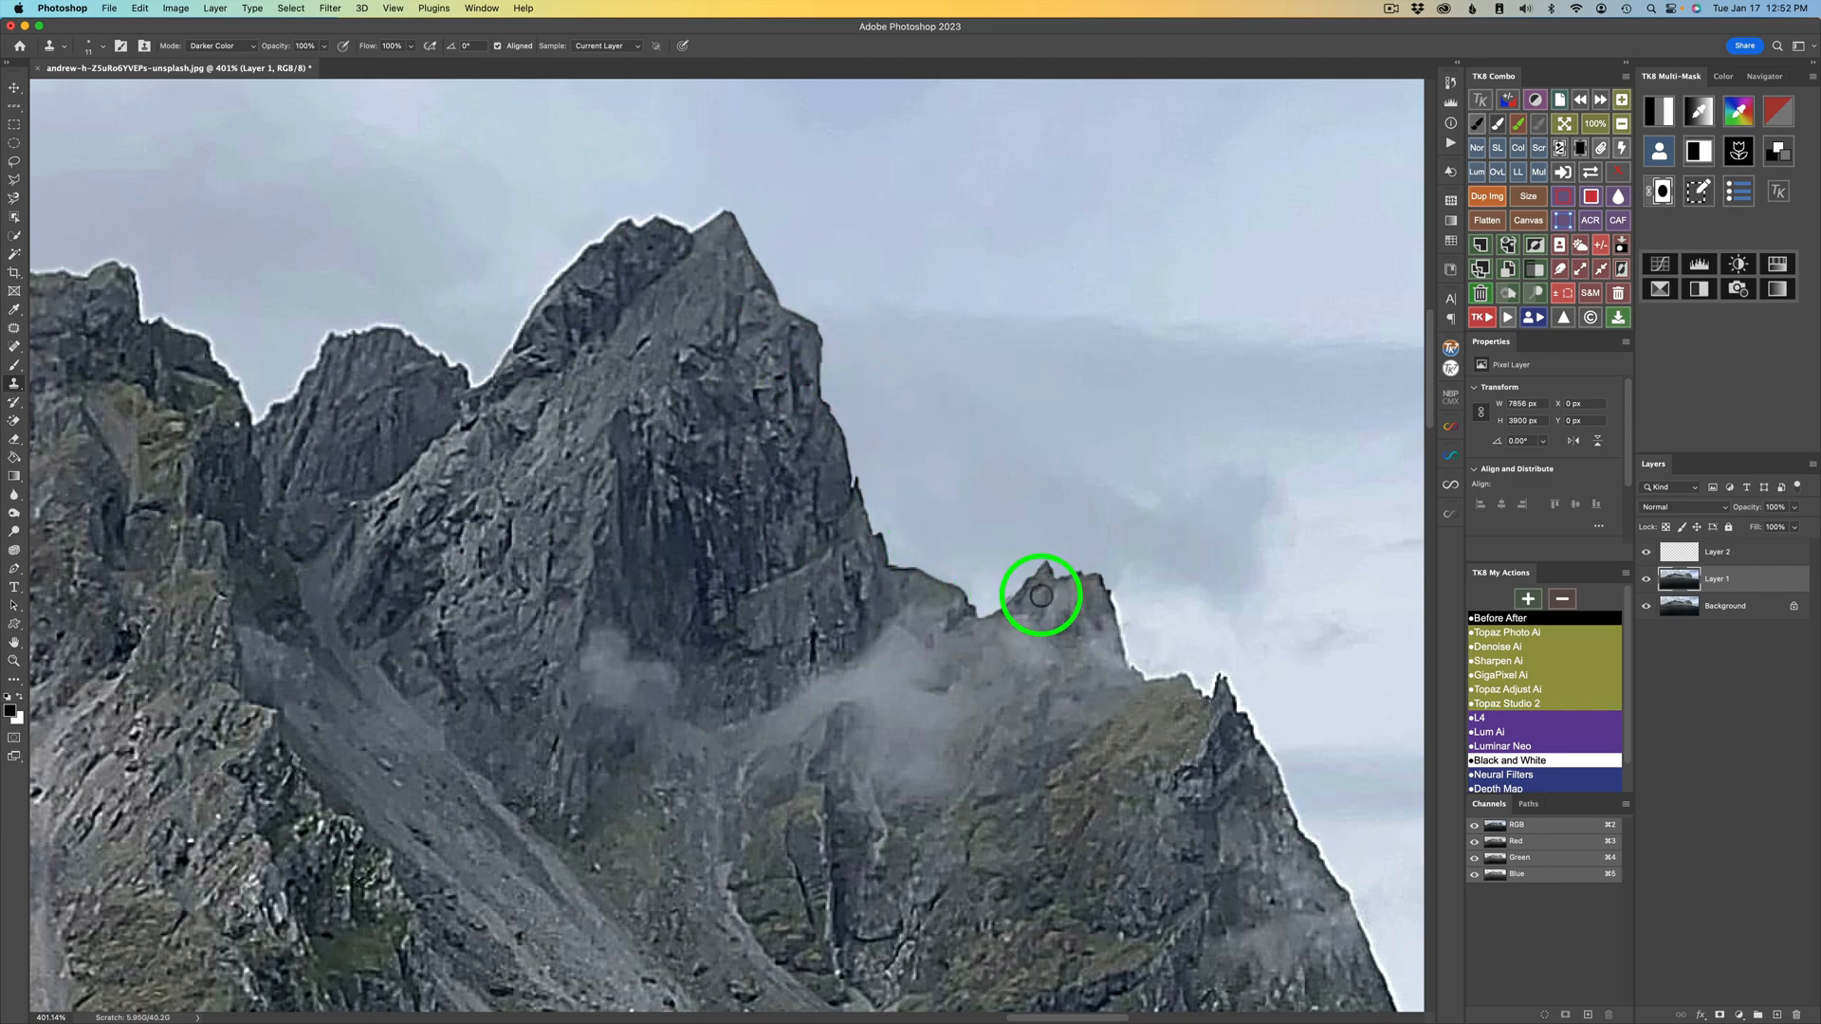
mouse_move(1040, 569)
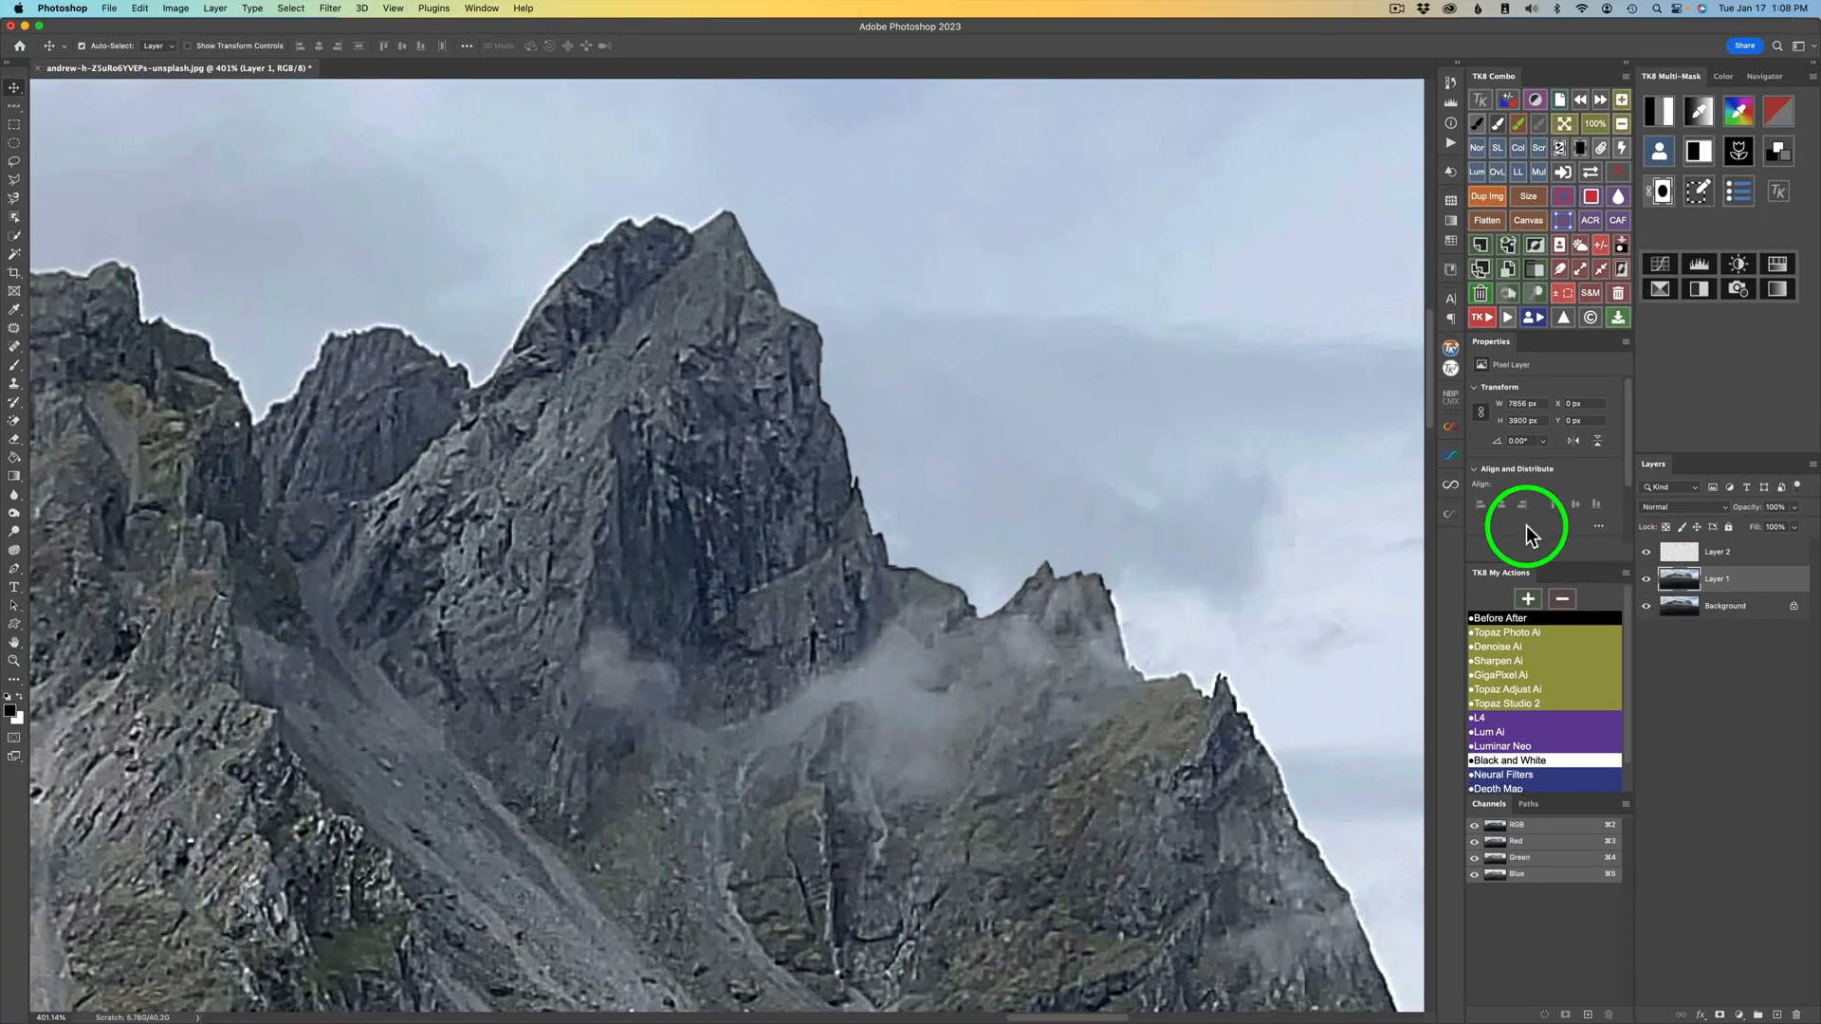
mouse_move(815, 447)
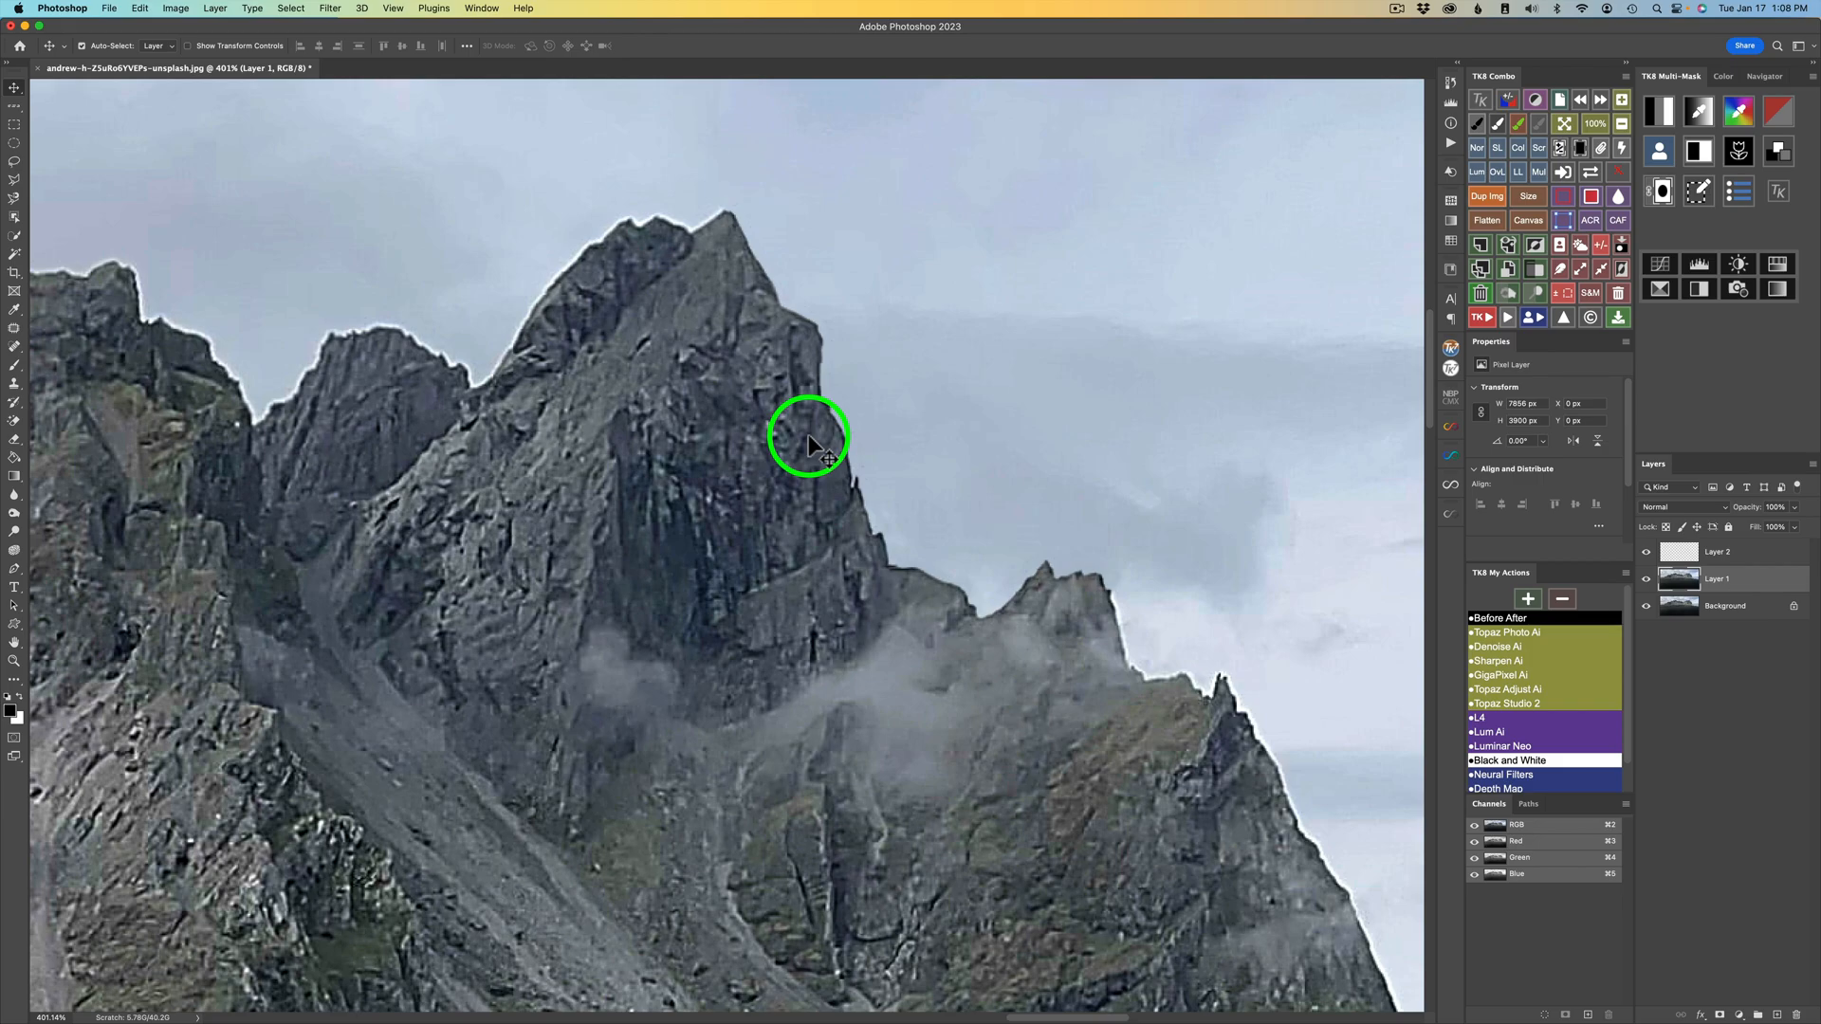
mouse_move(693, 625)
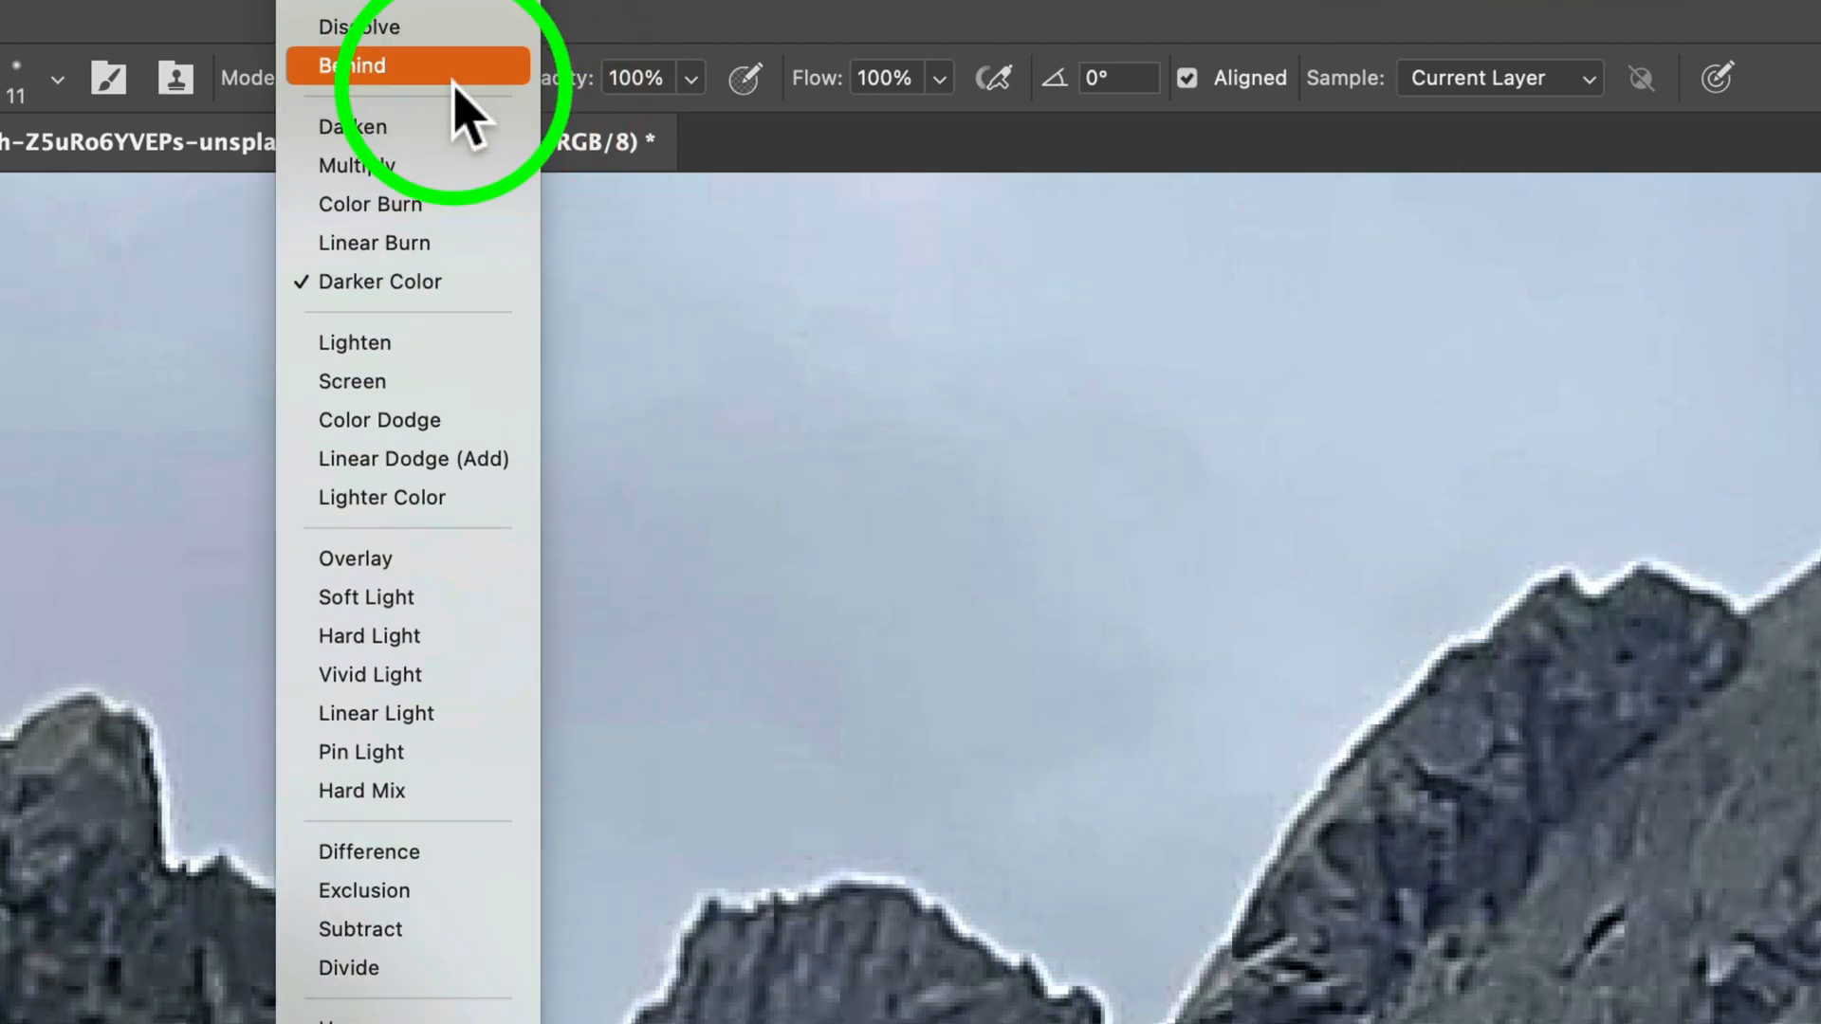
- Keep Darker Color mode, sample beside the peak, and clone over the summit's light halo
left_click(352, 65)
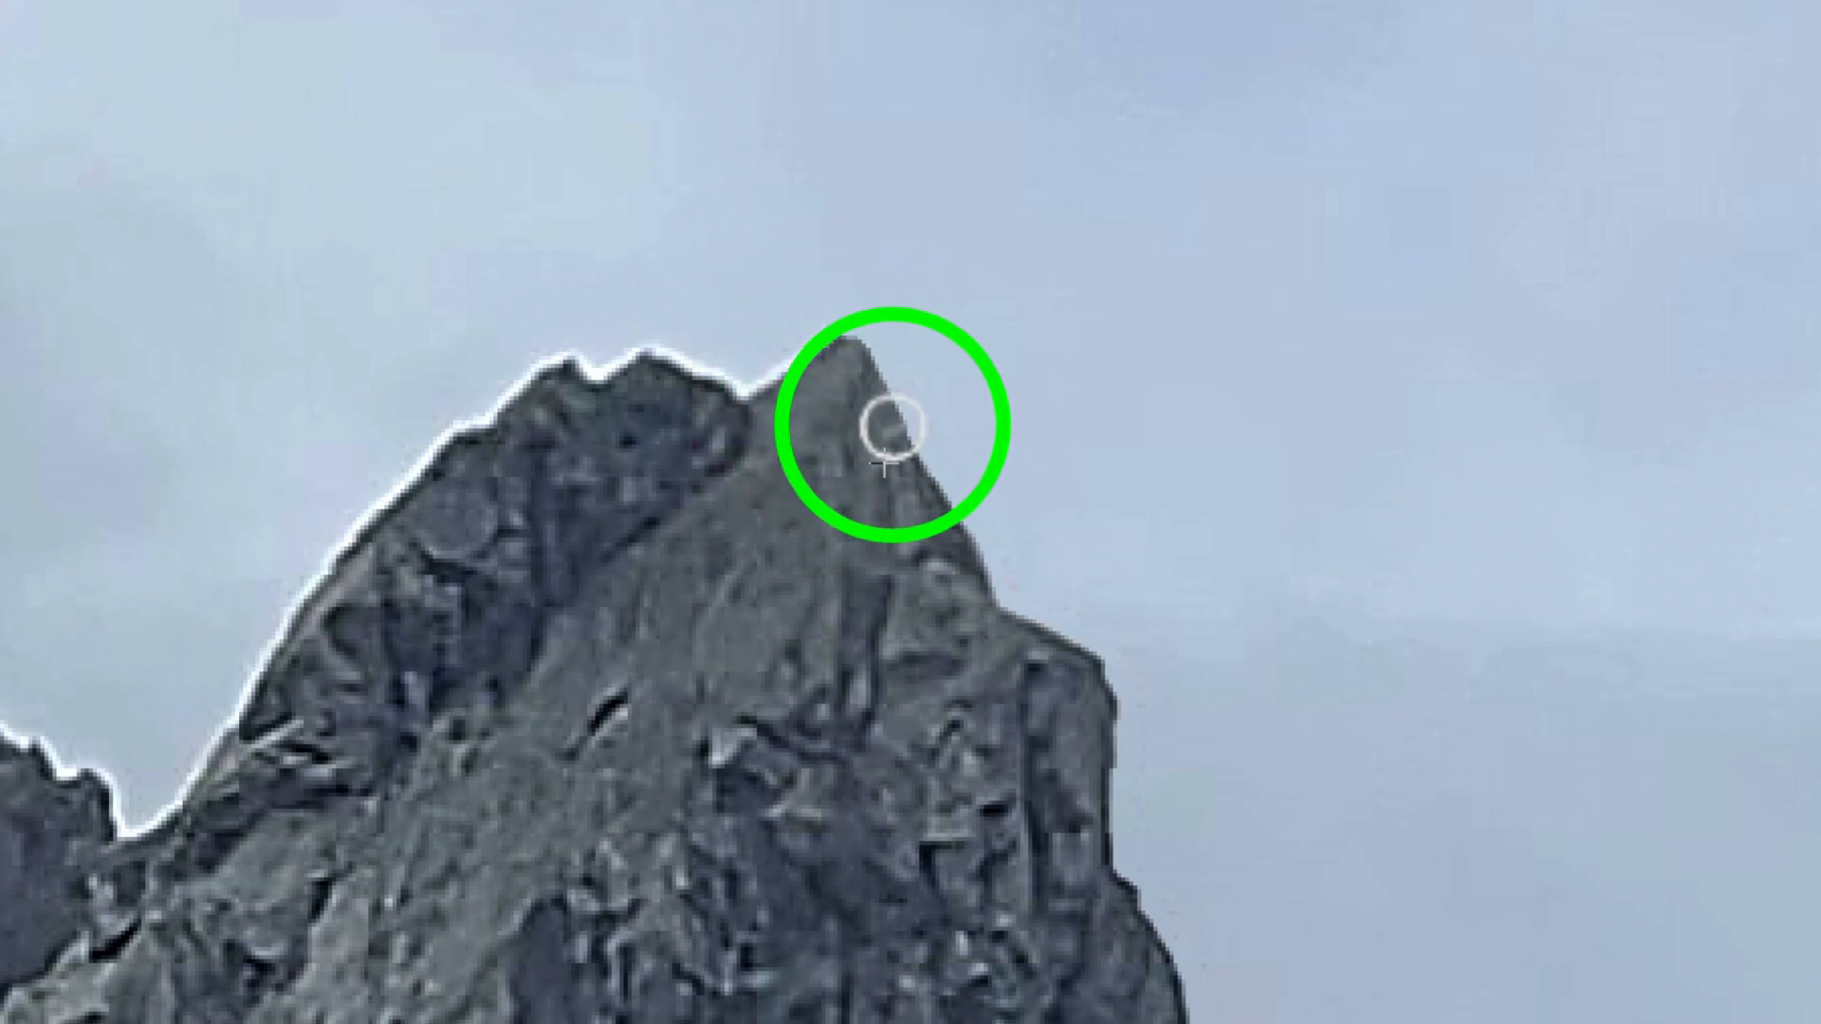
mouse_move(958, 528)
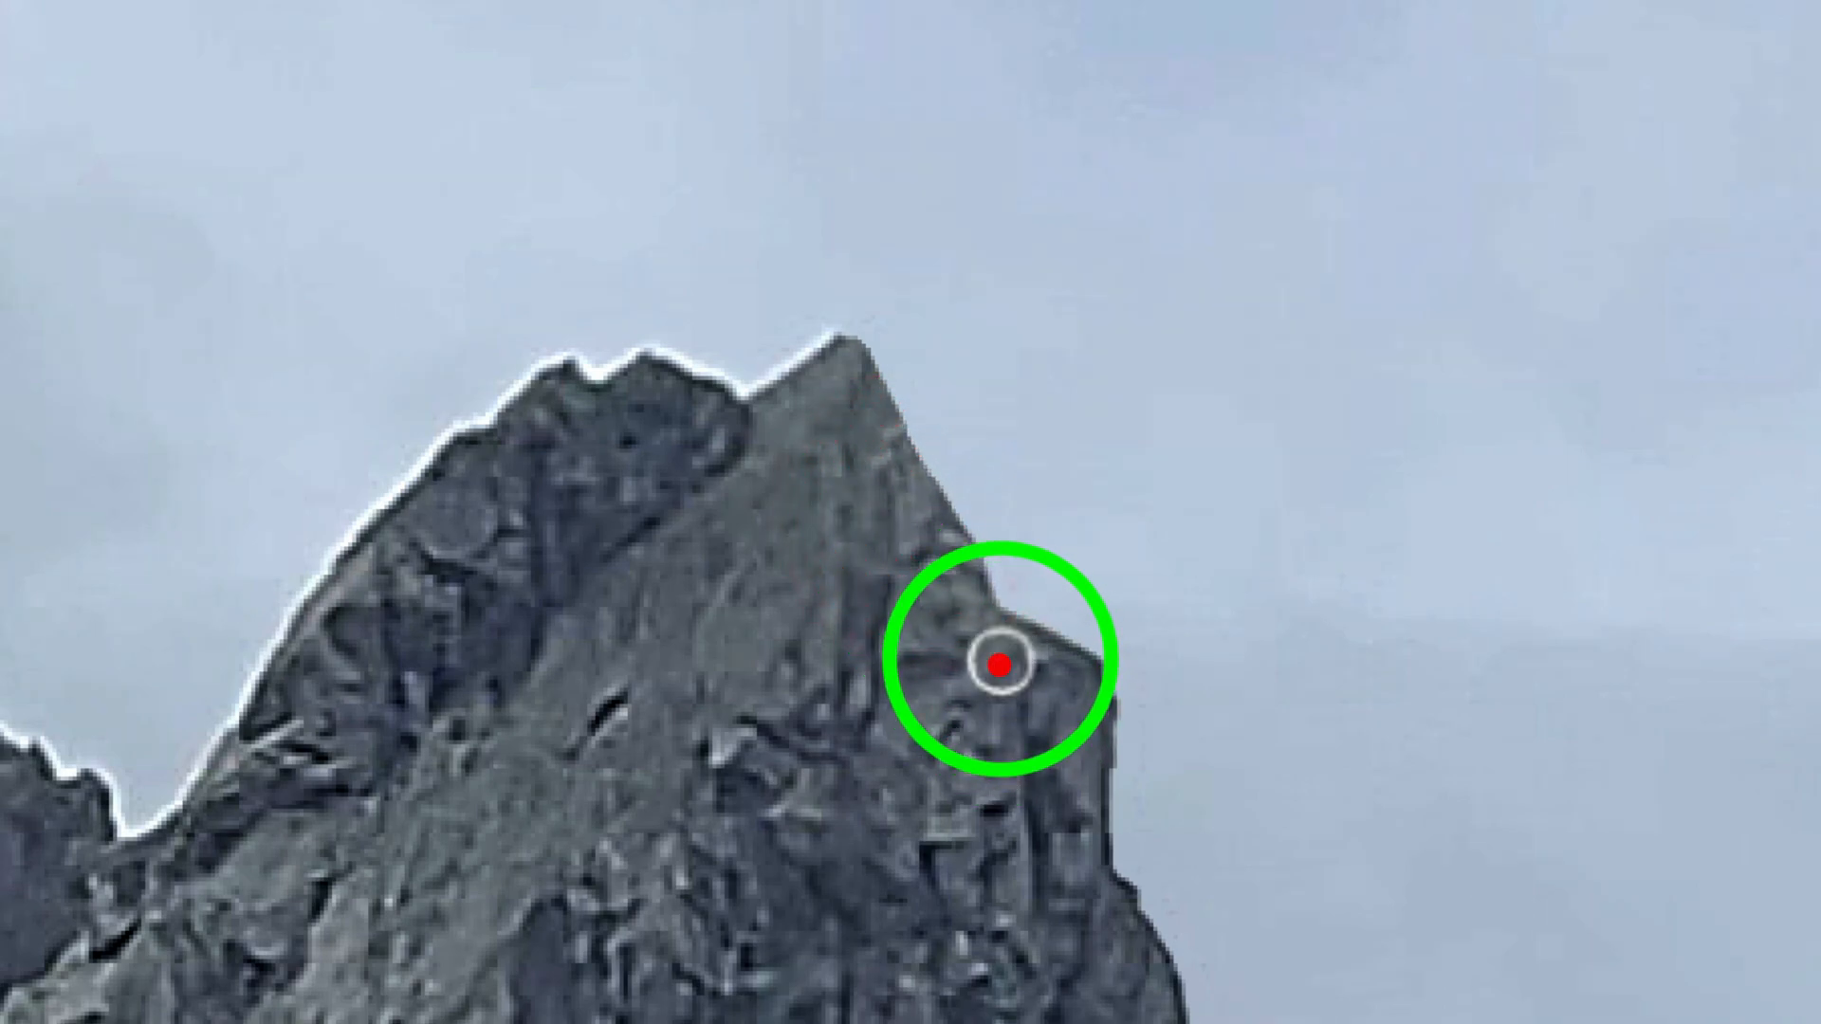
left_click(997, 662)
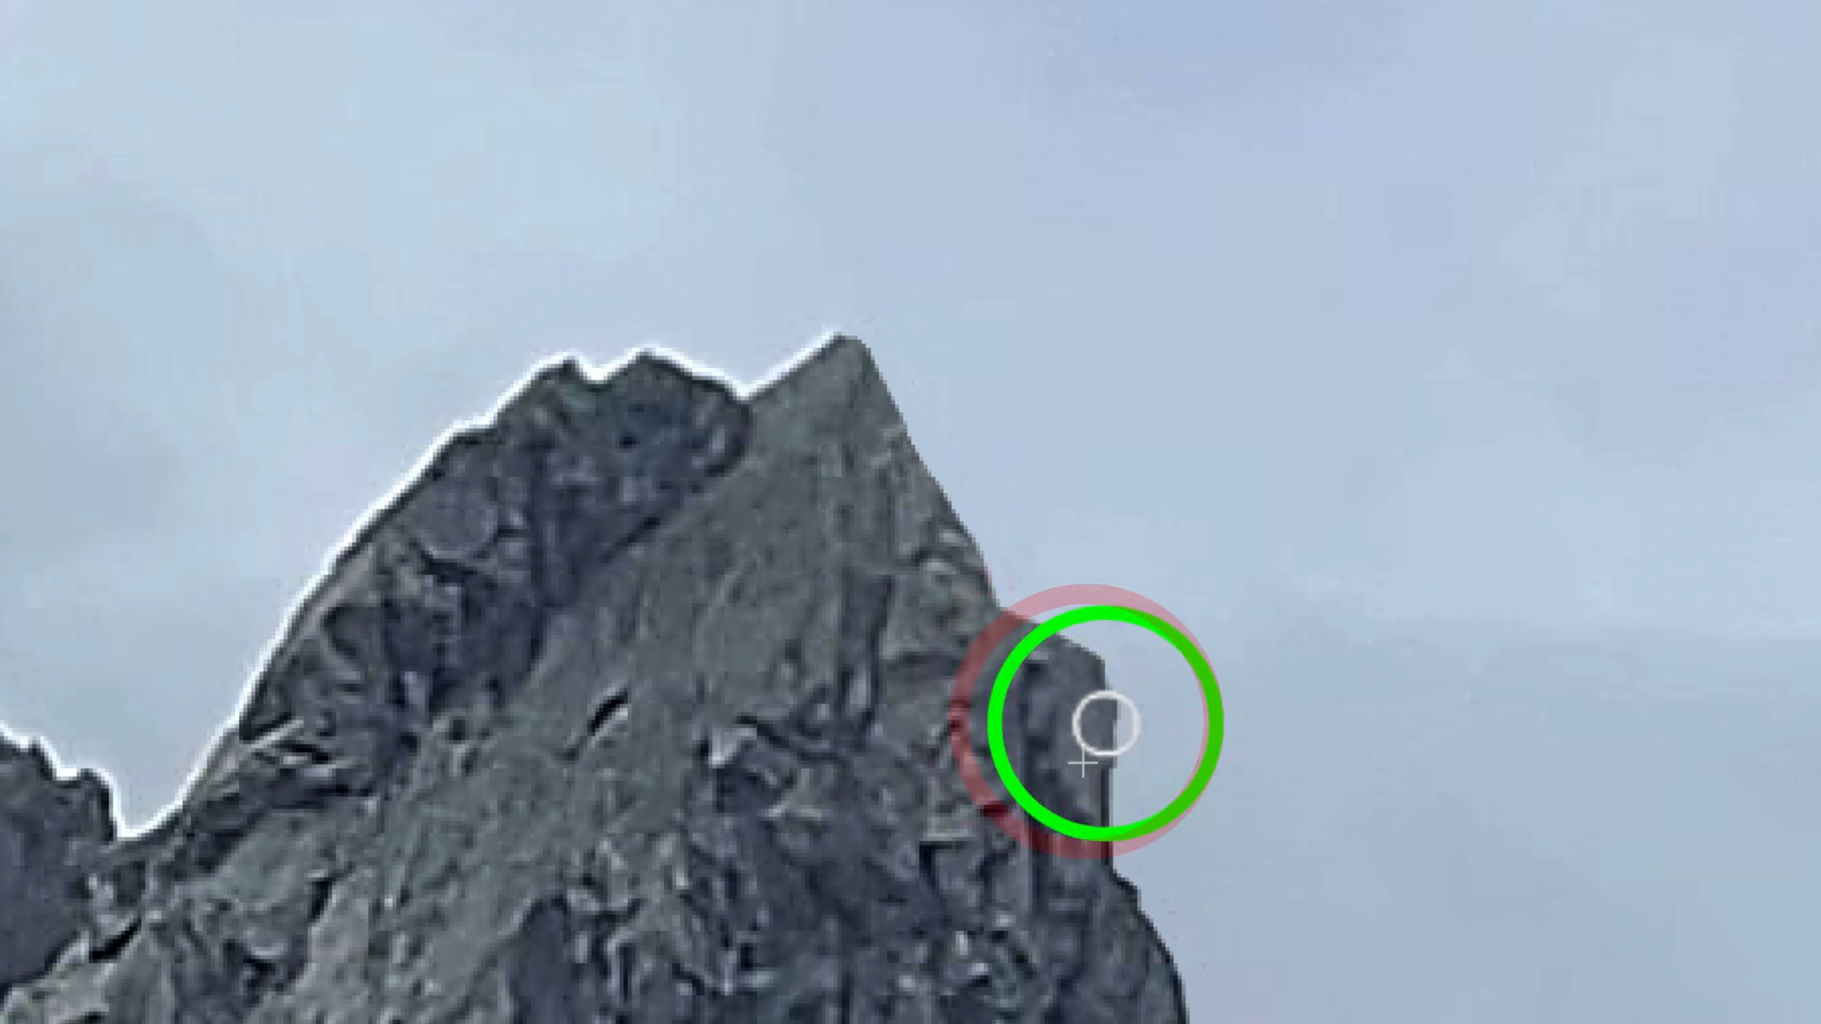
left_click(1088, 752)
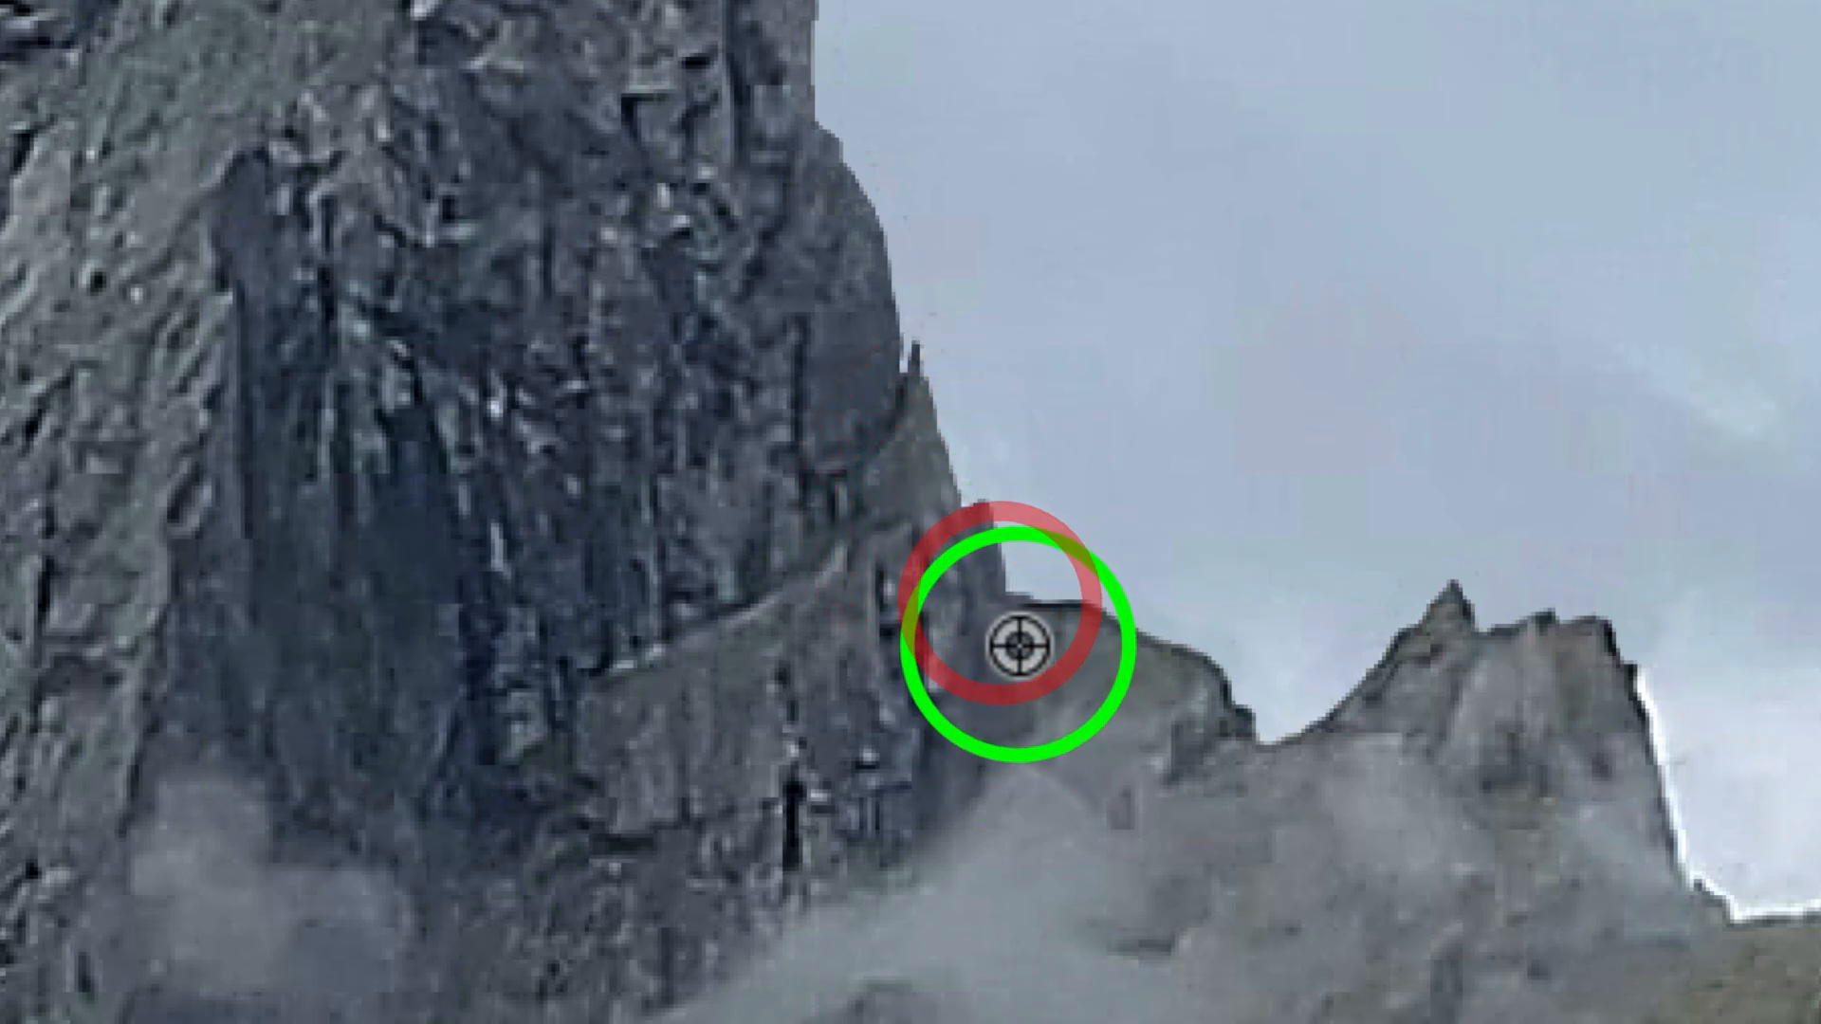
mouse_move(1170, 697)
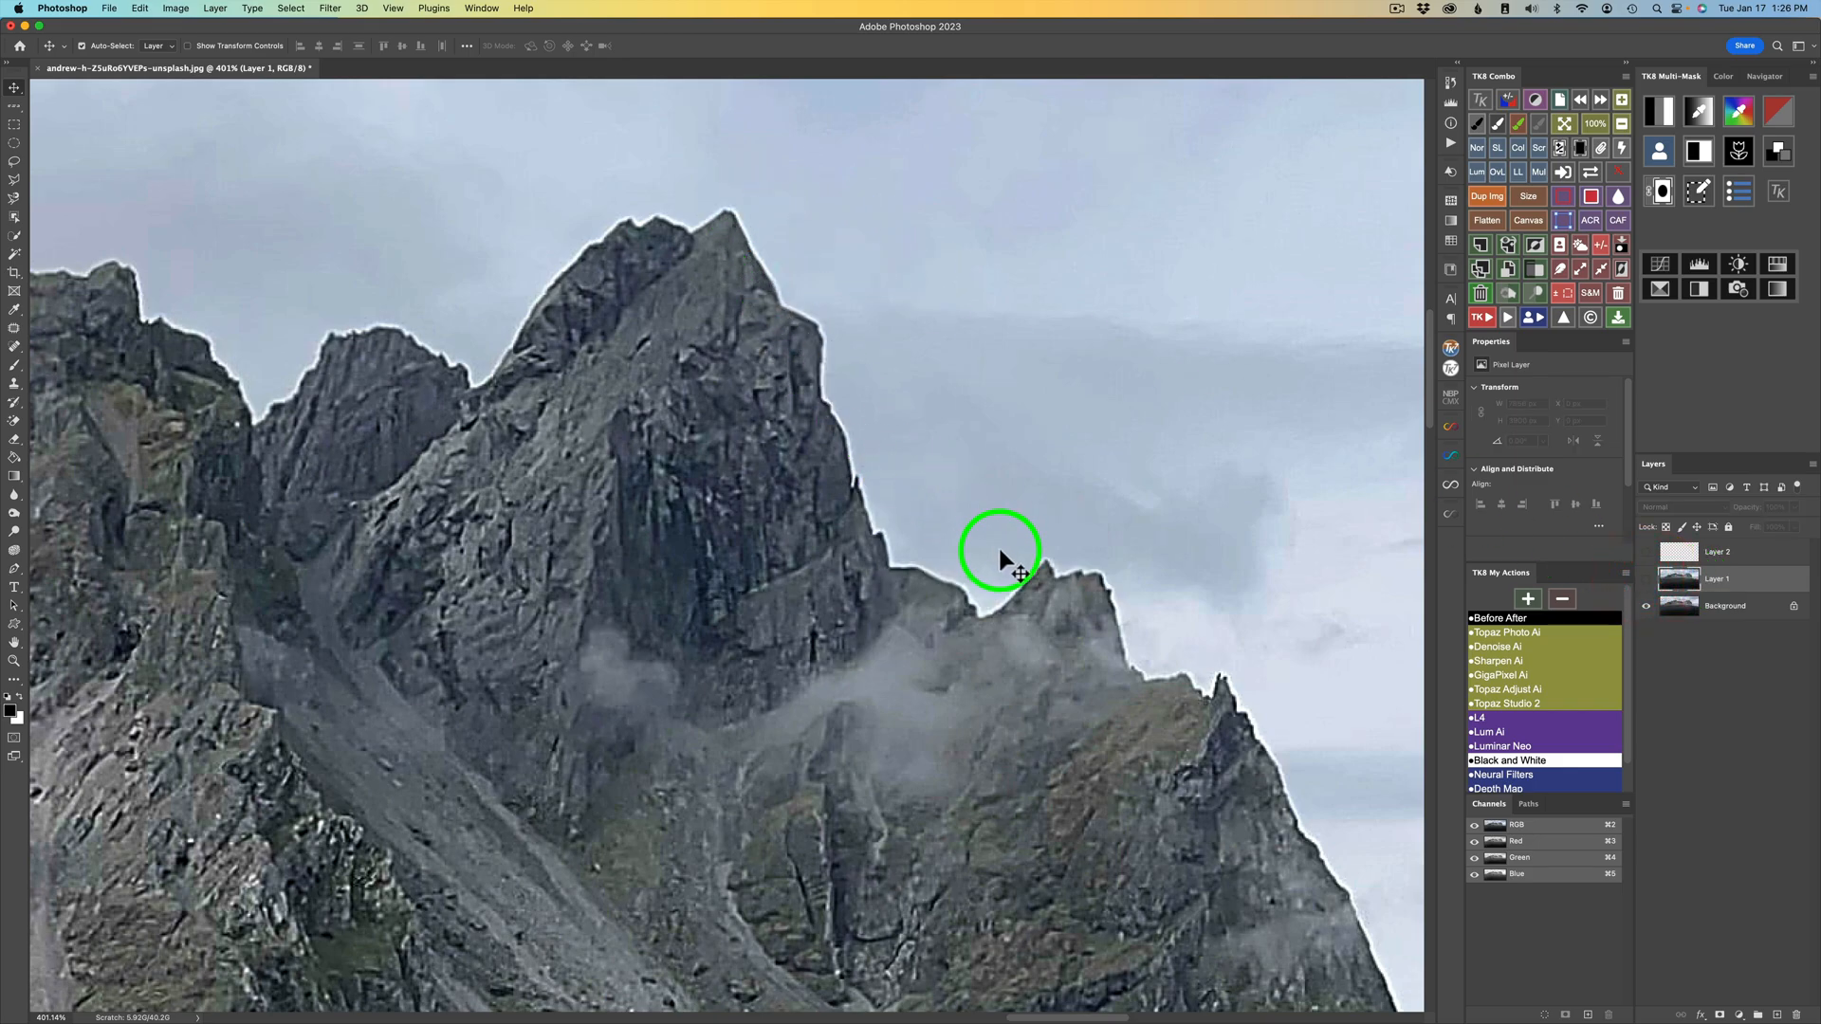
- Make Layer 2 active and set Clone Stamp sampling to All Layers
left_click(1716, 550)
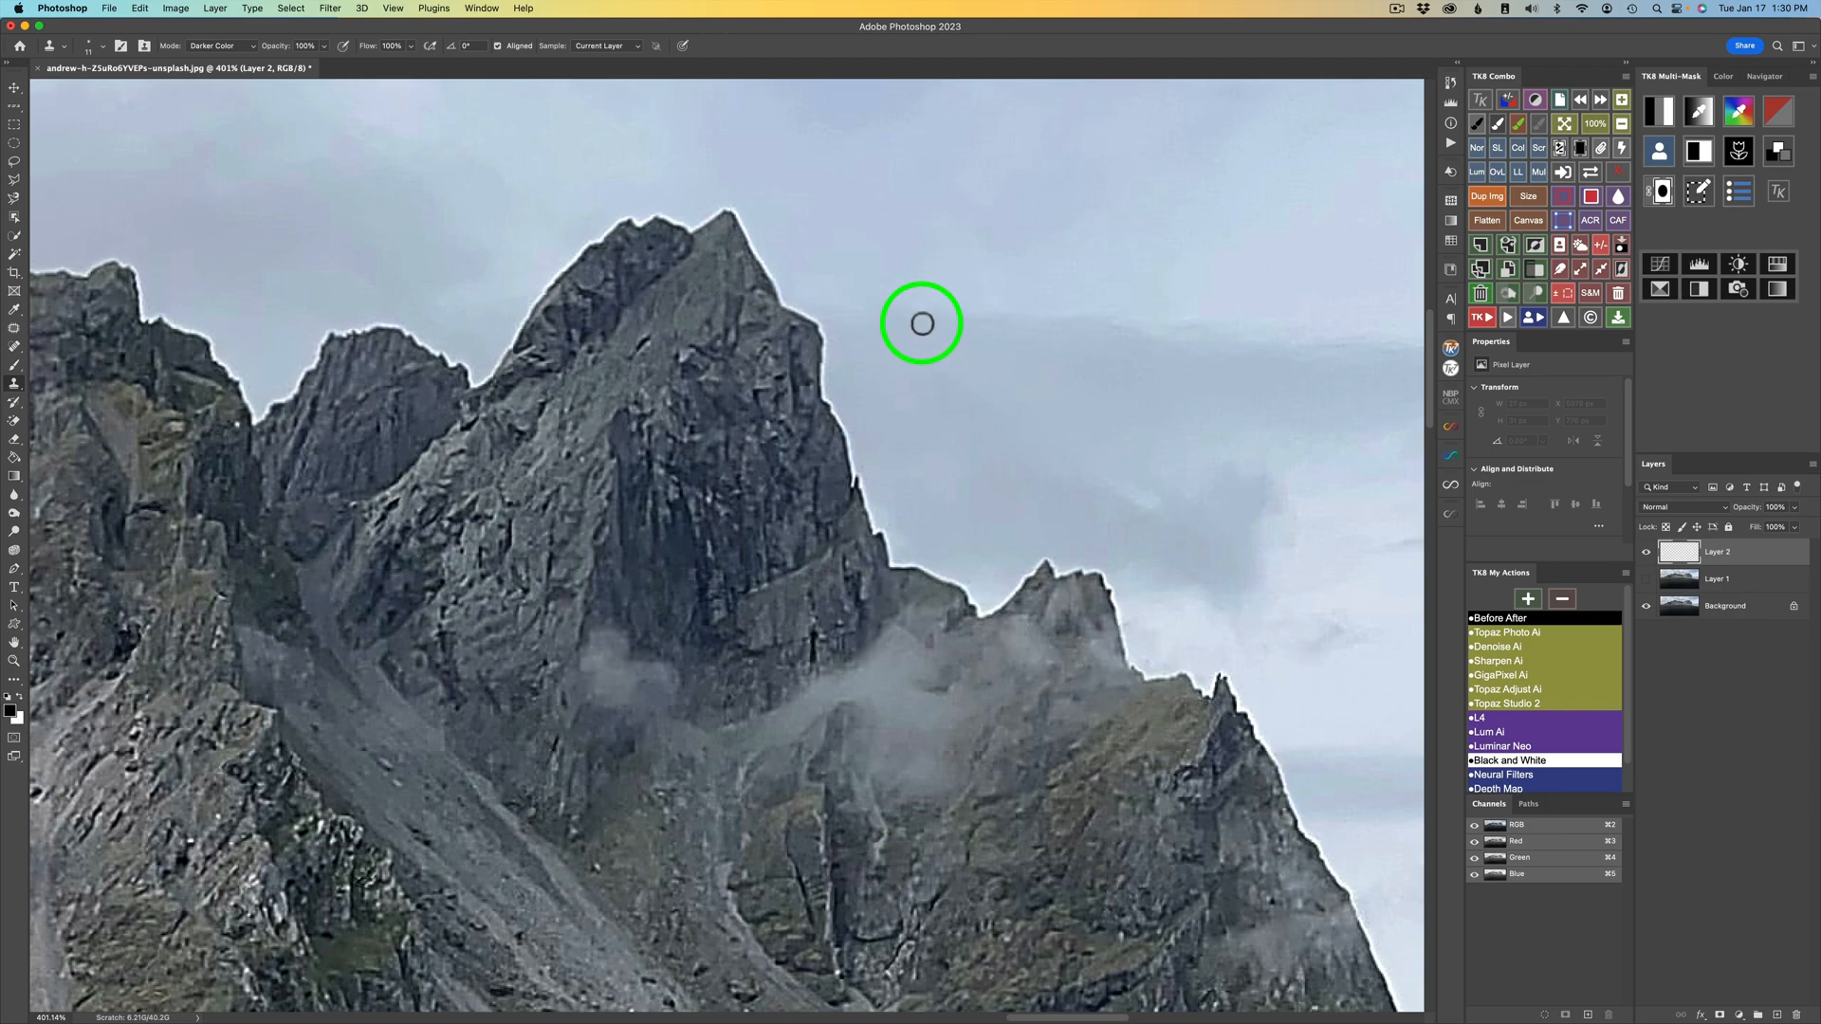
mouse_move(766, 240)
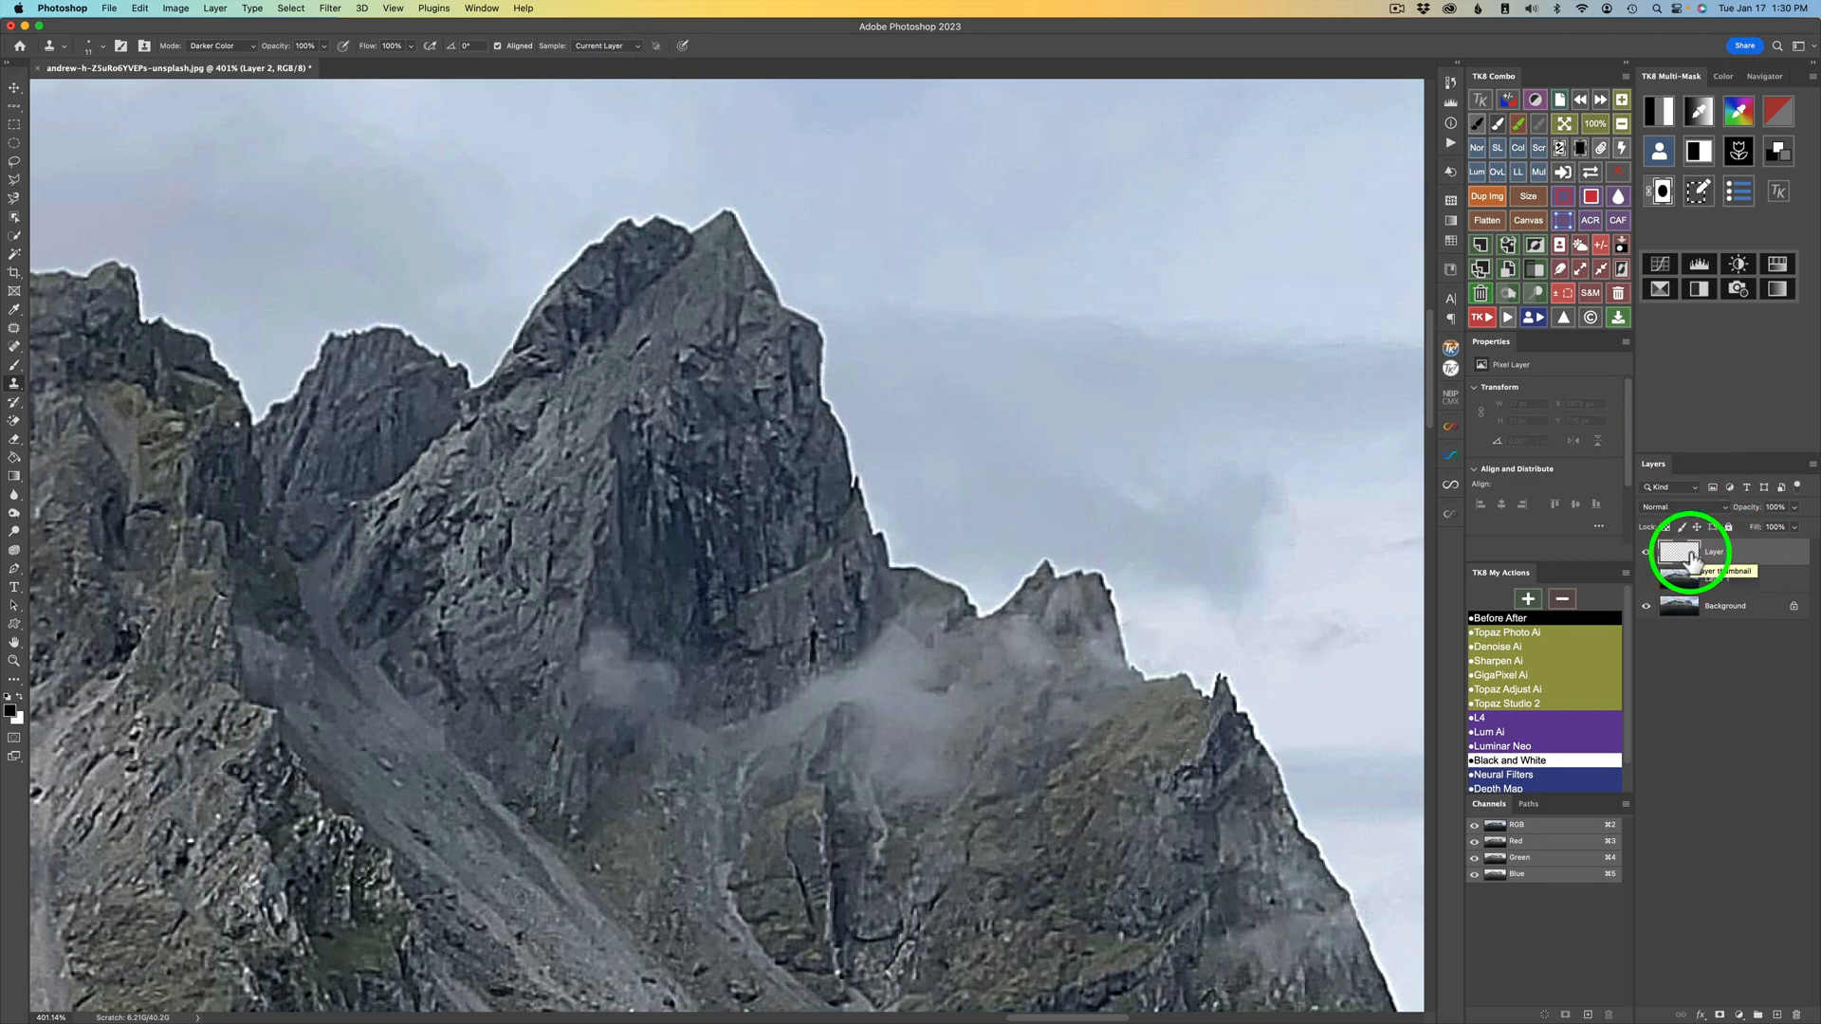
left_click(604, 46)
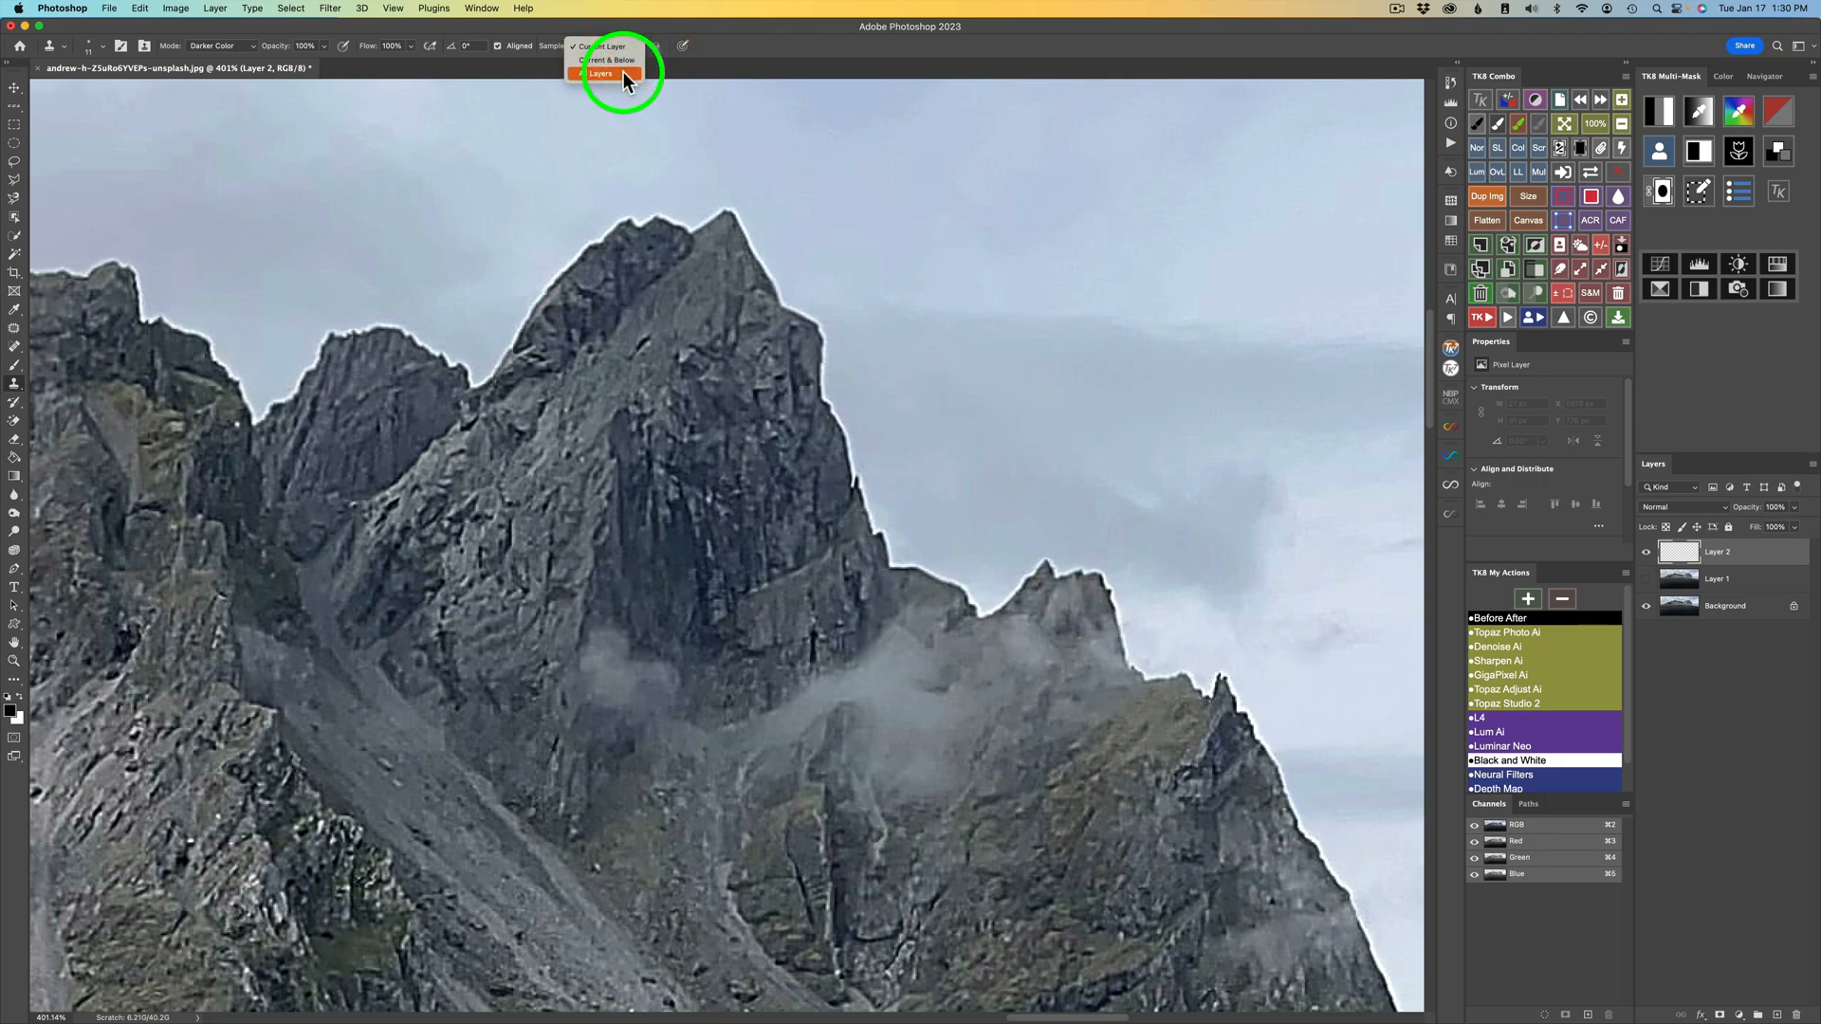
left_click(601, 73)
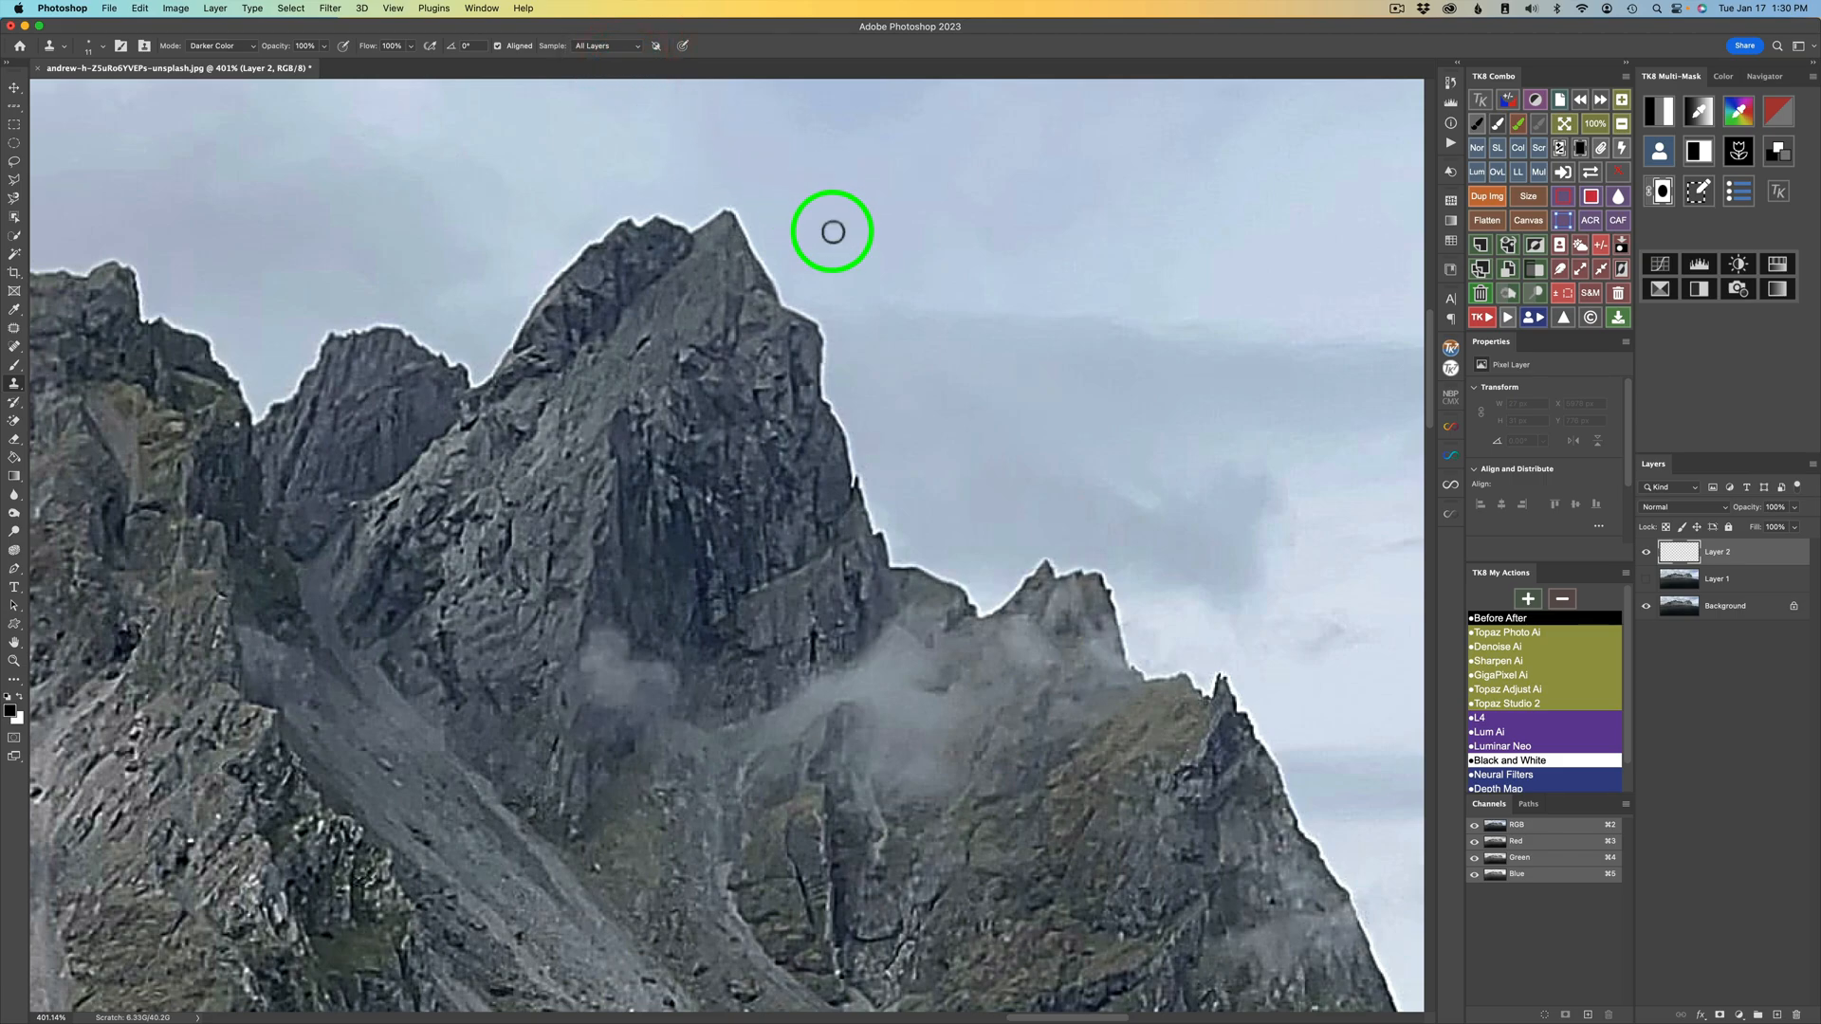
mouse_move(730, 238)
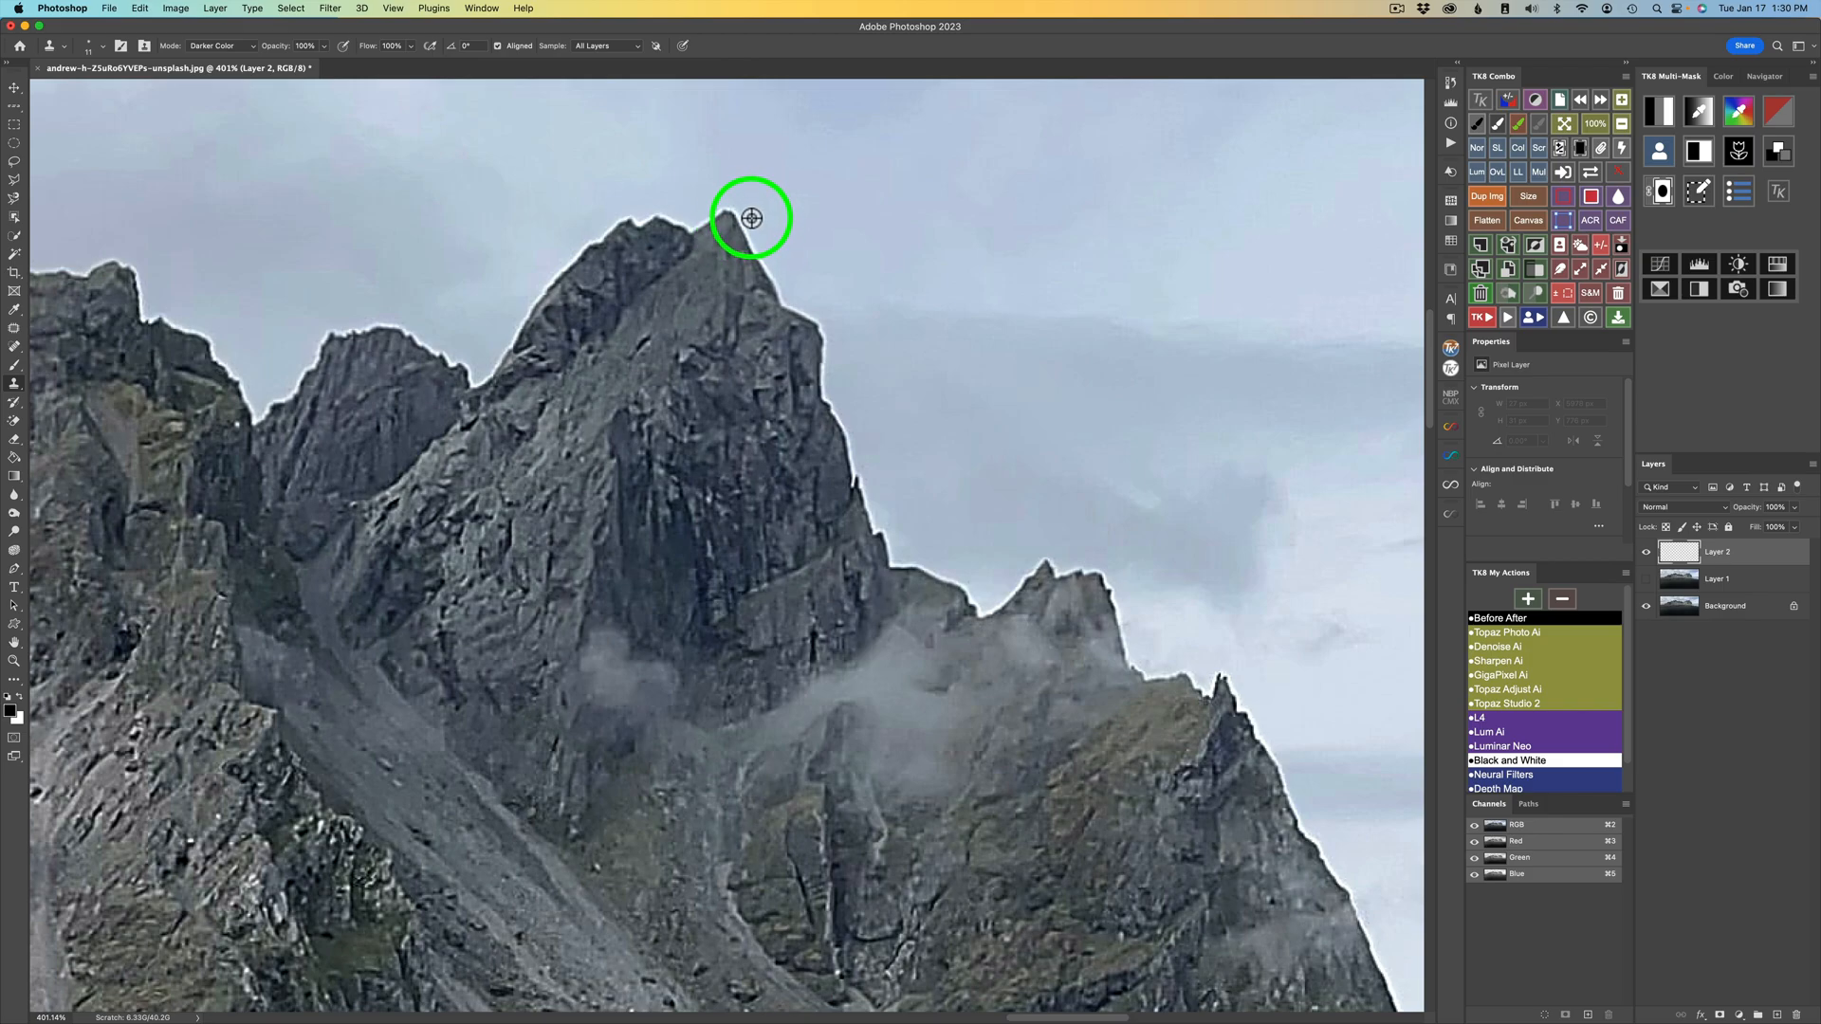
mouse_move(735, 225)
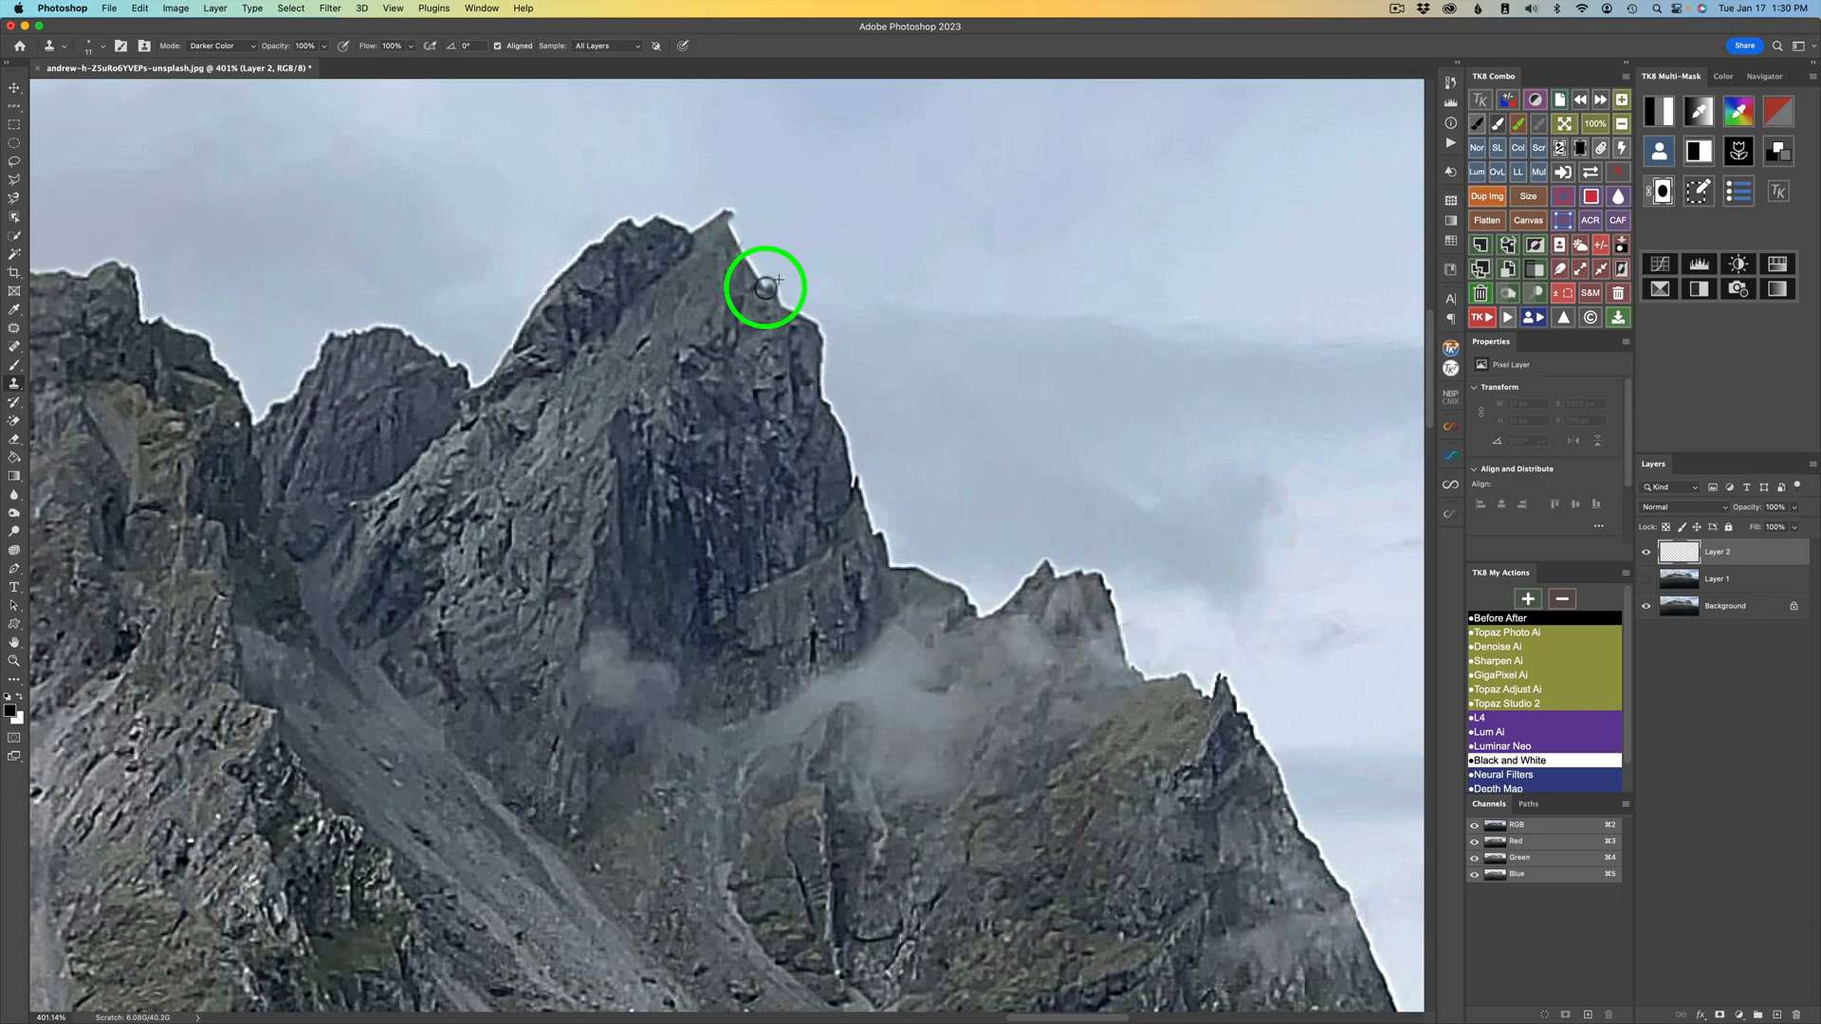
mouse_move(775, 275)
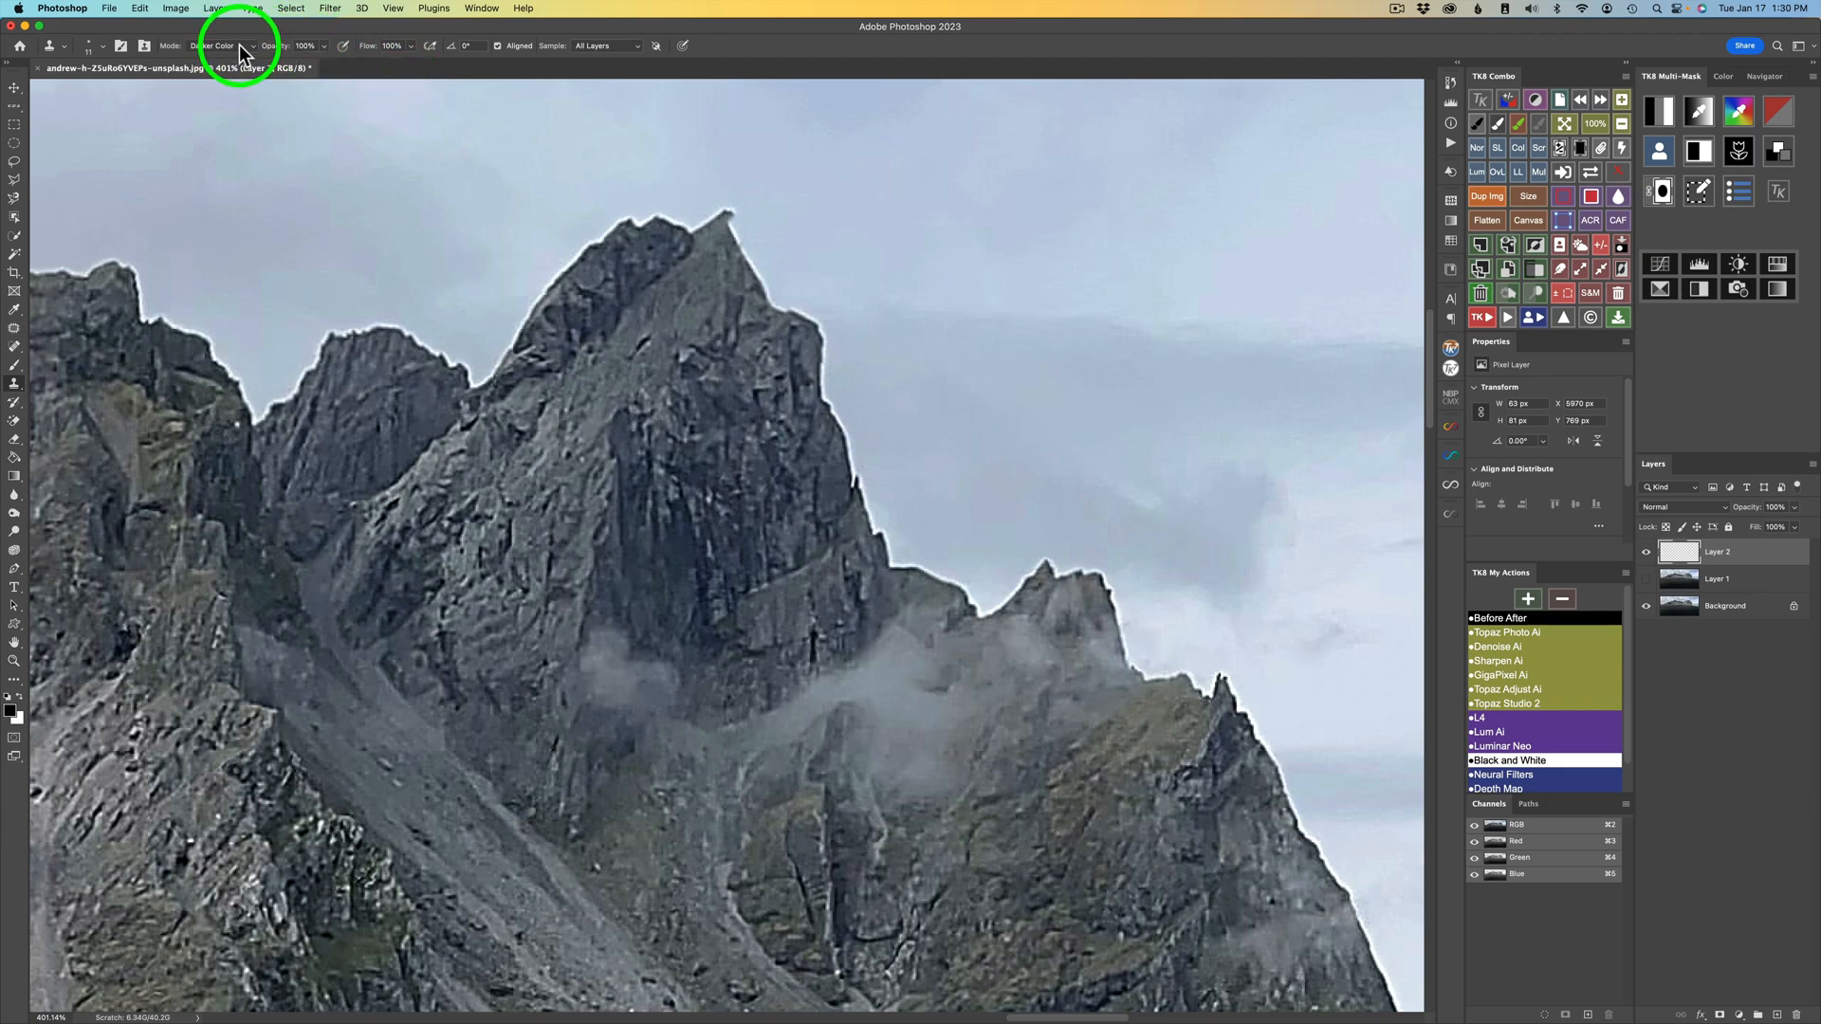
- Switch clone blending to Lighter Color and reselect Layer 2
left_click(221, 45)
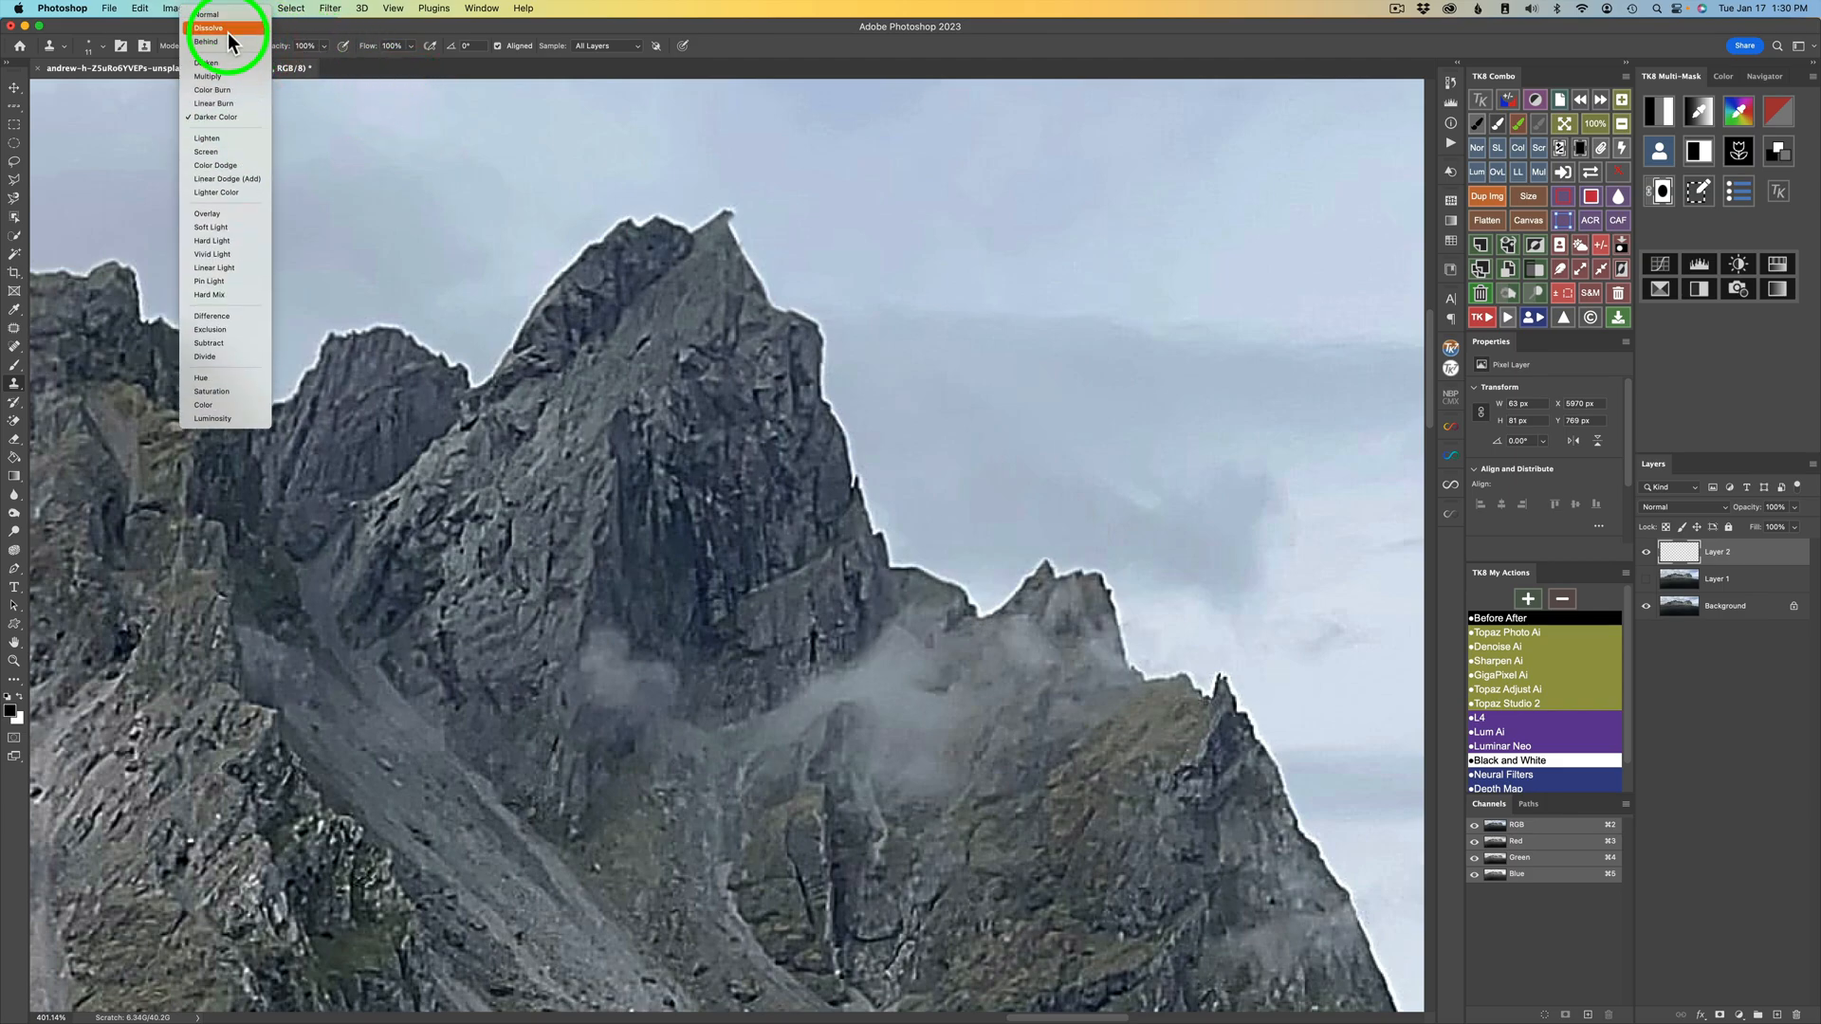
left_click(215, 192)
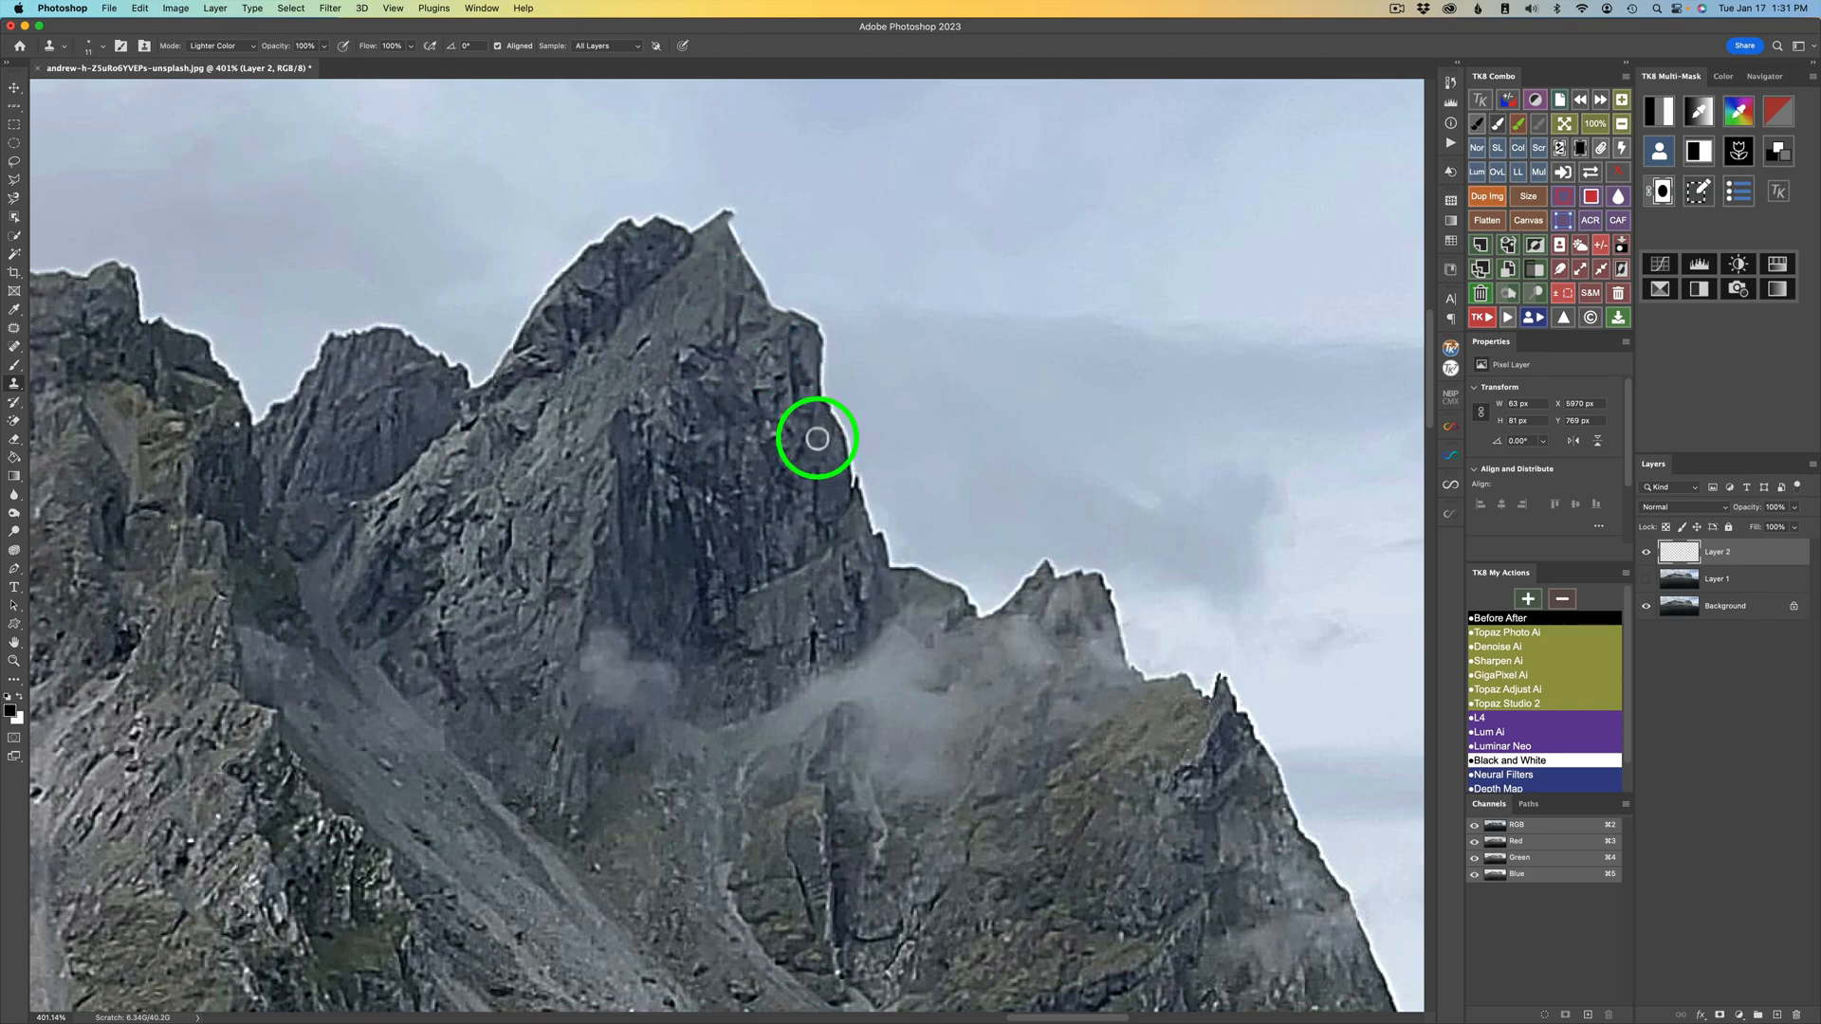
mouse_move(813, 430)
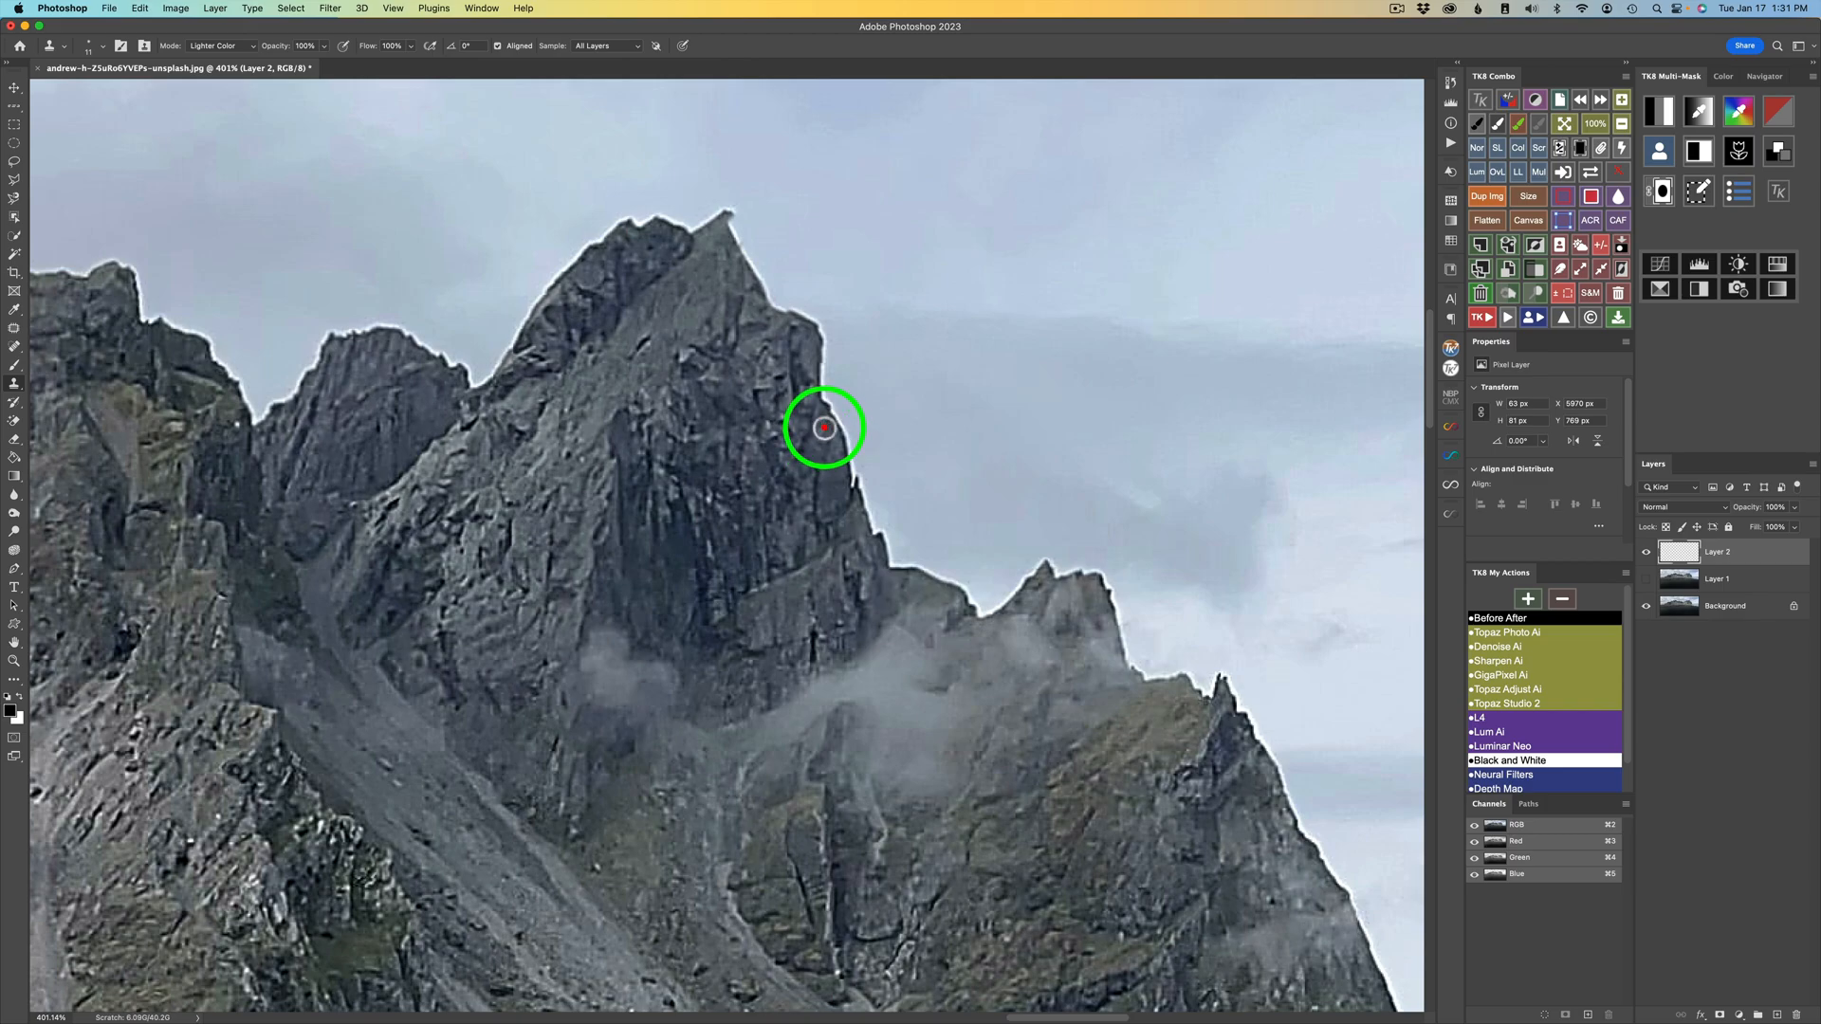
mouse_move(854, 430)
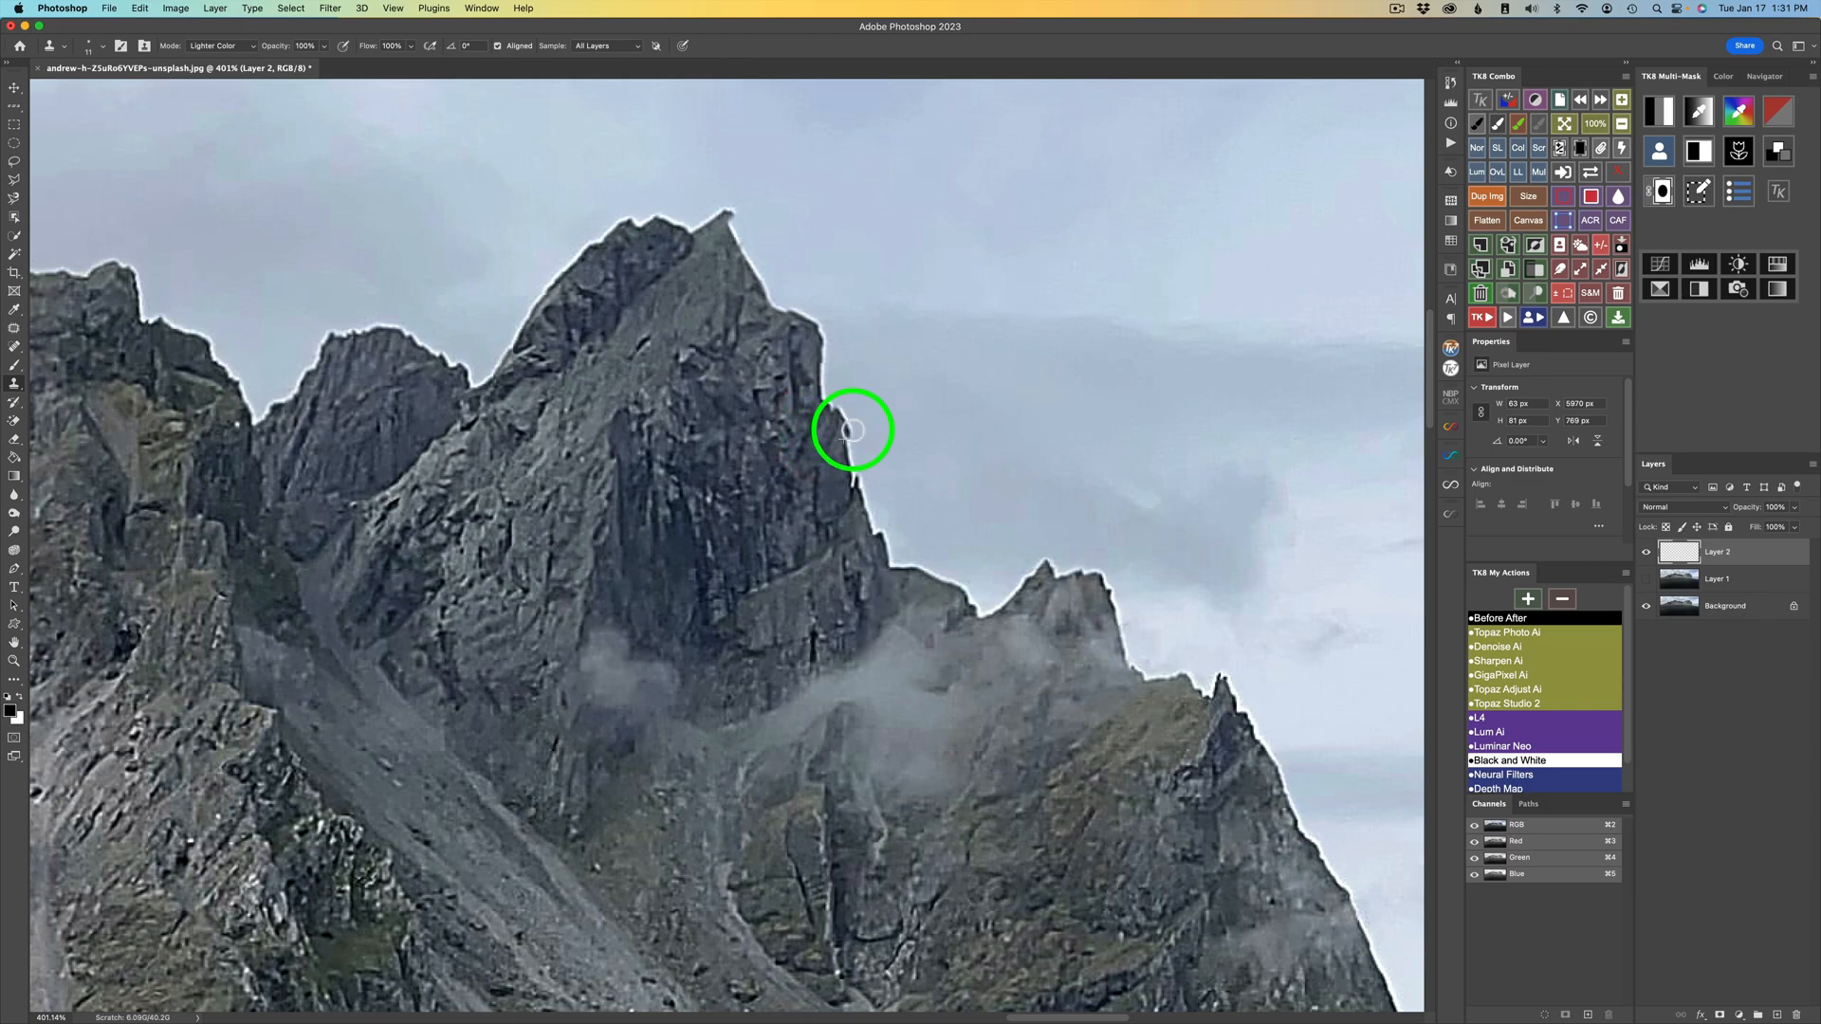
mouse_move(847, 466)
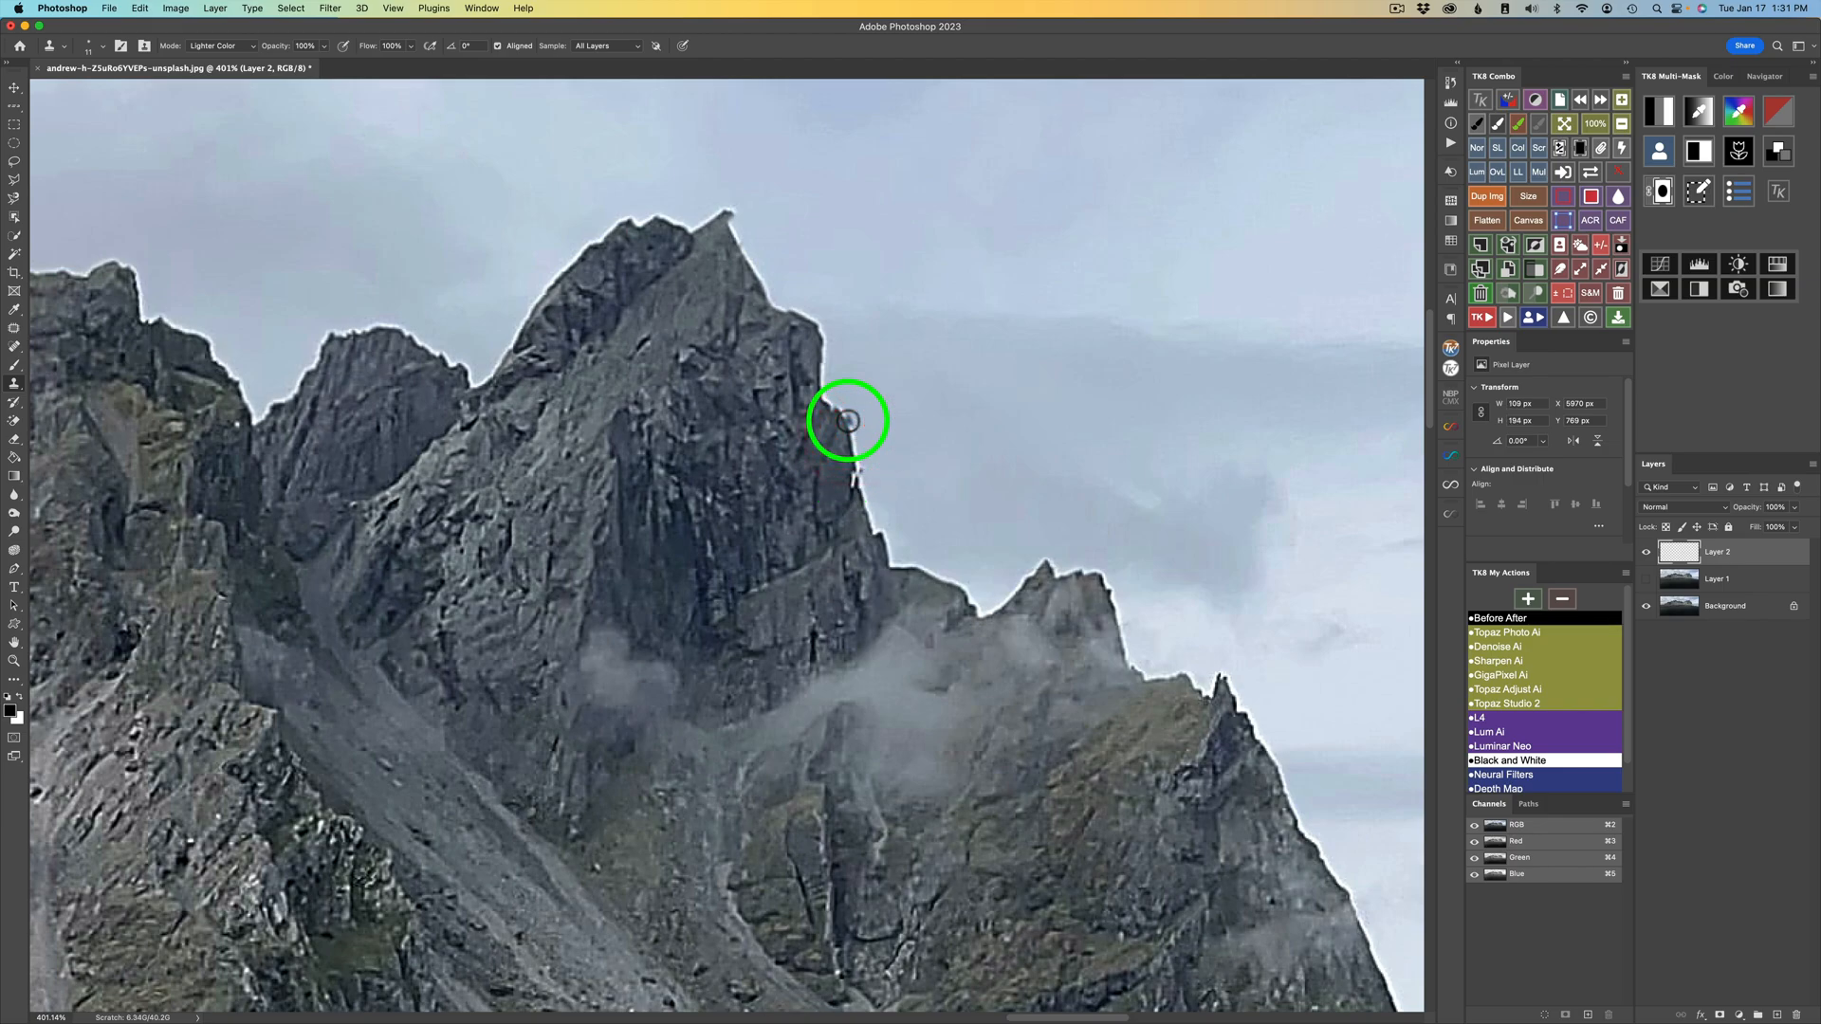
left_click(1724, 553)
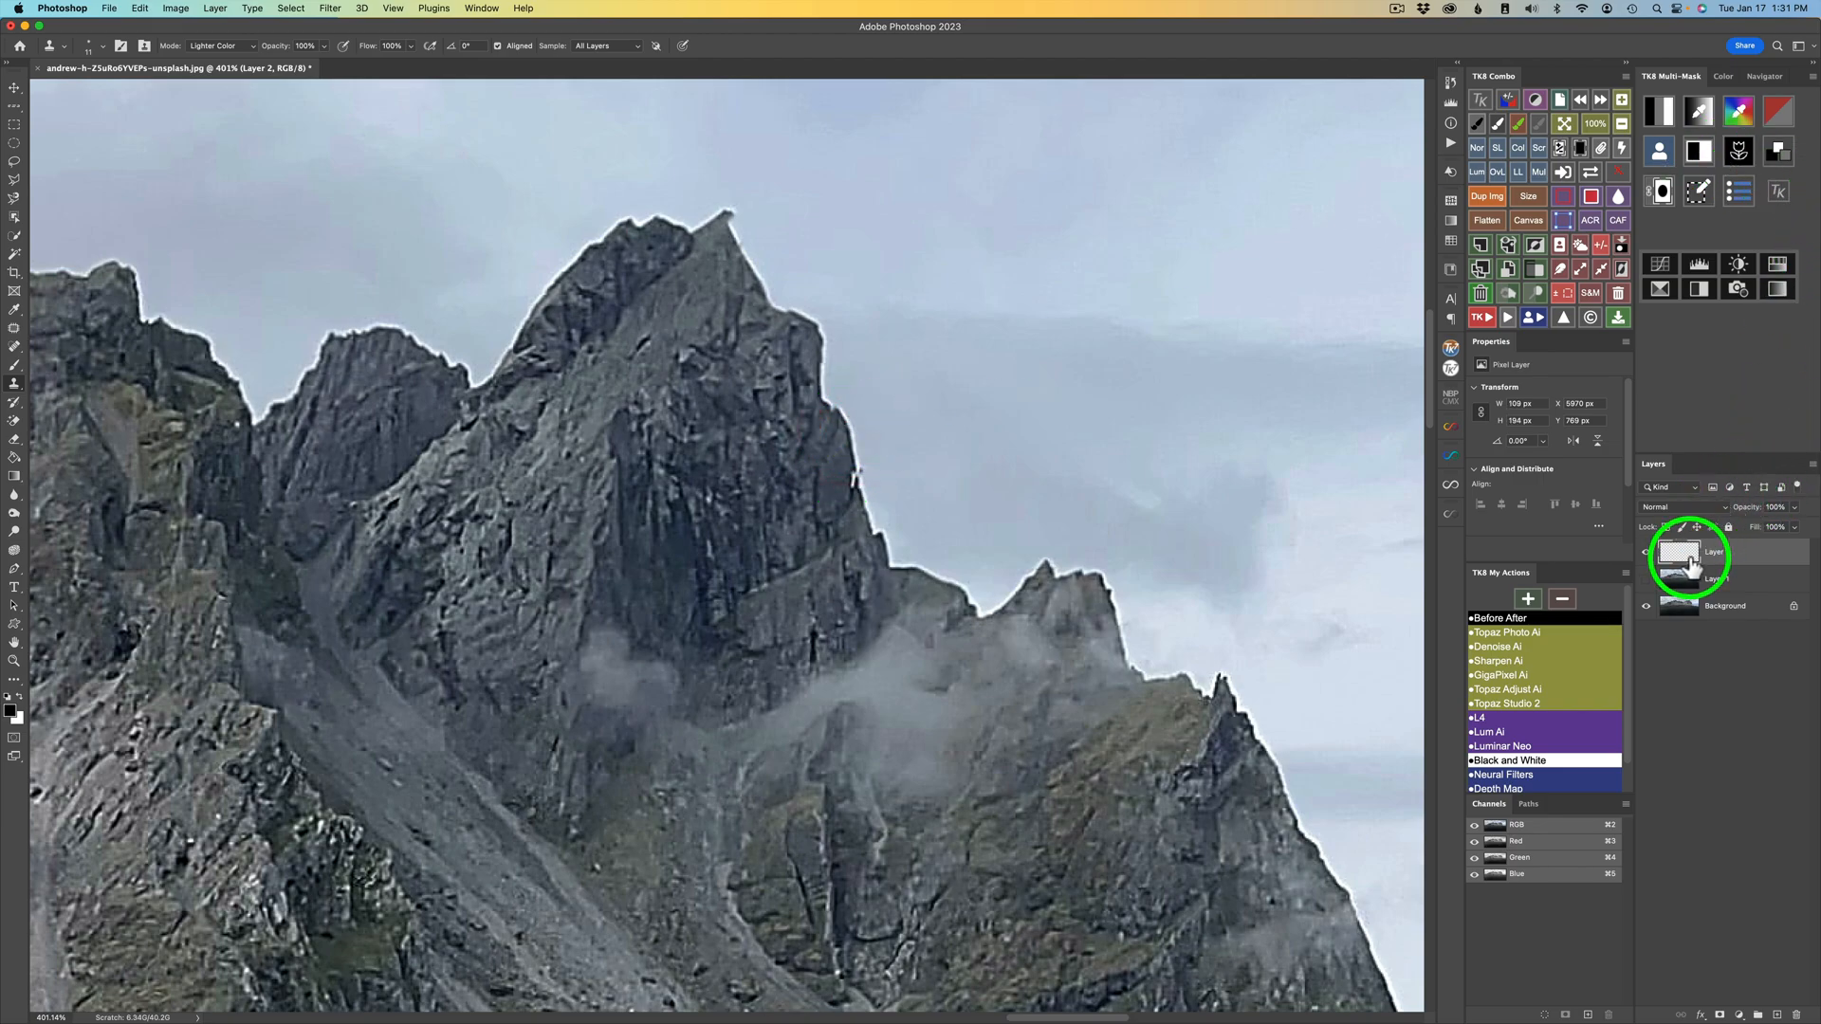